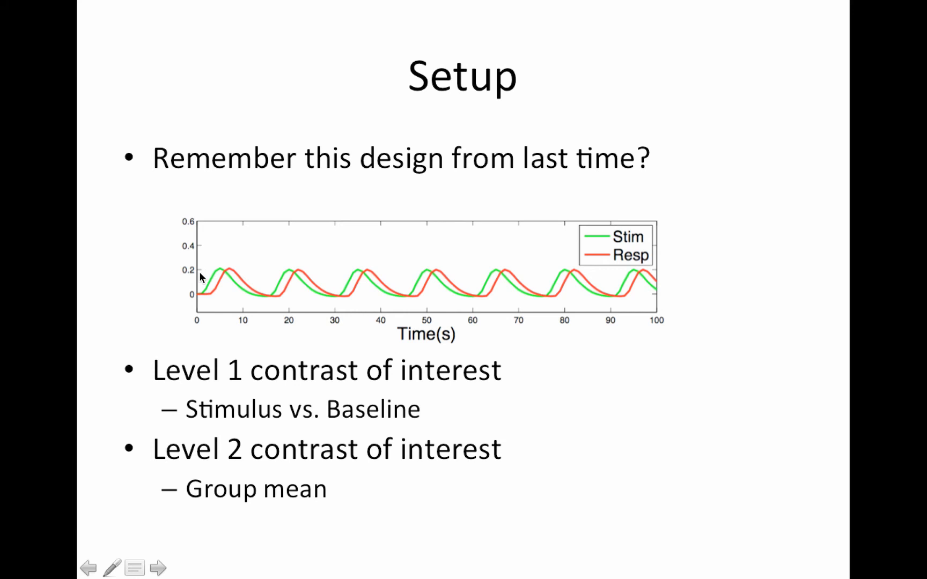
pyautogui.moveTo(251, 286)
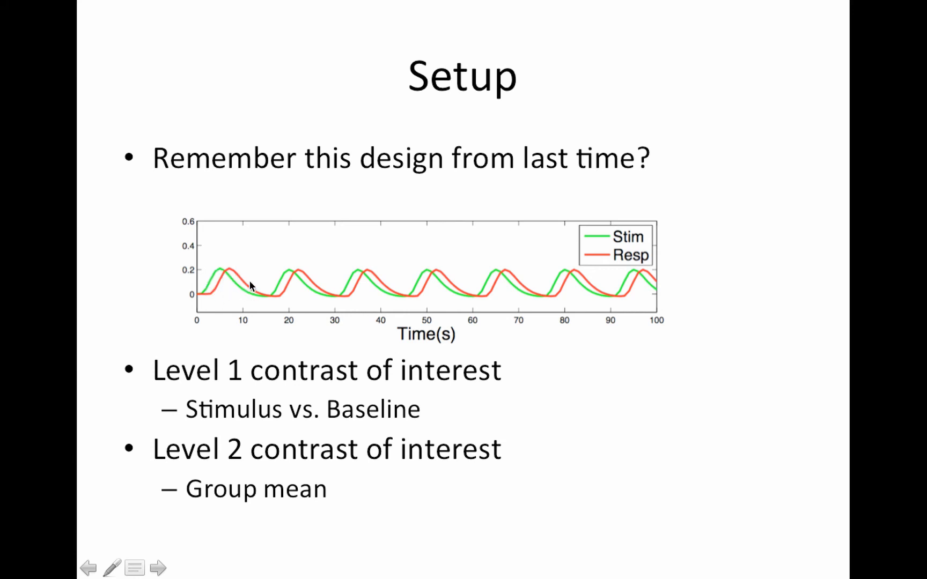
pyautogui.moveTo(231, 279)
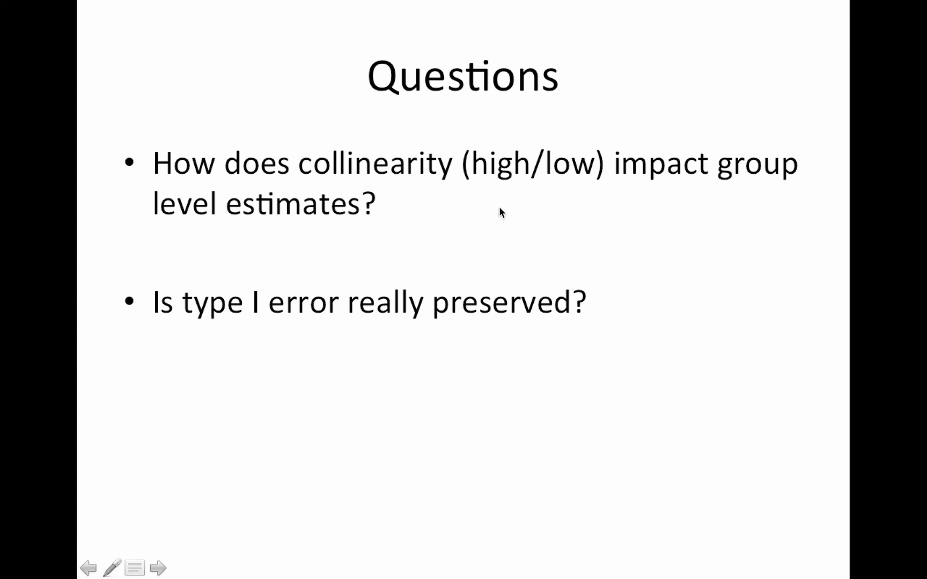
pyautogui.moveTo(505, 204)
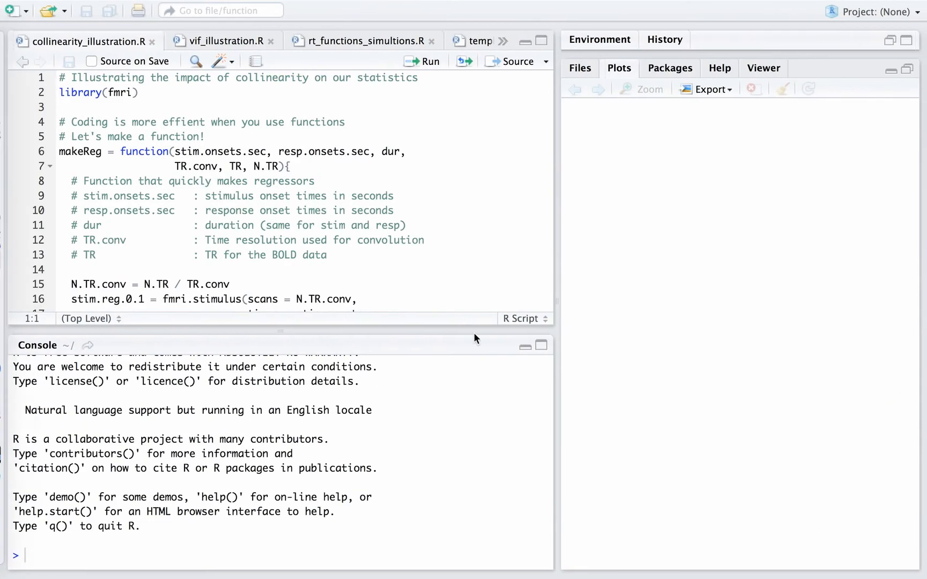
pyautogui.moveTo(342, 191)
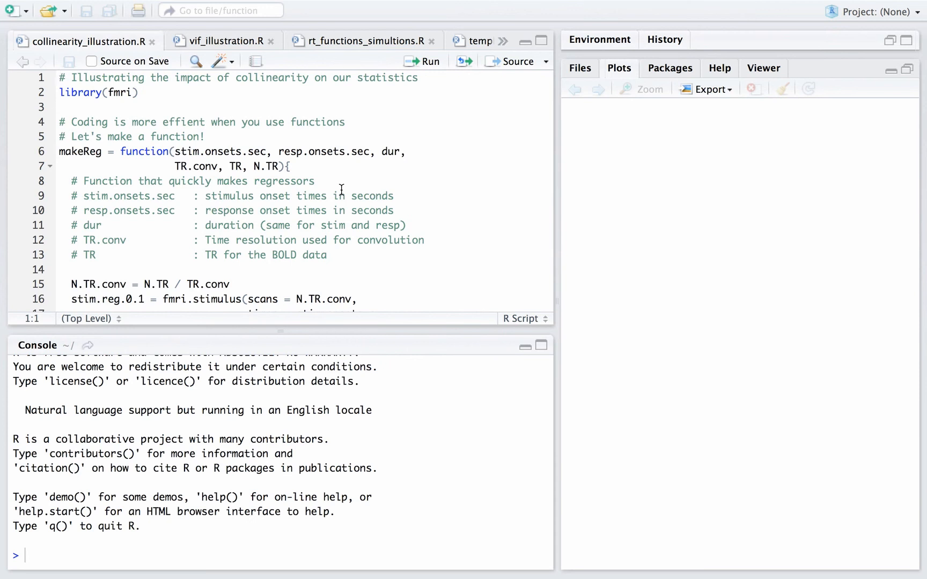
pyautogui.moveTo(185, 134)
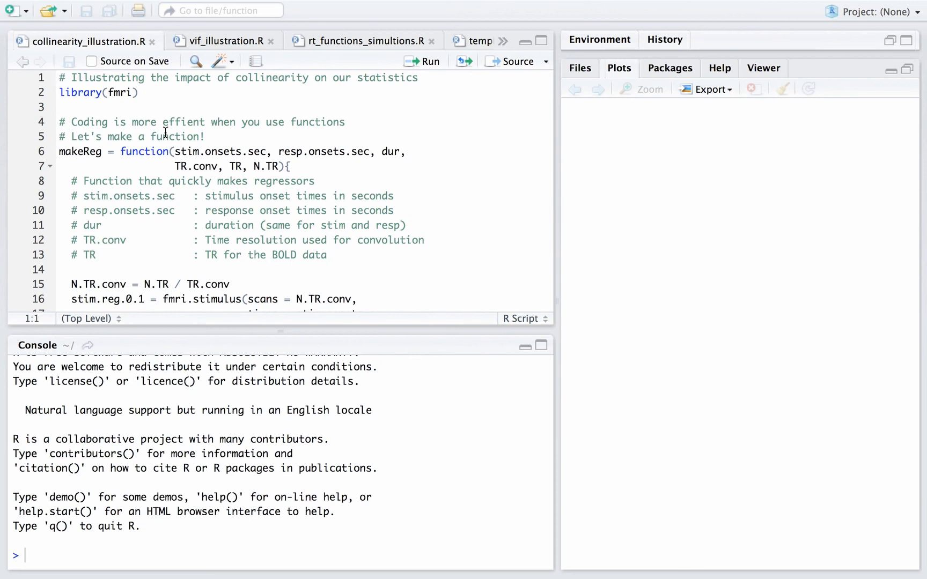
pyautogui.moveTo(197, 107)
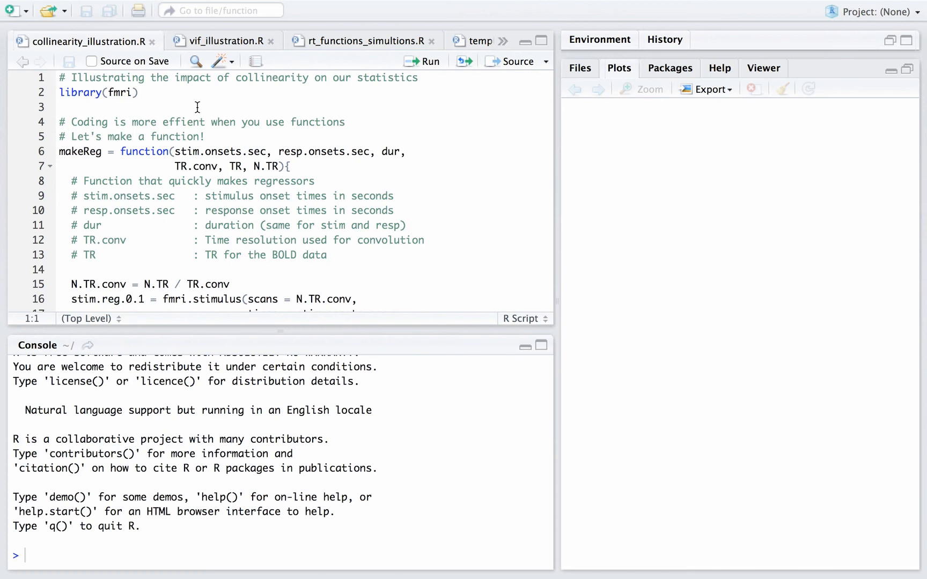
pyautogui.moveTo(305, 229)
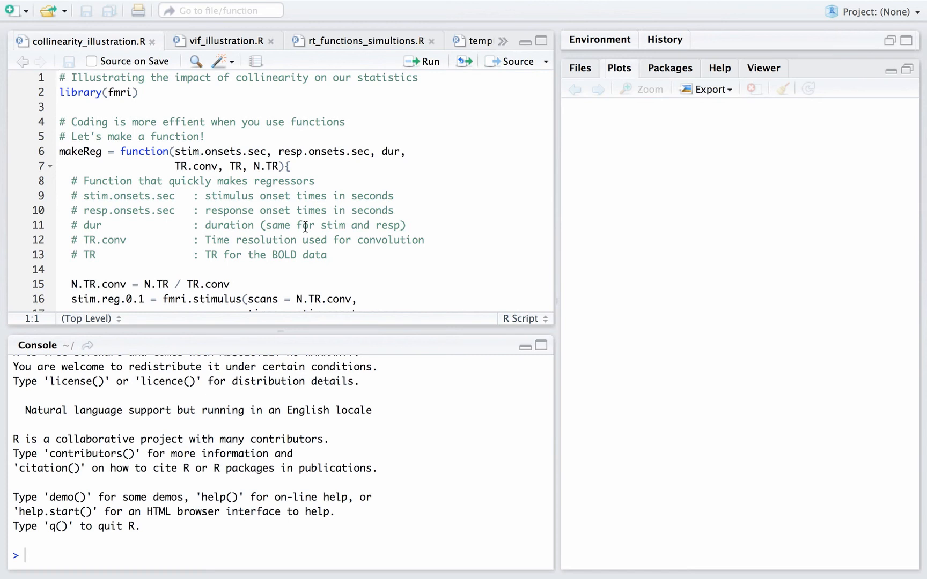
# - Scroll down the script to the makeReg function body with its fmri.stimulus calls
pyautogui.scroll(-3)
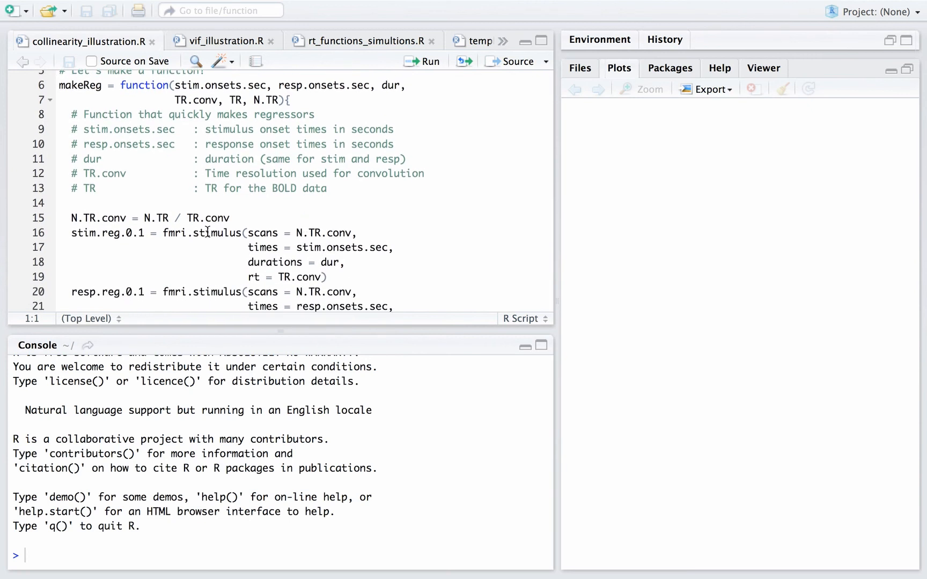
pyautogui.scroll(-3)
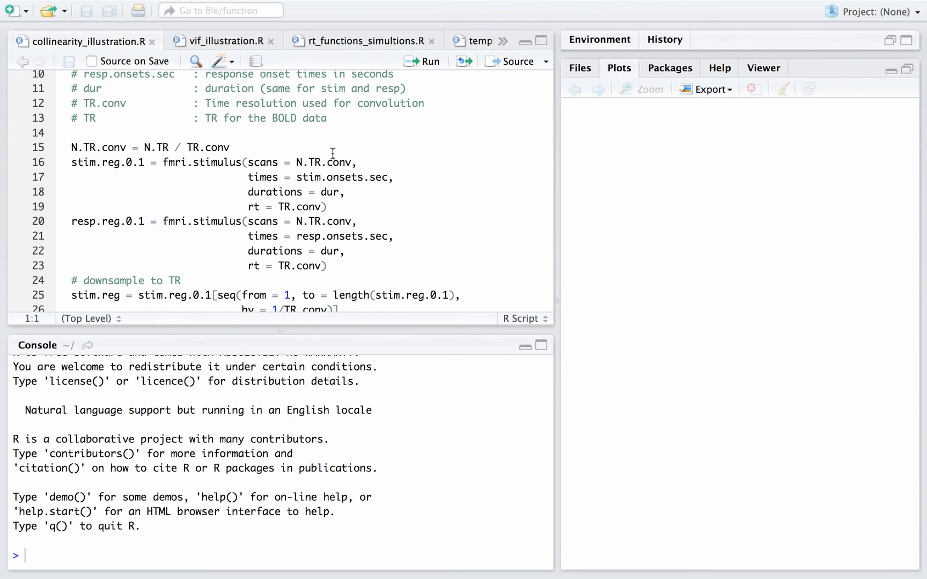
pyautogui.moveTo(331, 197)
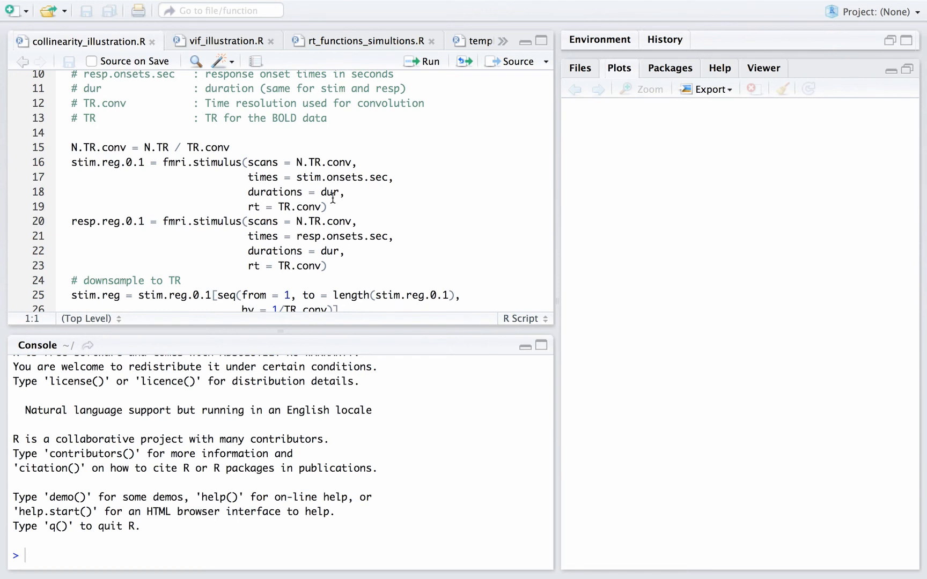
pyautogui.moveTo(297, 177)
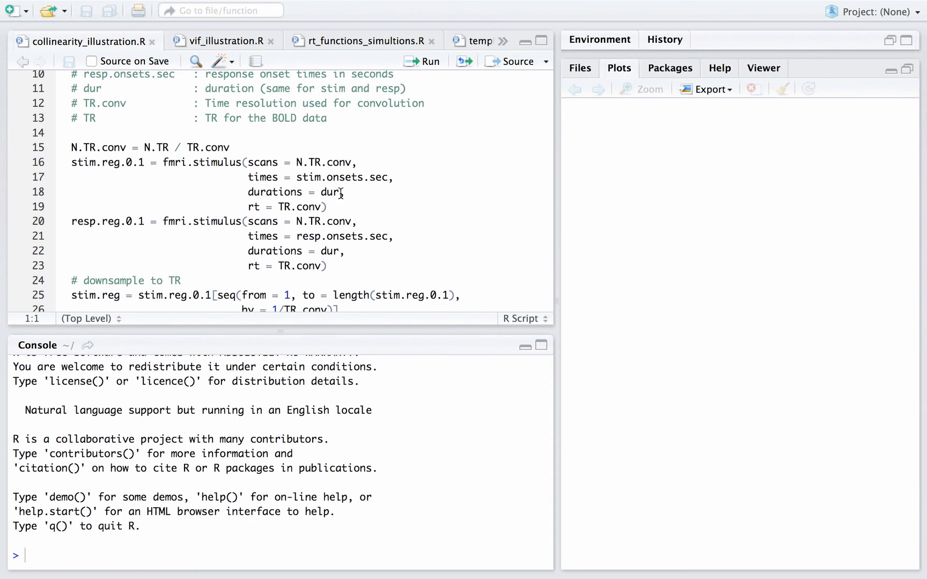
pyautogui.moveTo(349, 208)
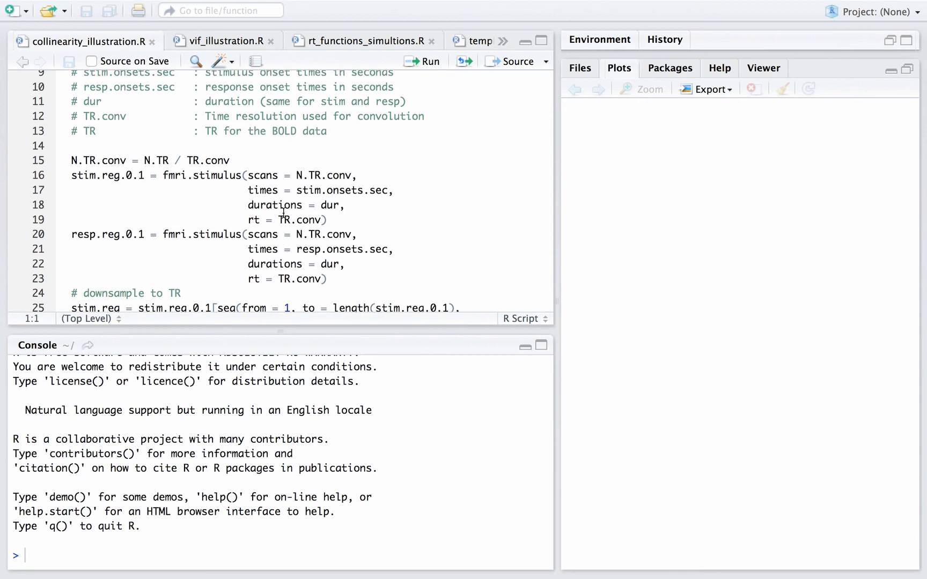
pyautogui.moveTo(305, 191)
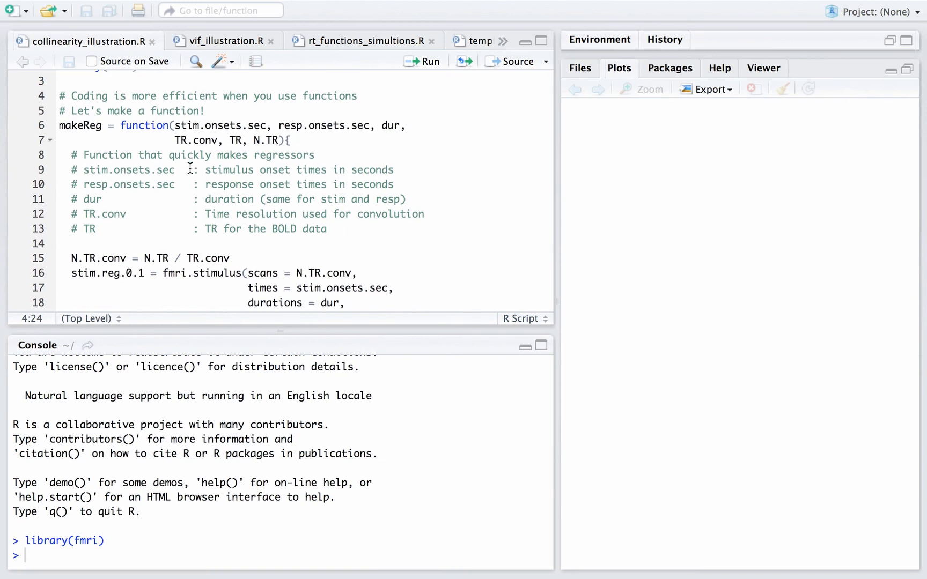
pyautogui.scroll(-3)
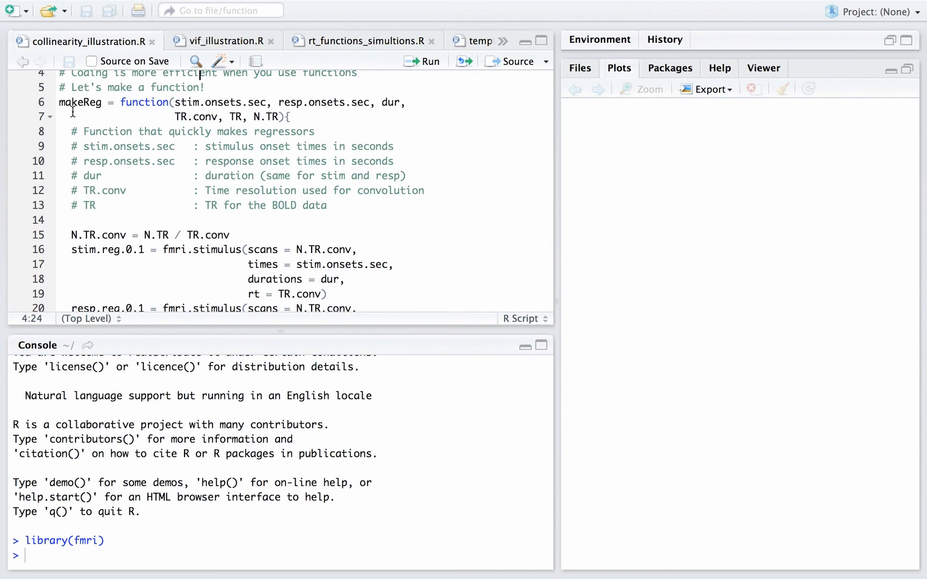
pyautogui.click(59, 103)
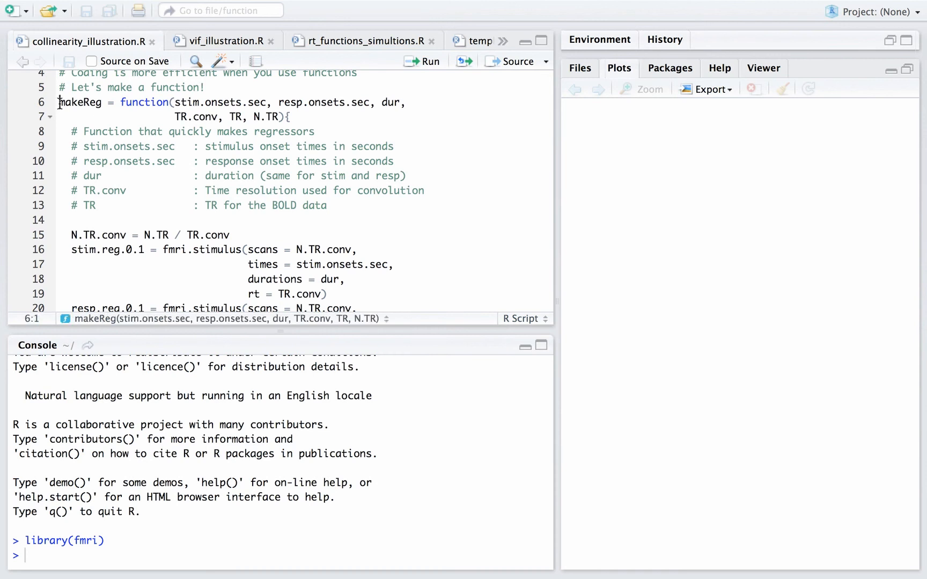
pyautogui.moveTo(61, 102); pyautogui.dragTo(91, 235)
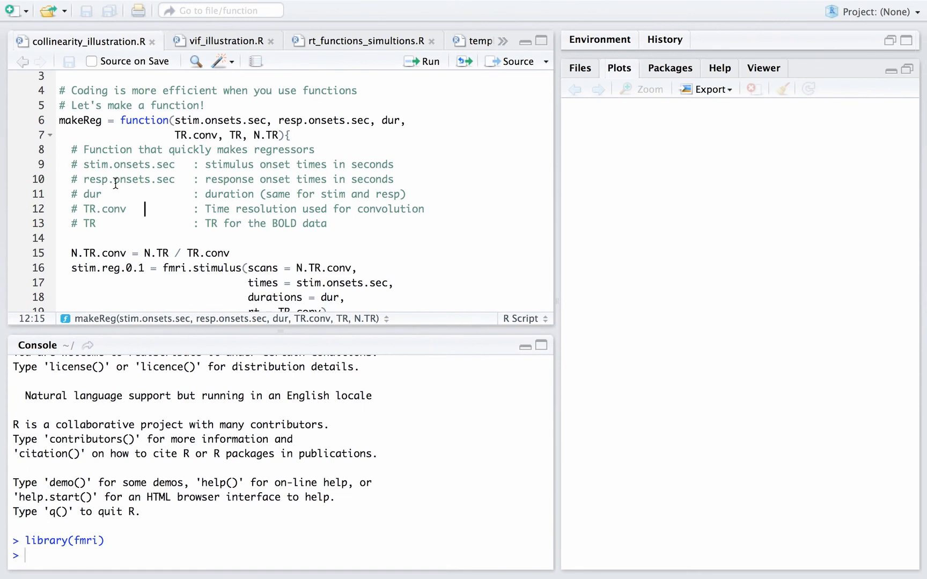
pyautogui.moveTo(131, 166)
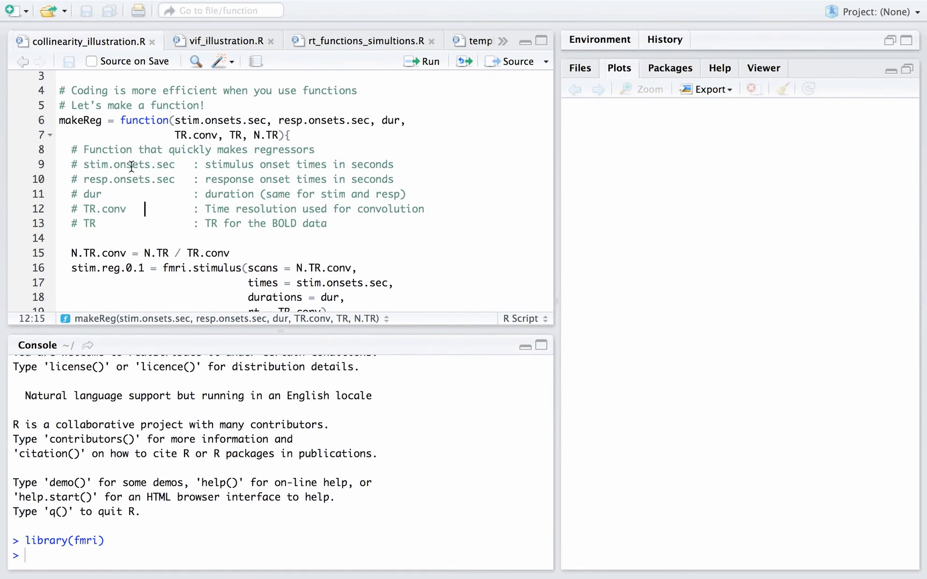
pyautogui.moveTo(96, 180)
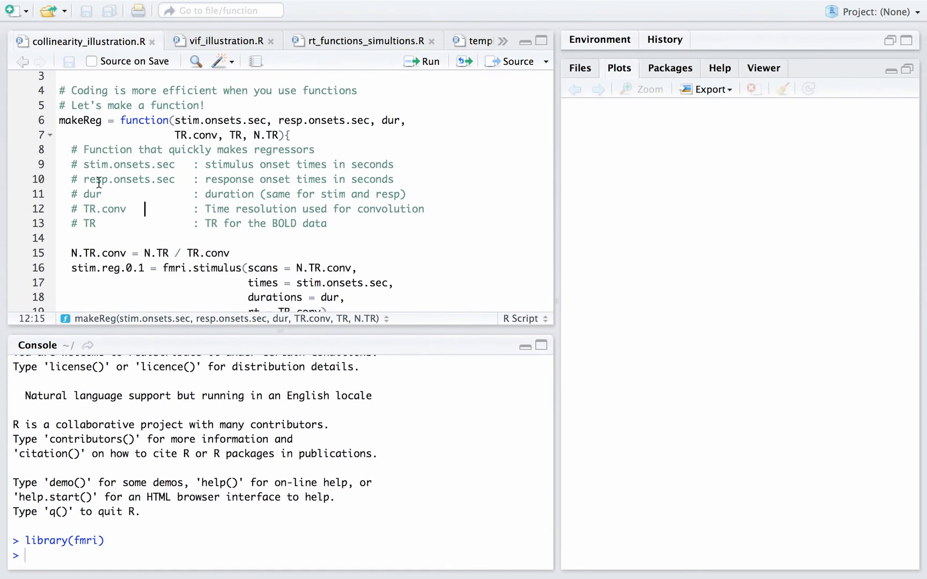
pyautogui.moveTo(168, 183)
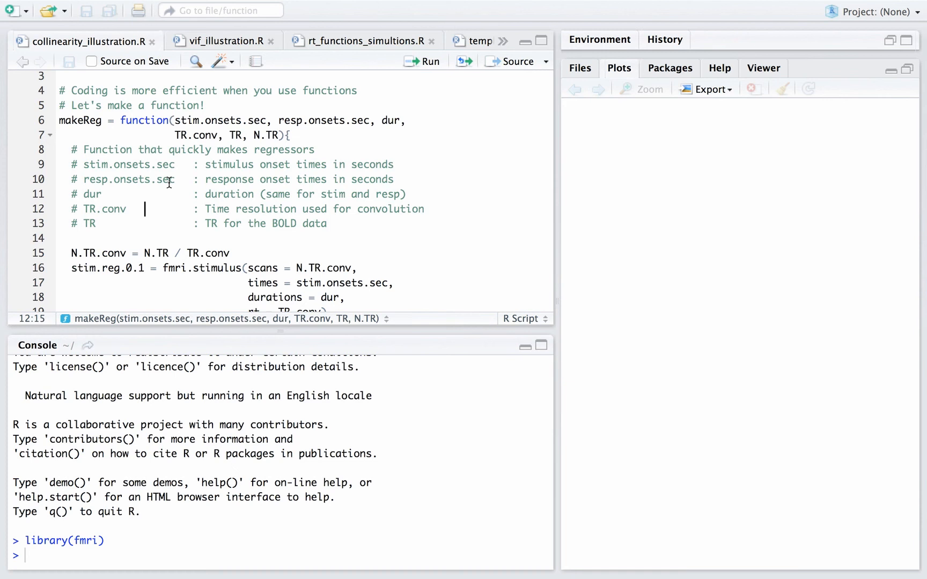
pyautogui.moveTo(107, 194)
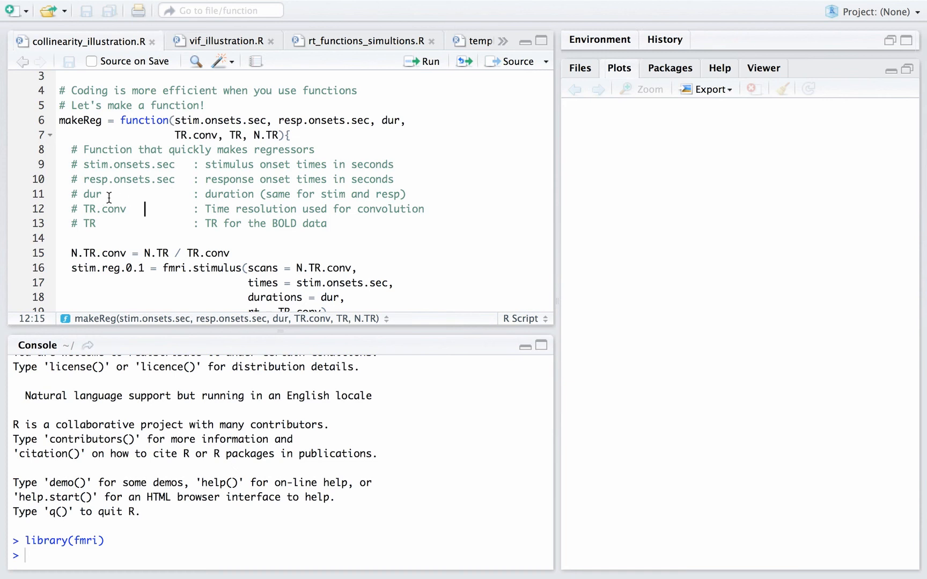
pyautogui.moveTo(122, 207)
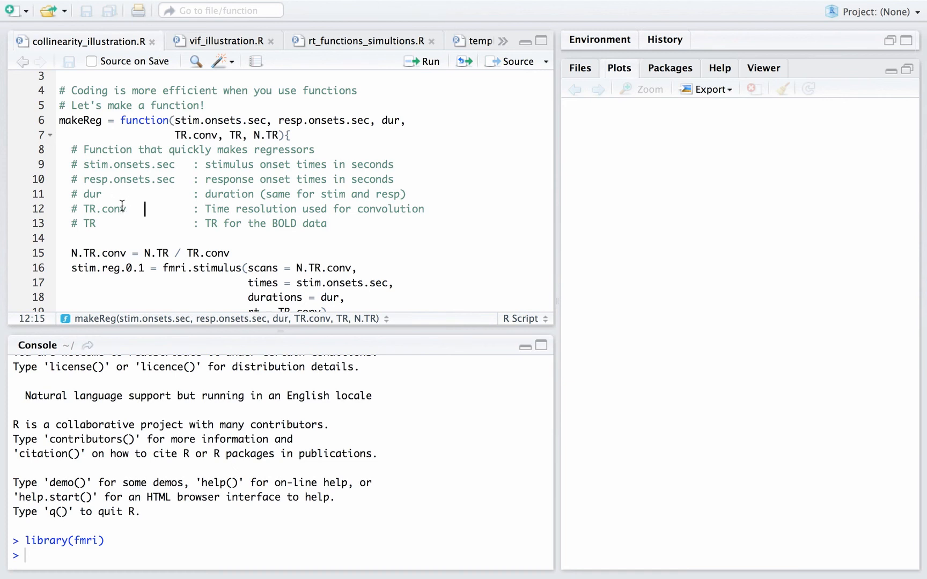
pyautogui.scroll(-3)
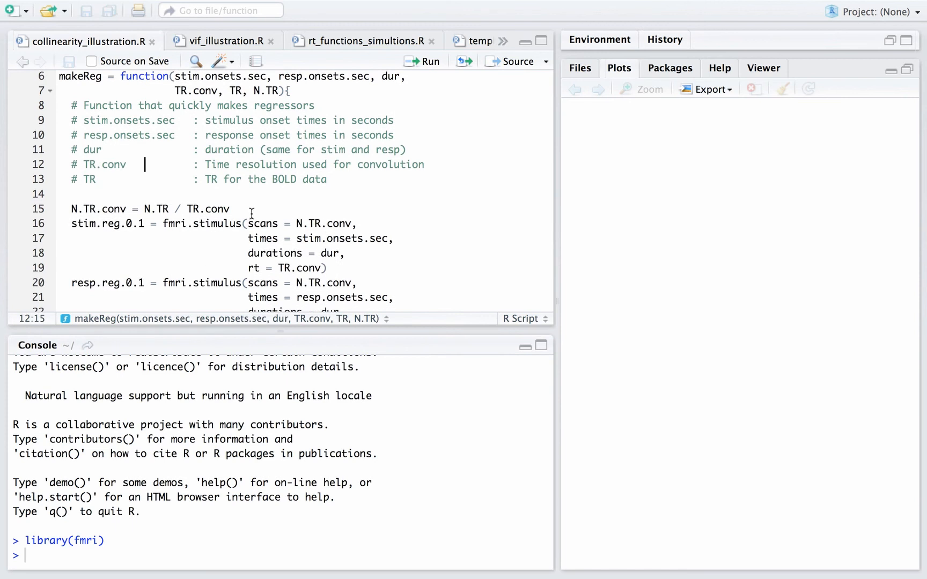
pyautogui.moveTo(255, 219)
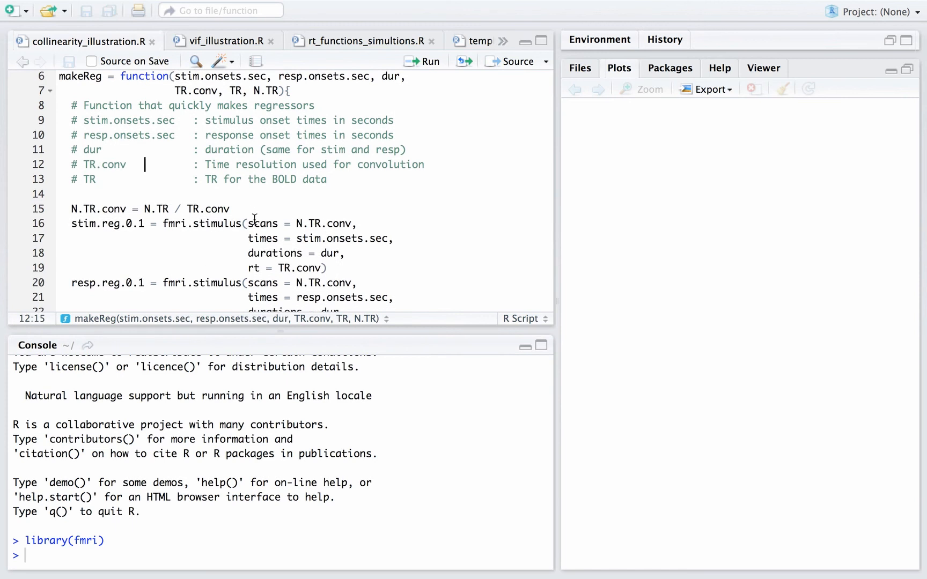
pyautogui.moveTo(305, 271)
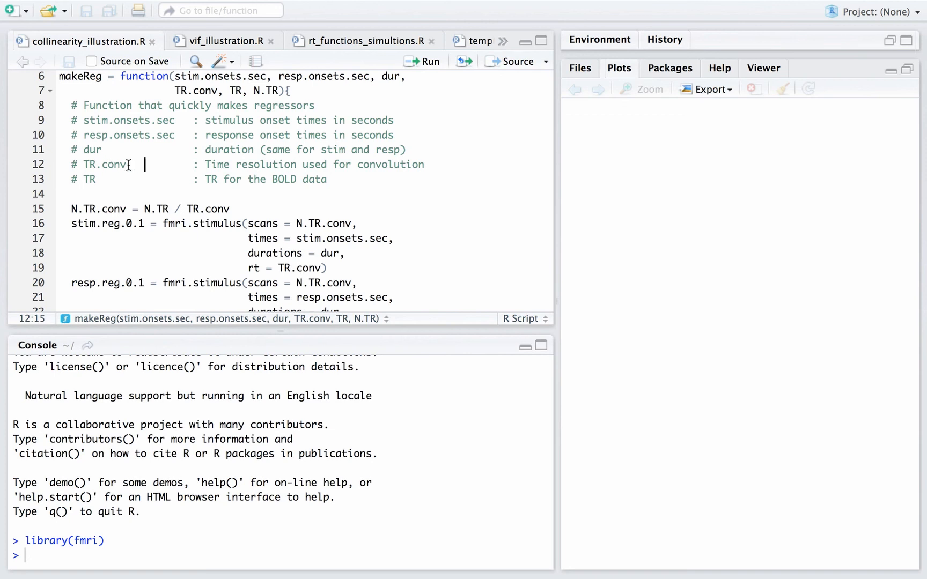
pyautogui.moveTo(130, 167)
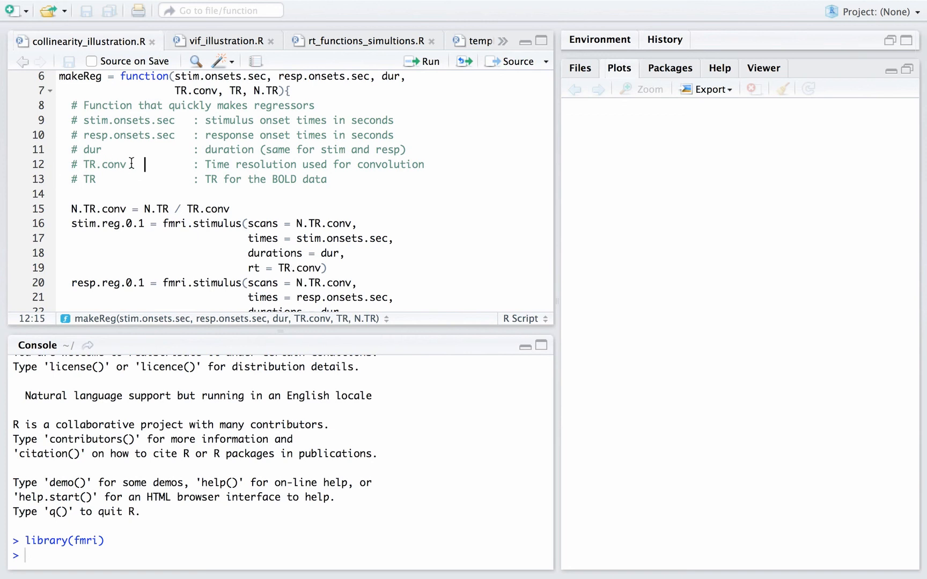
pyautogui.moveTo(82, 176)
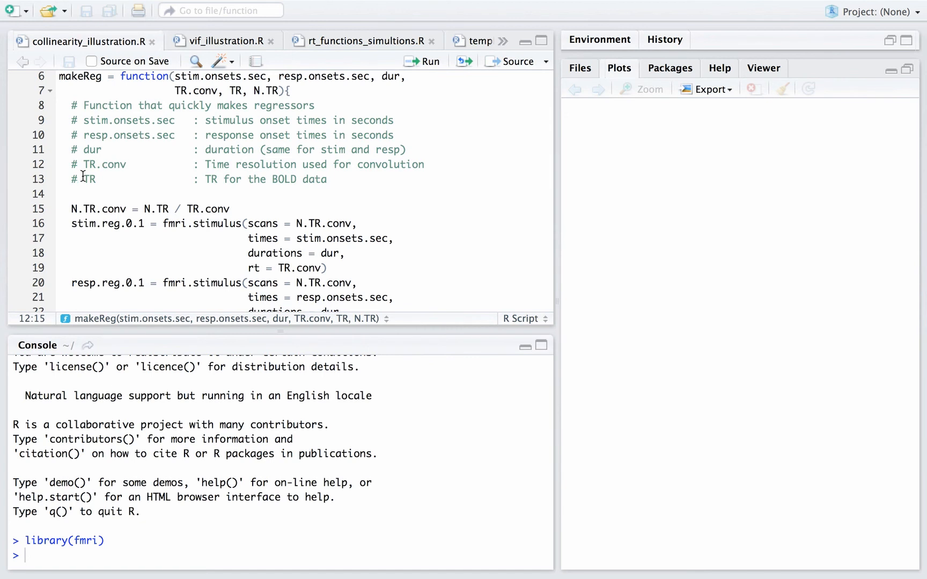
pyautogui.click(106, 180)
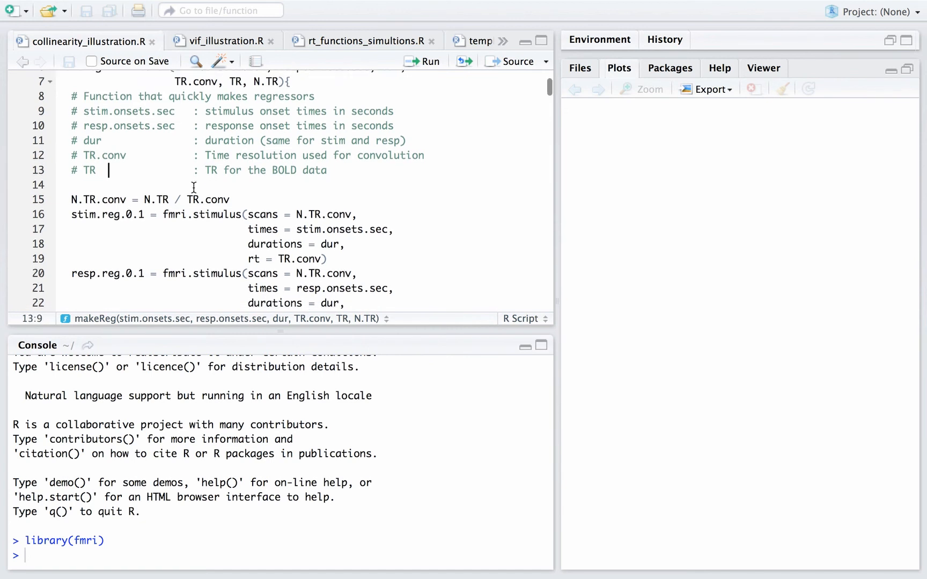
# - Scroll through the makeReg definition down to its downsampling and return lines
pyautogui.scroll(-3)
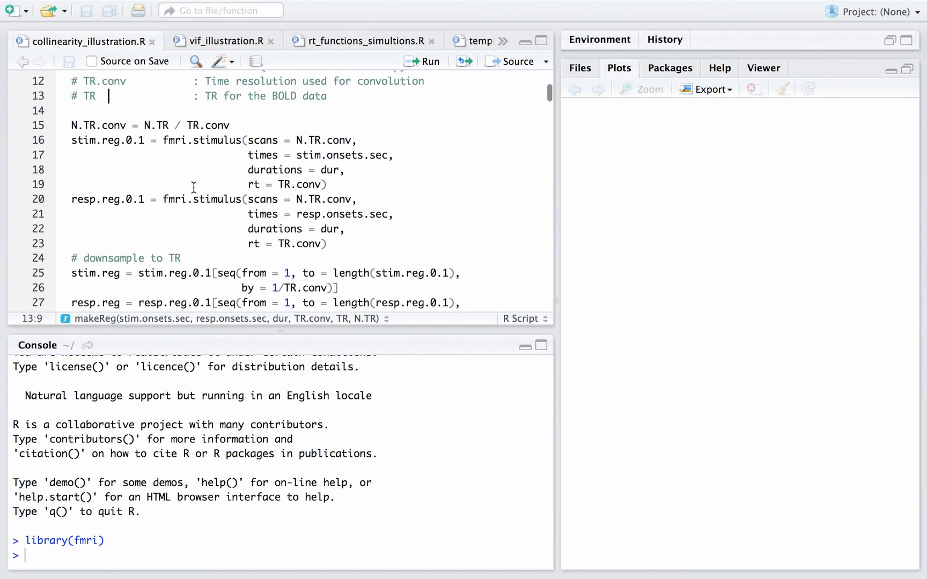
pyautogui.scroll(-3)
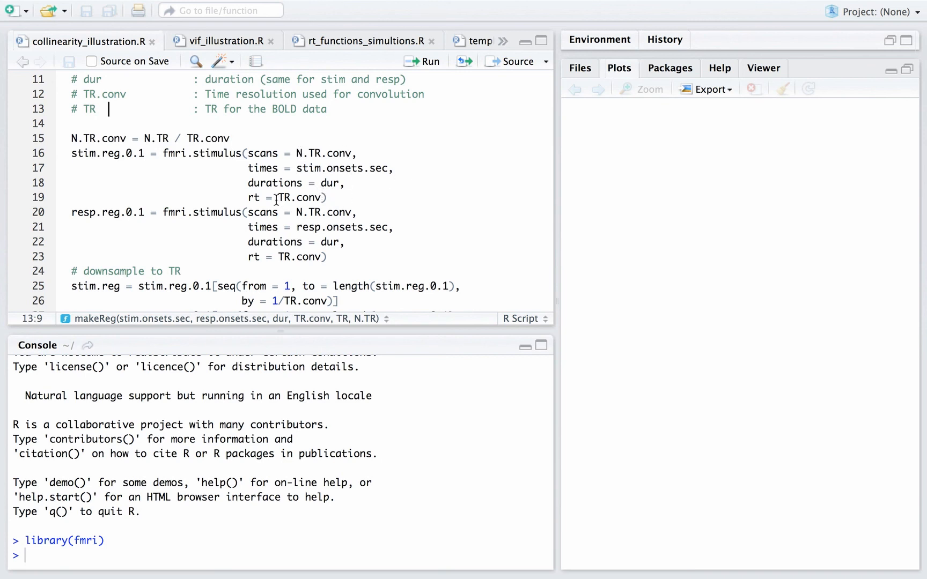
pyautogui.scroll(-3)
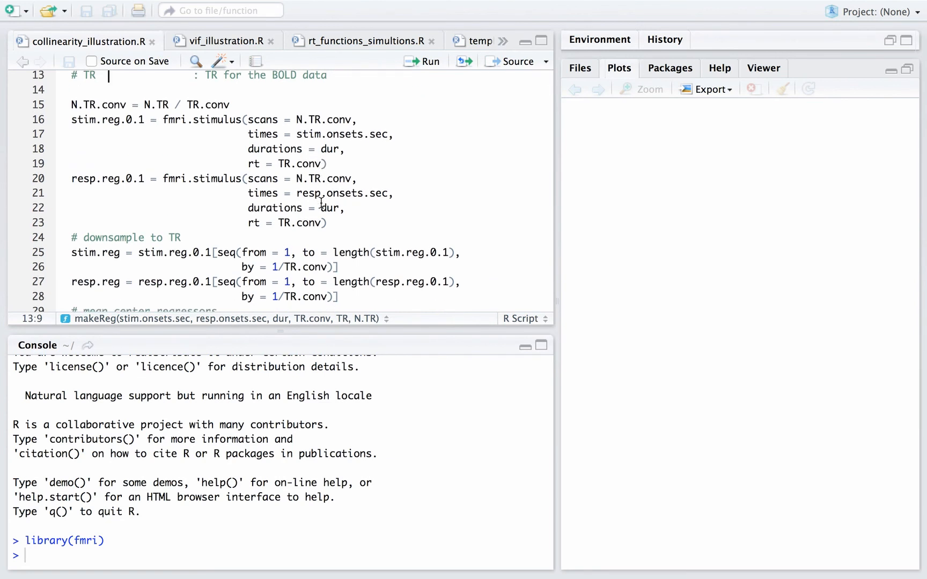
pyautogui.scroll(-3)
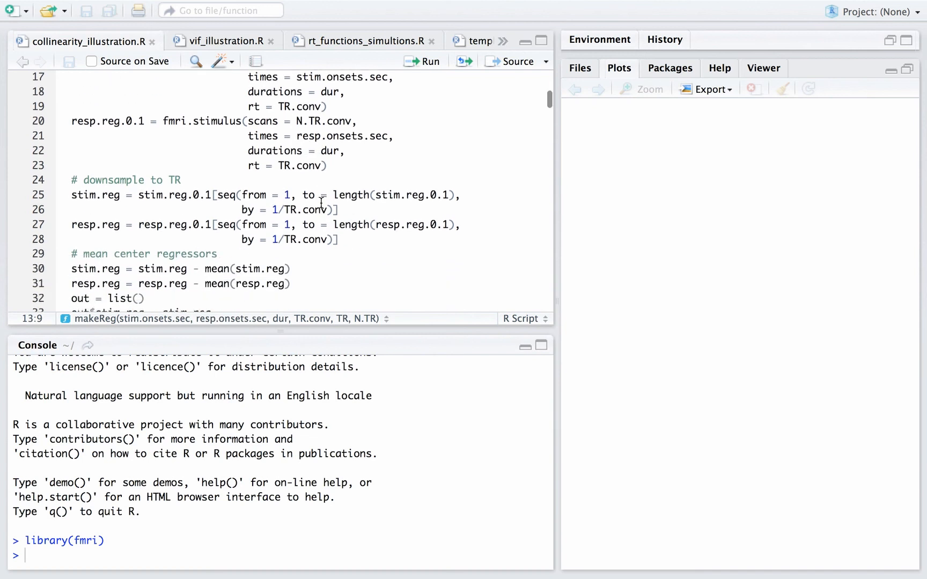
pyautogui.scroll(-3)
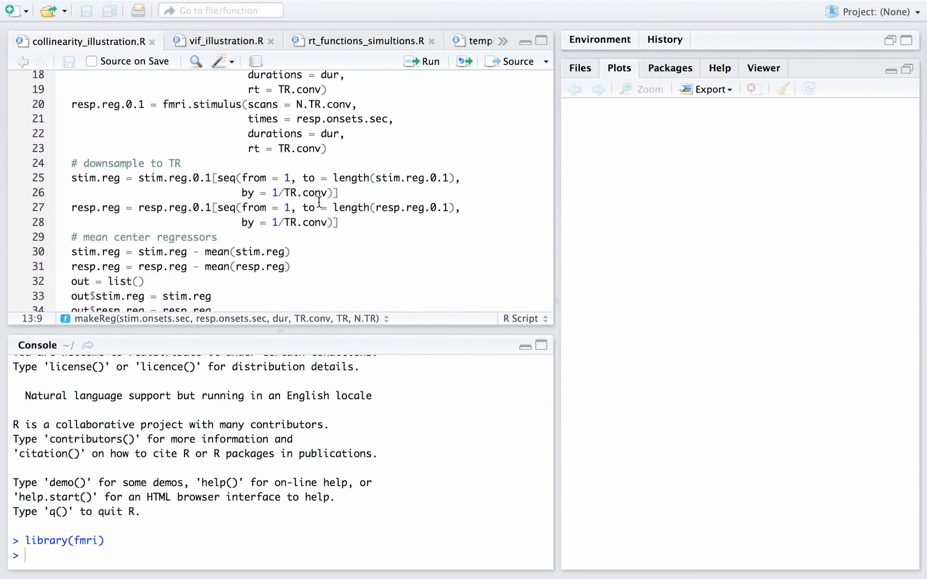
pyautogui.moveTo(375, 217)
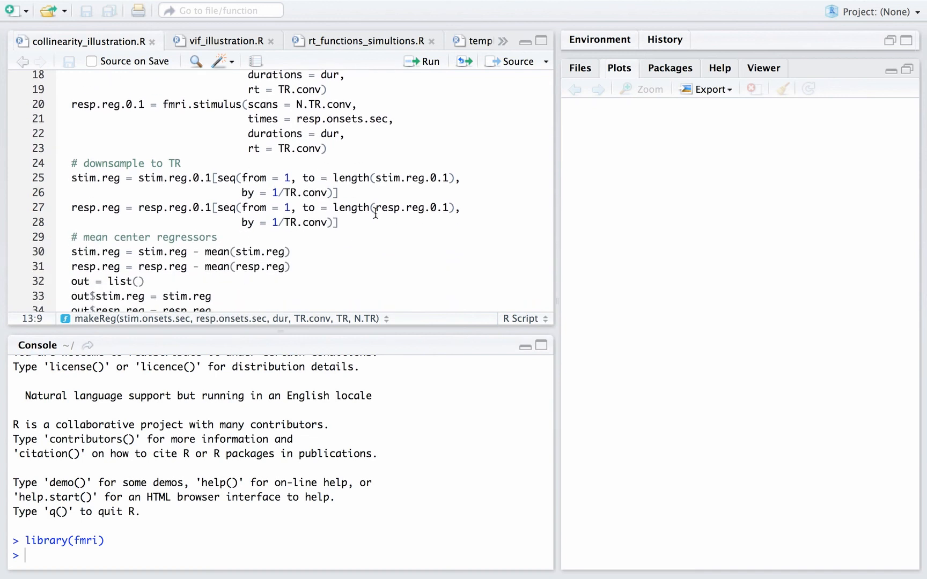
pyautogui.moveTo(380, 241)
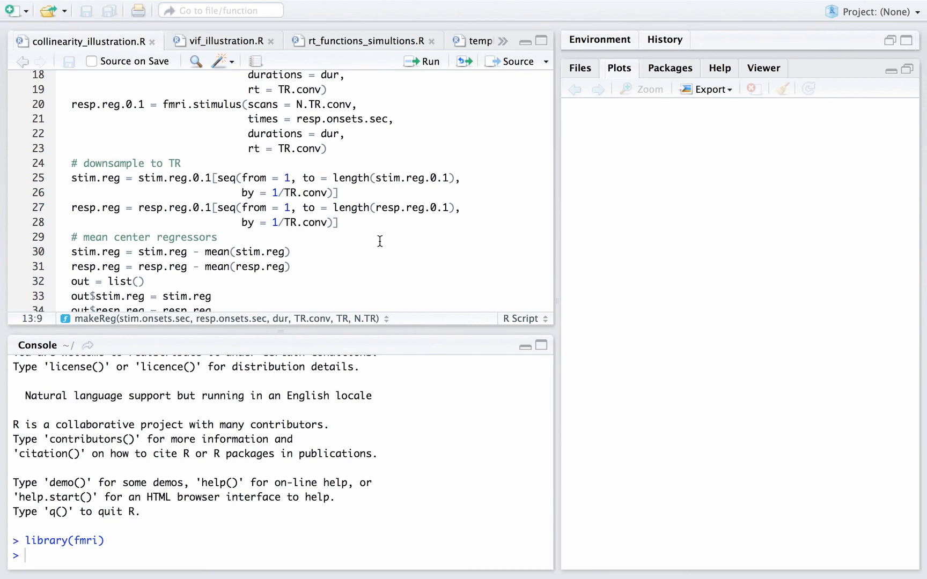
pyautogui.scroll(-3)
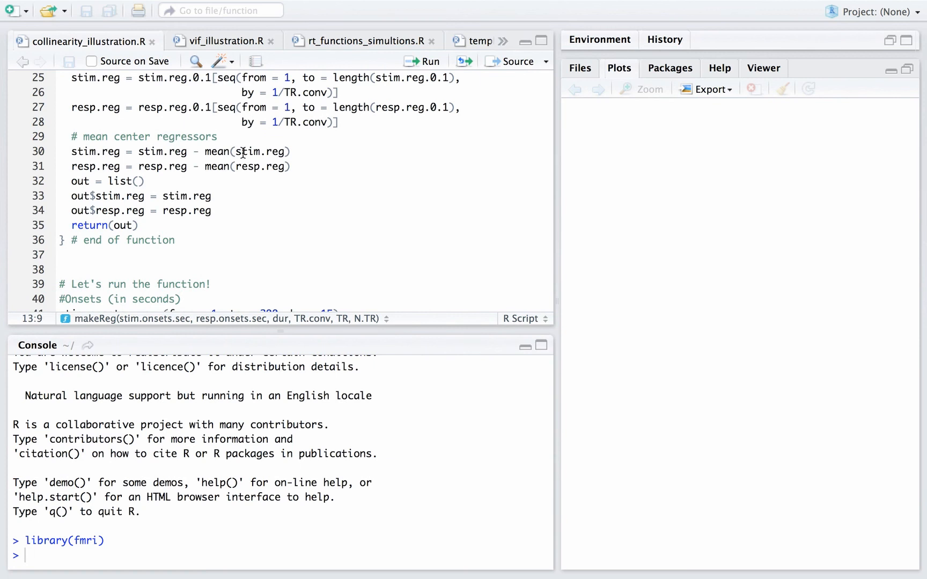
pyautogui.moveTo(222, 181)
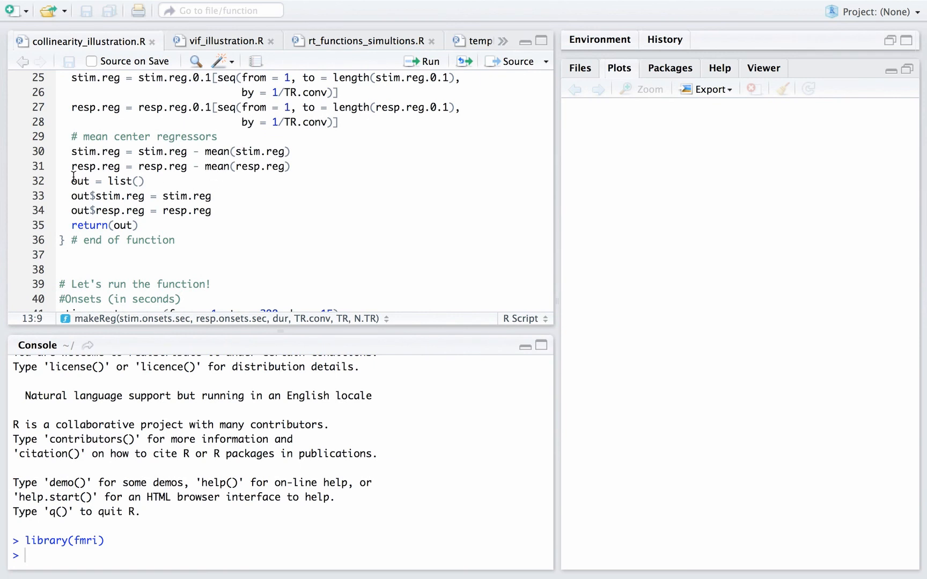
# - Highlight the lines building makeReg's output list of mean-centered regressors, then deselect
pyautogui.moveTo(72, 181); pyautogui.dragTo(222, 210)
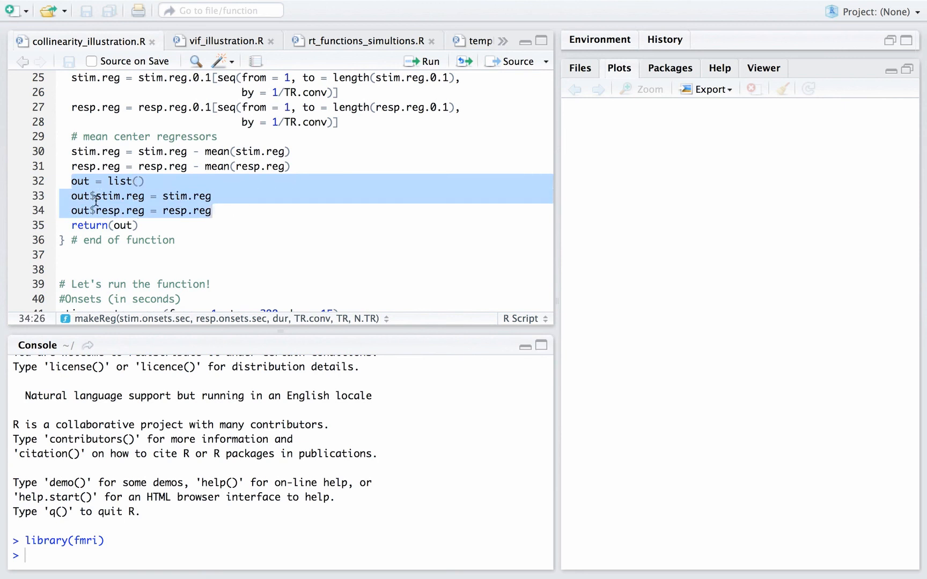
pyautogui.click(92, 196)
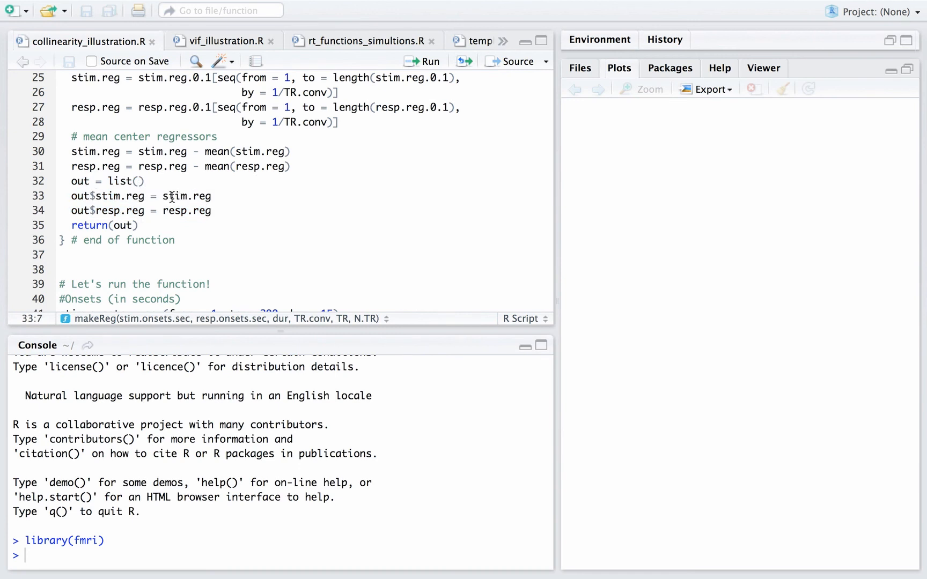
pyautogui.doubleClick(187, 196)
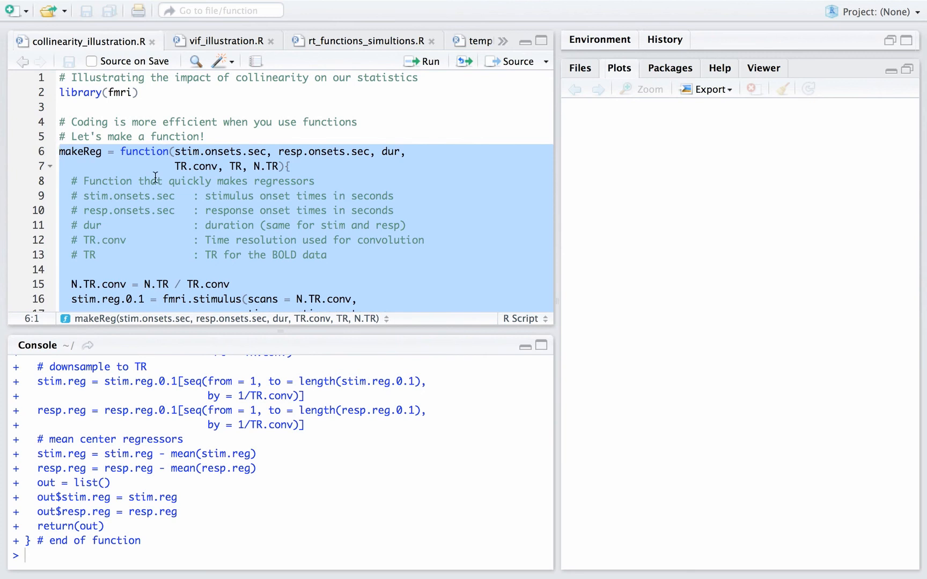
pyautogui.scroll(-3)
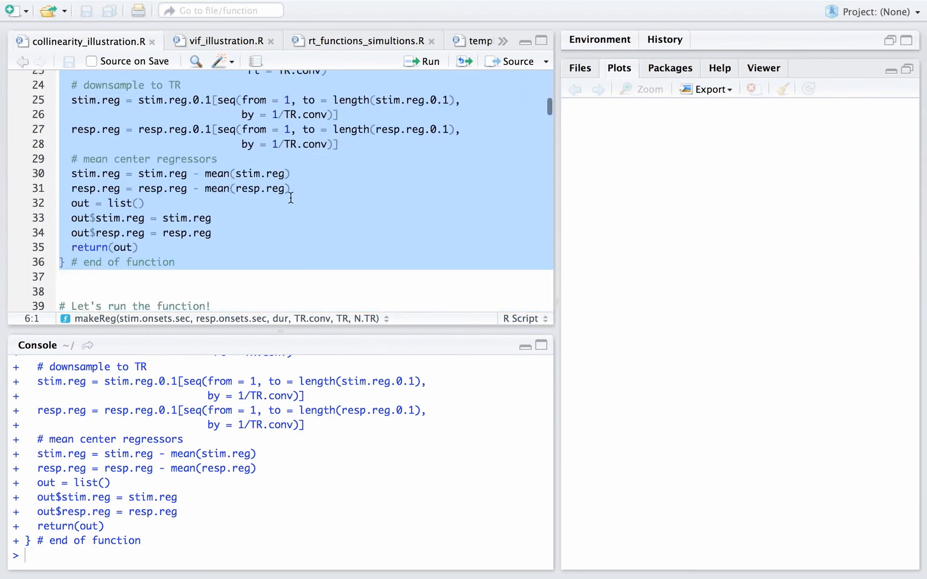
pyautogui.scroll(-3)
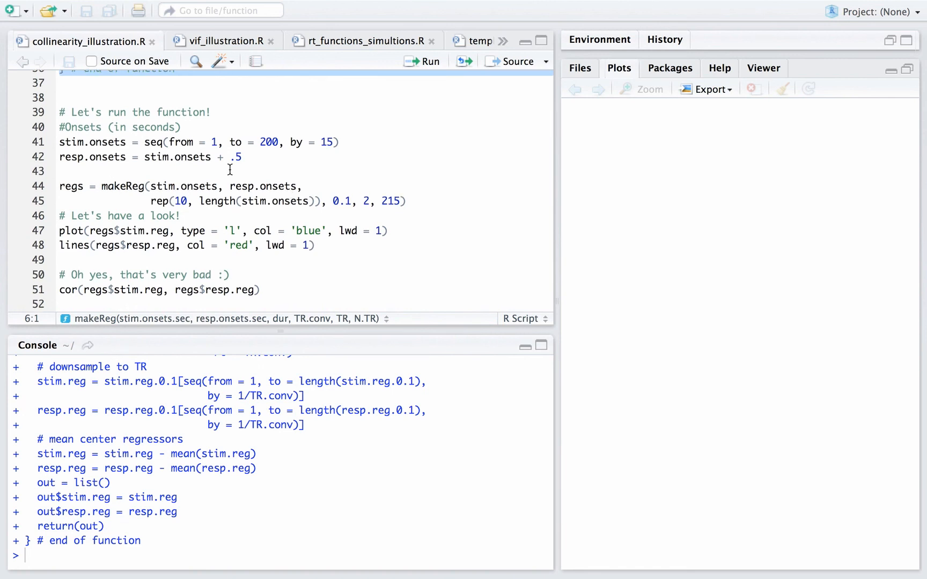
pyautogui.moveTo(220, 144)
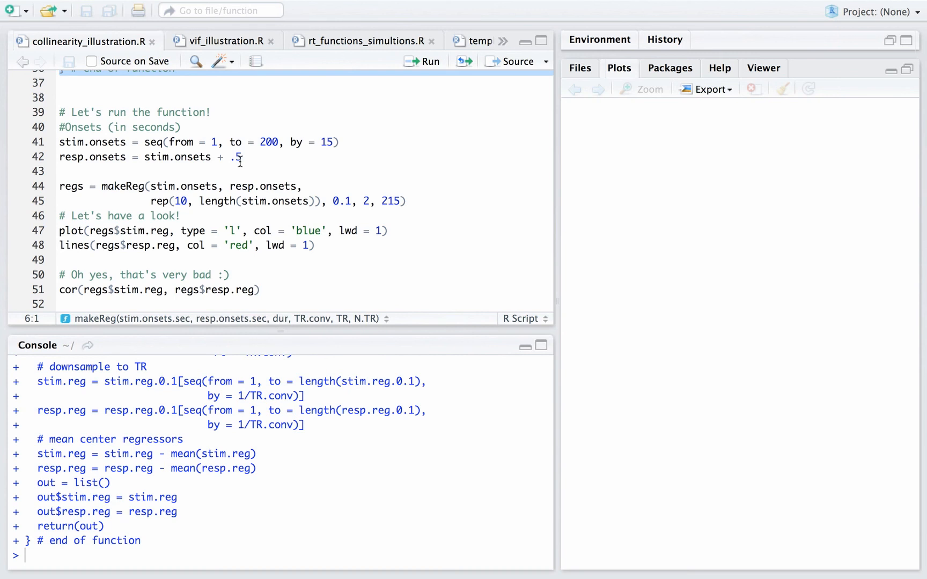
pyautogui.moveTo(197, 212)
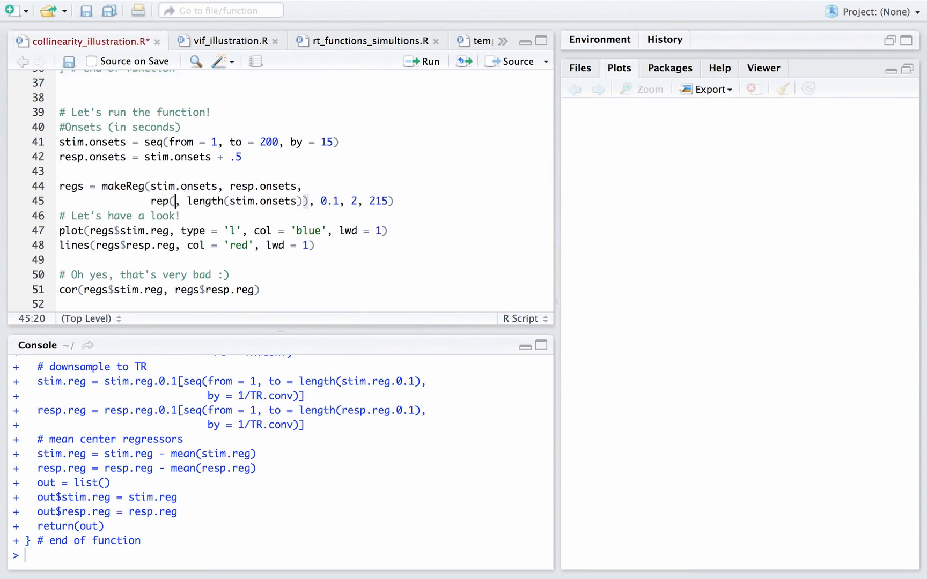
# - Change rep(10, length(stim.onsets)) to rep(1, length(stim.onsets)) in the makeReg call
pyautogui.write('1')
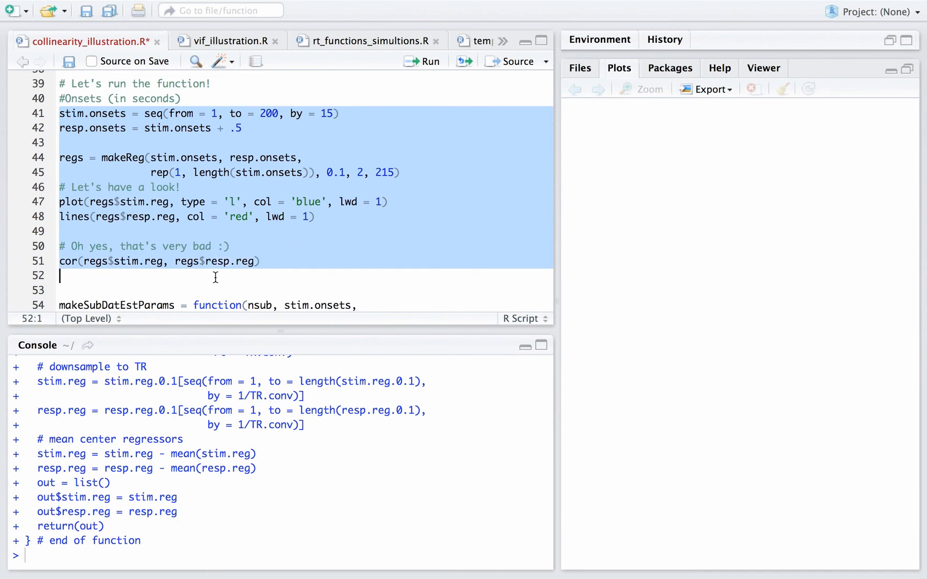
# - Run lines 41–51 to plot both regressors and print their correlation 0.972666
pyautogui.click(422, 61)
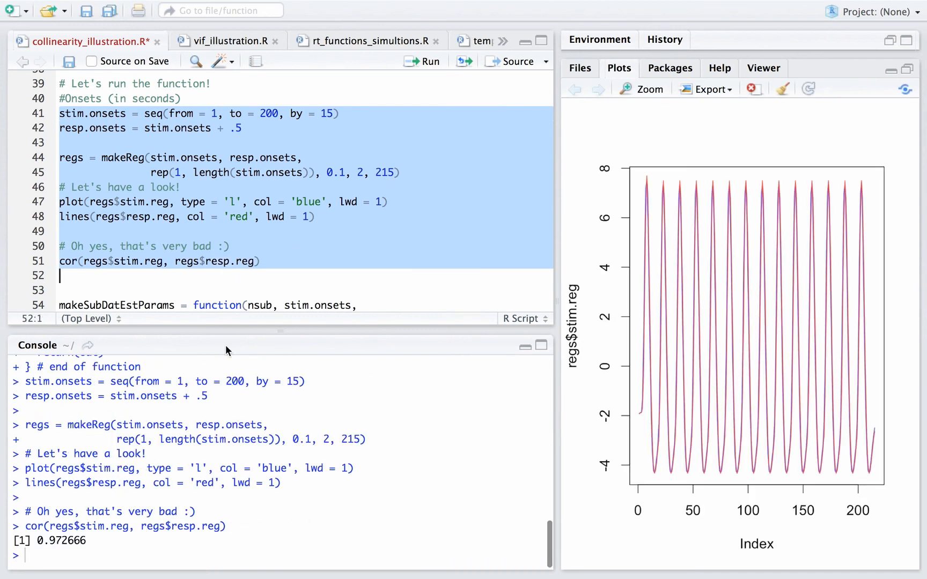
pyautogui.moveTo(634, 335)
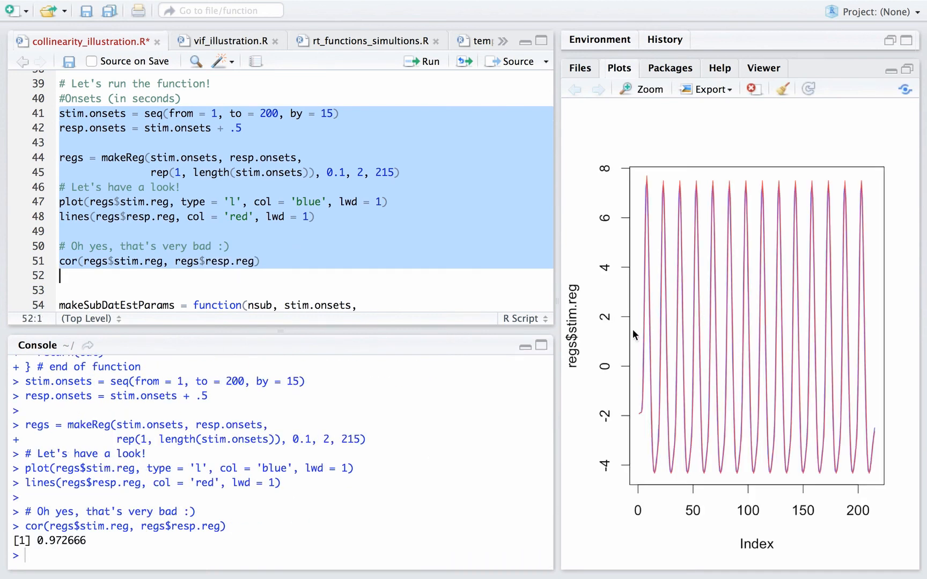
pyautogui.moveTo(659, 193)
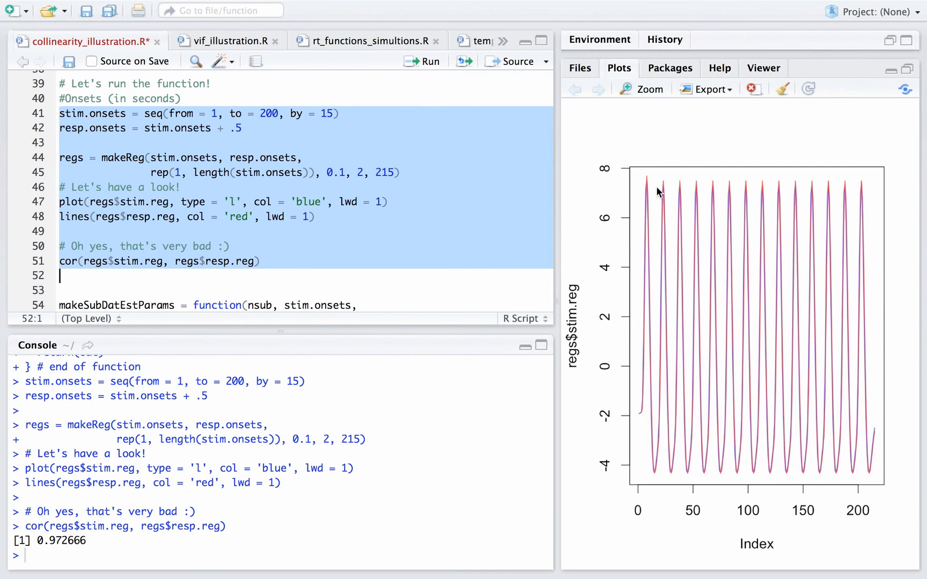
pyautogui.moveTo(53, 553)
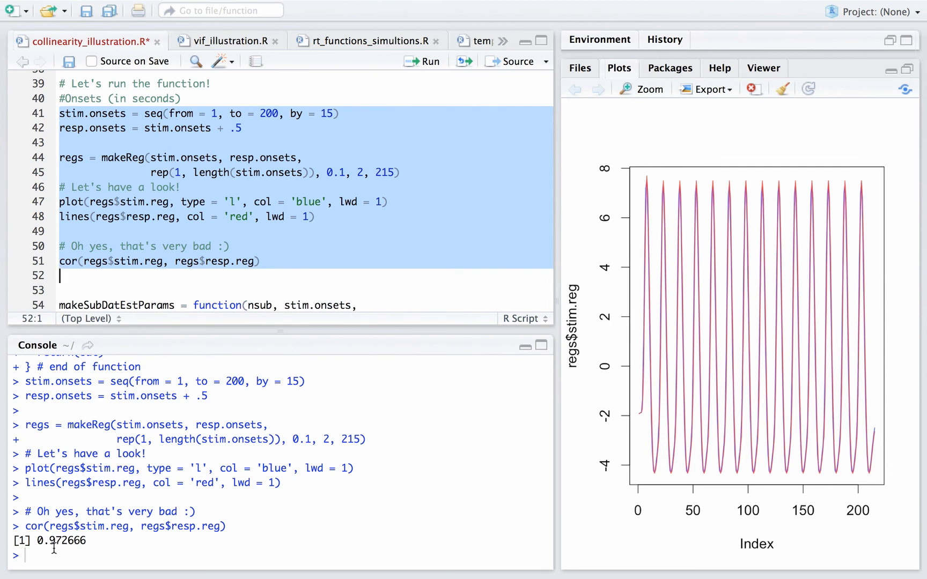
pyautogui.moveTo(265, 347)
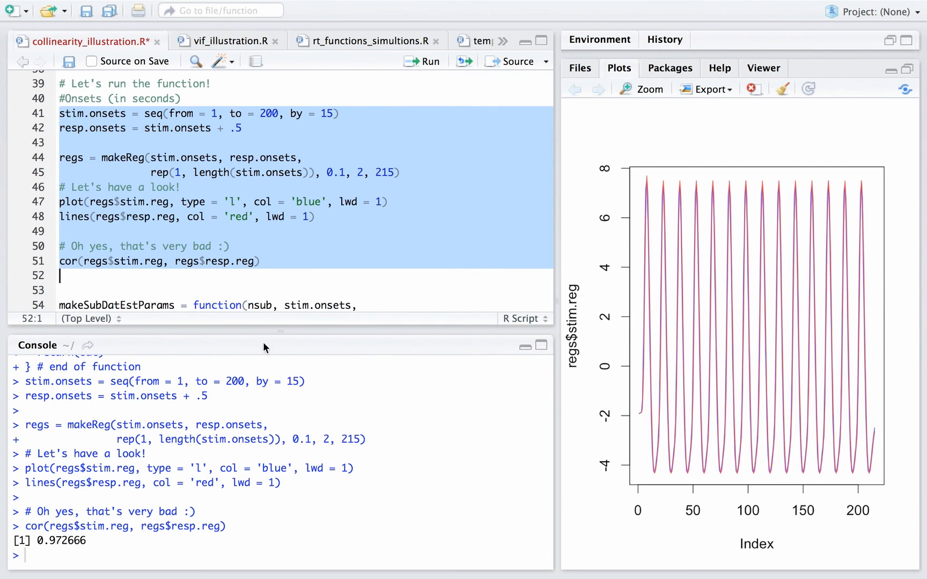
pyautogui.moveTo(663, 233)
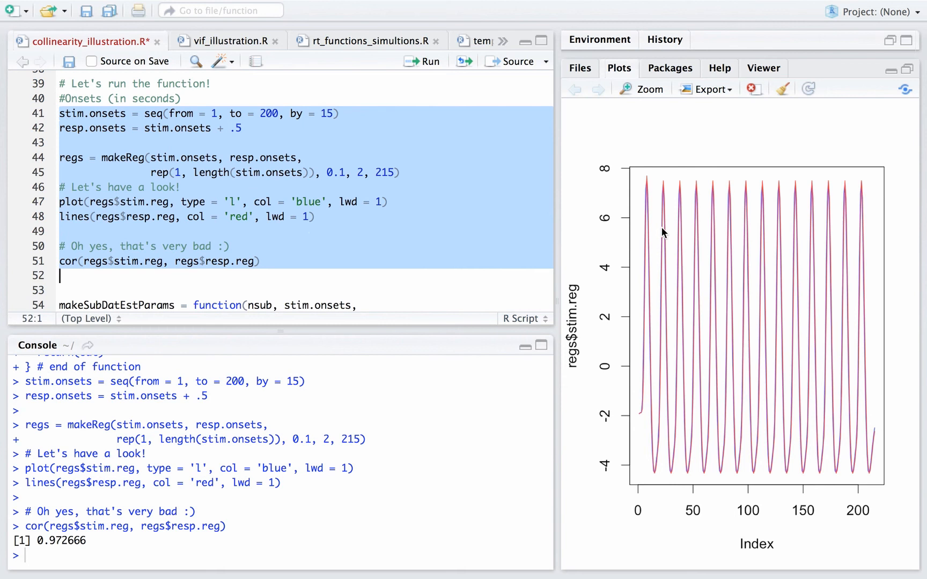
pyautogui.click(181, 188)
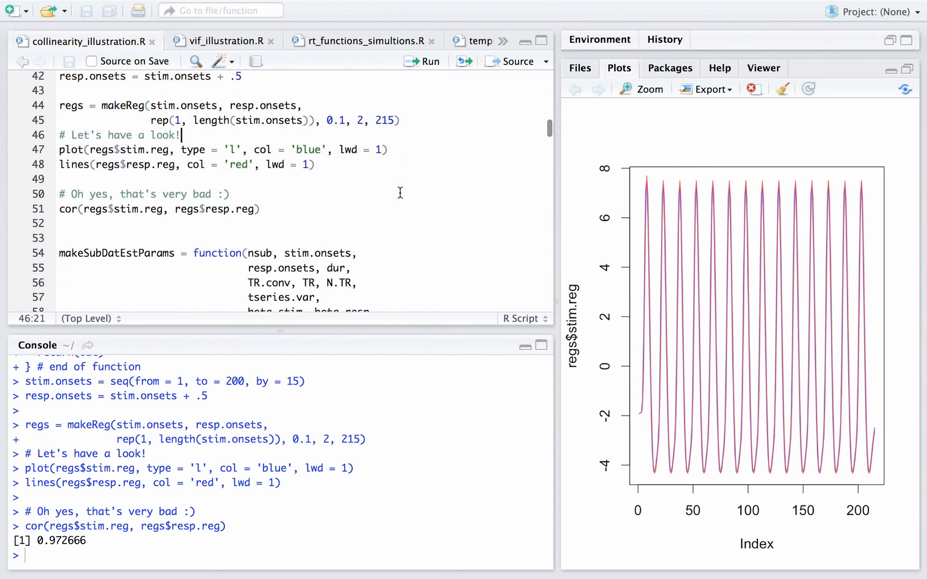
pyautogui.scroll(-3)
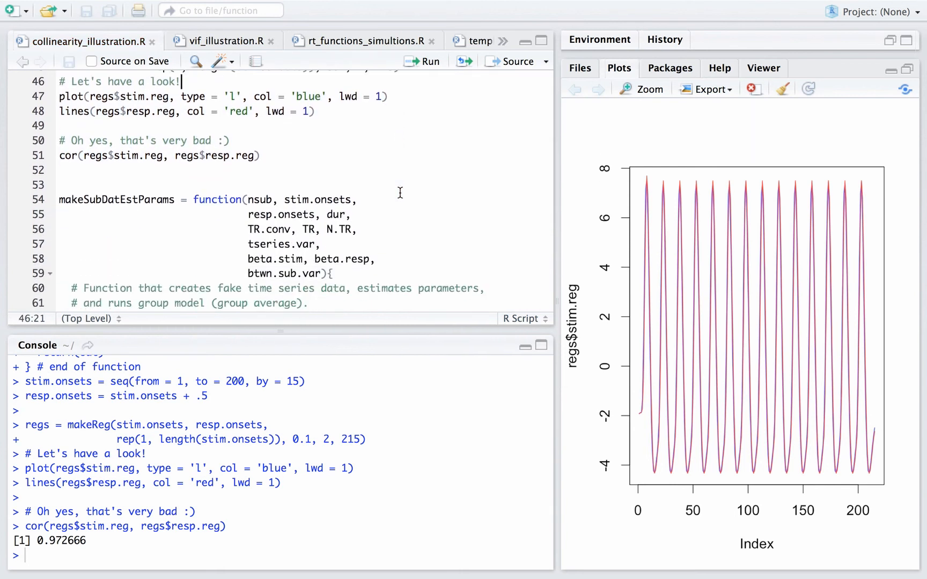
pyautogui.scroll(-3)
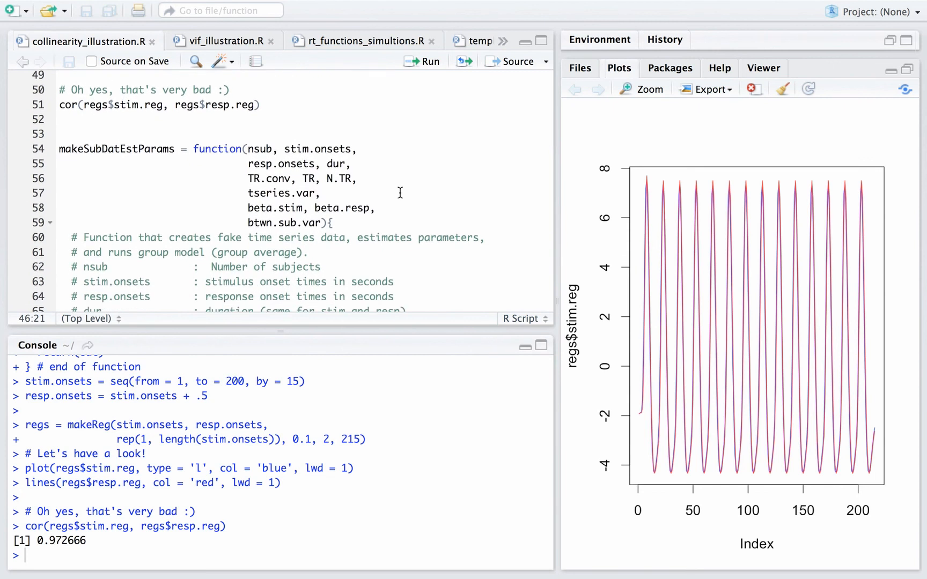
pyautogui.scroll(-3)
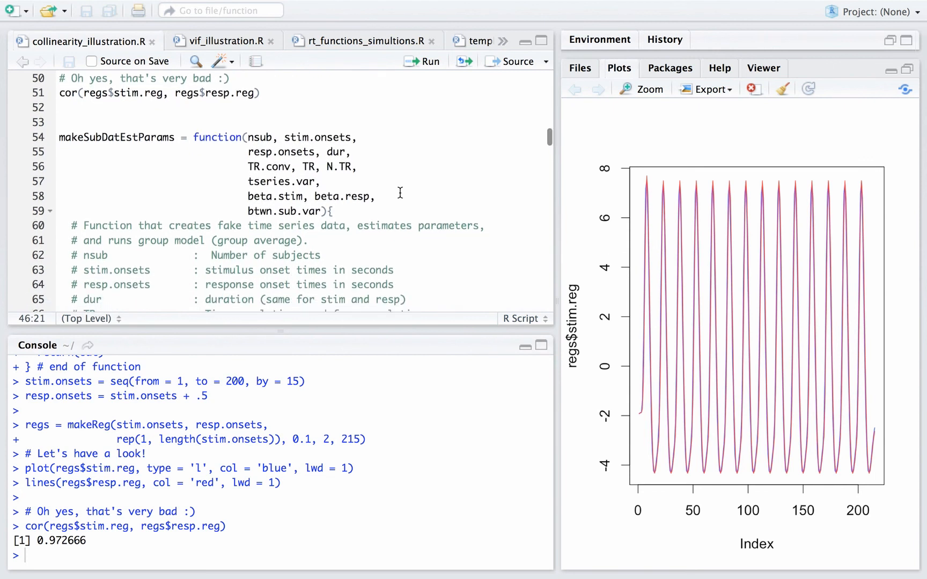
pyautogui.doubleClick(263, 123)
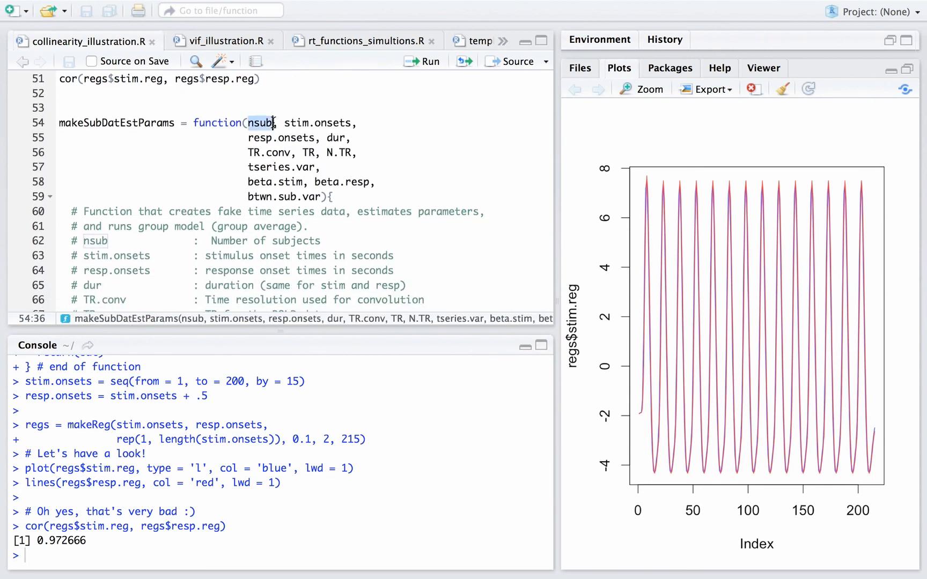
pyautogui.scroll(-3)
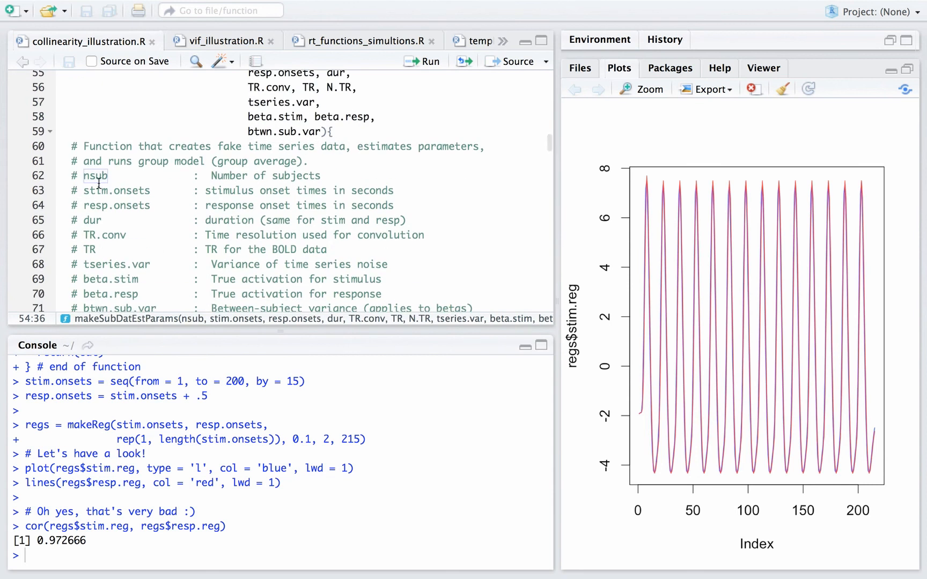
pyautogui.doubleClick(117, 191)
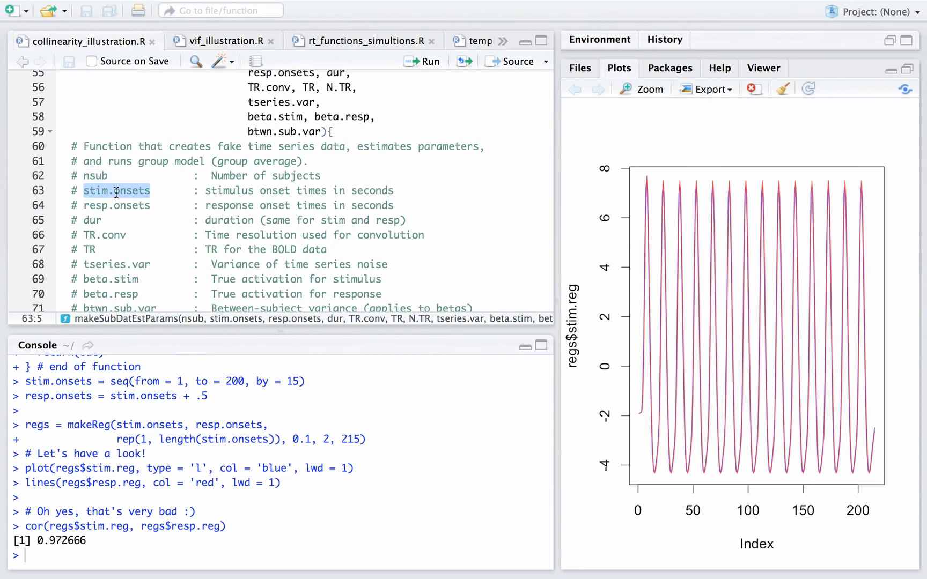
pyautogui.doubleClick(117, 206)
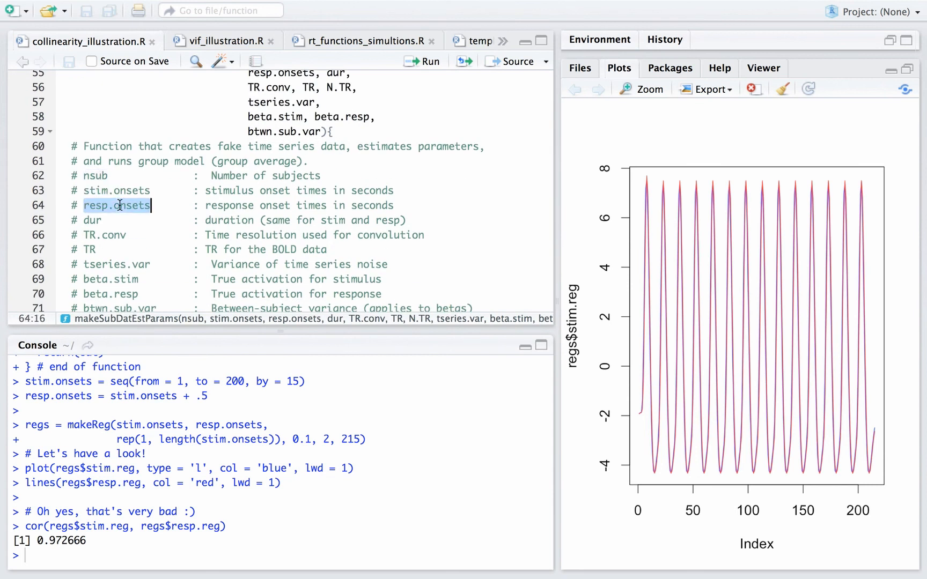
pyautogui.doubleClick(91, 220)
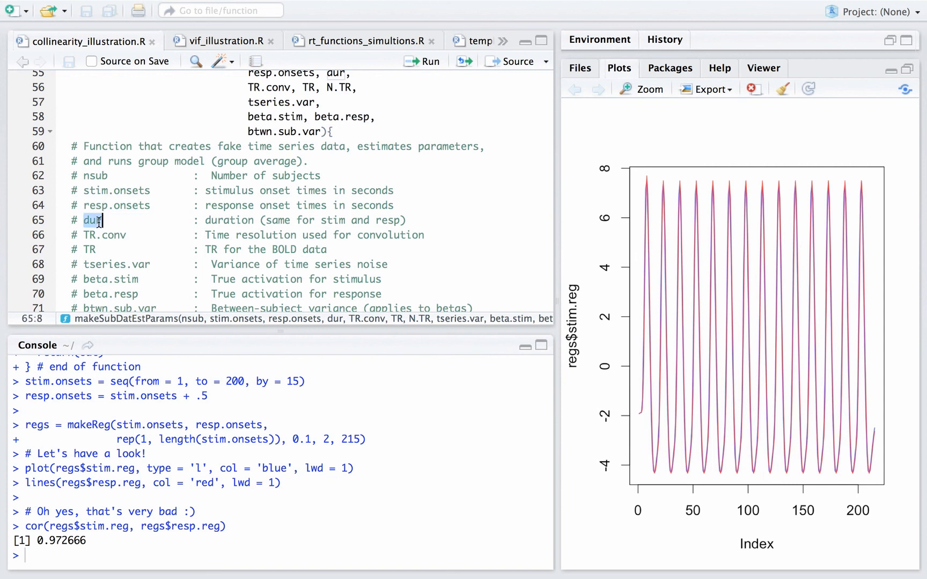
pyautogui.doubleClick(105, 235)
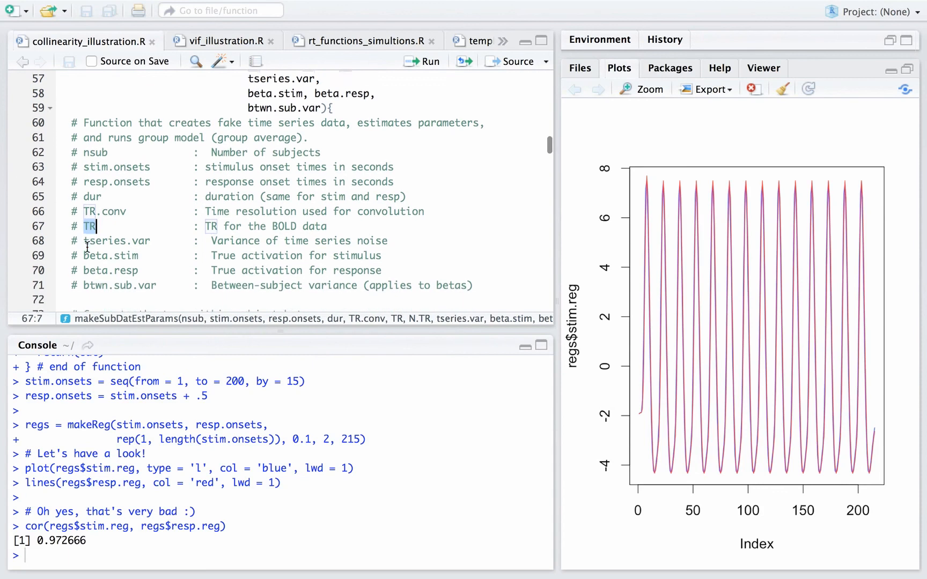
pyautogui.doubleClick(117, 241)
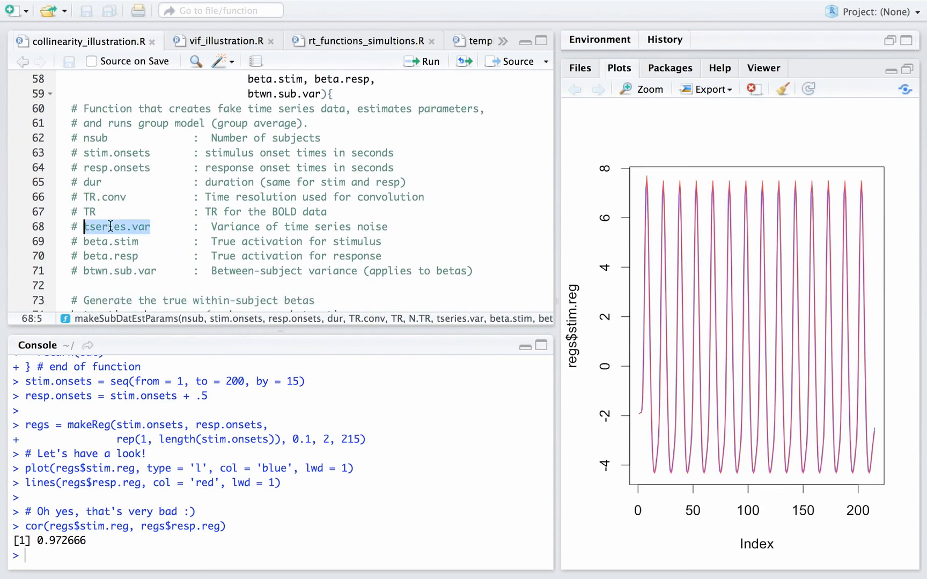
pyautogui.moveTo(381, 307)
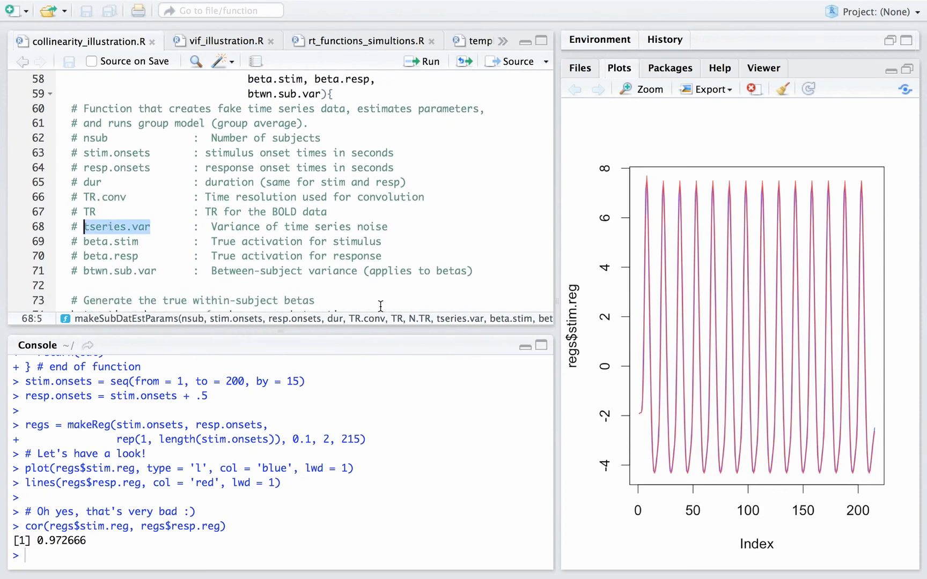
pyautogui.moveTo(586, 320)
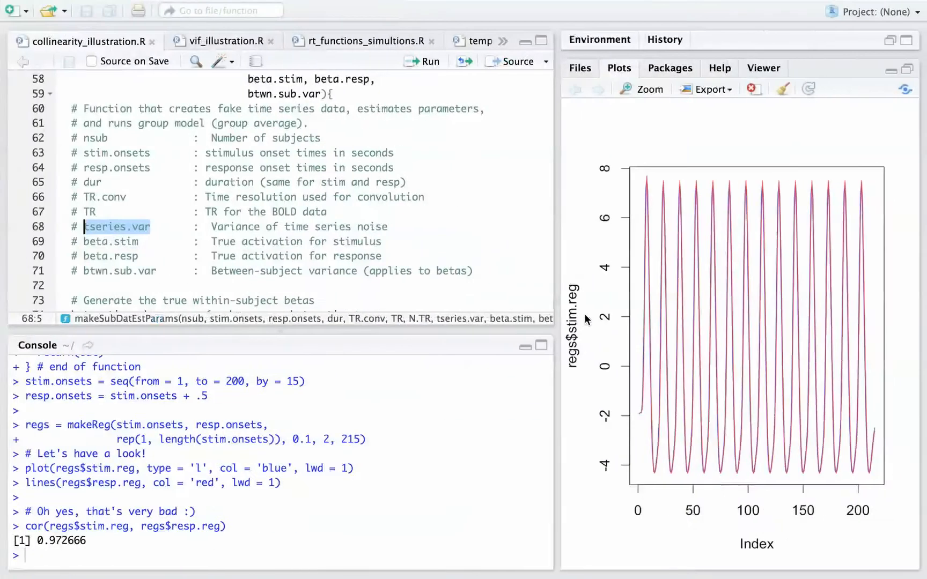
pyautogui.click(127, 271)
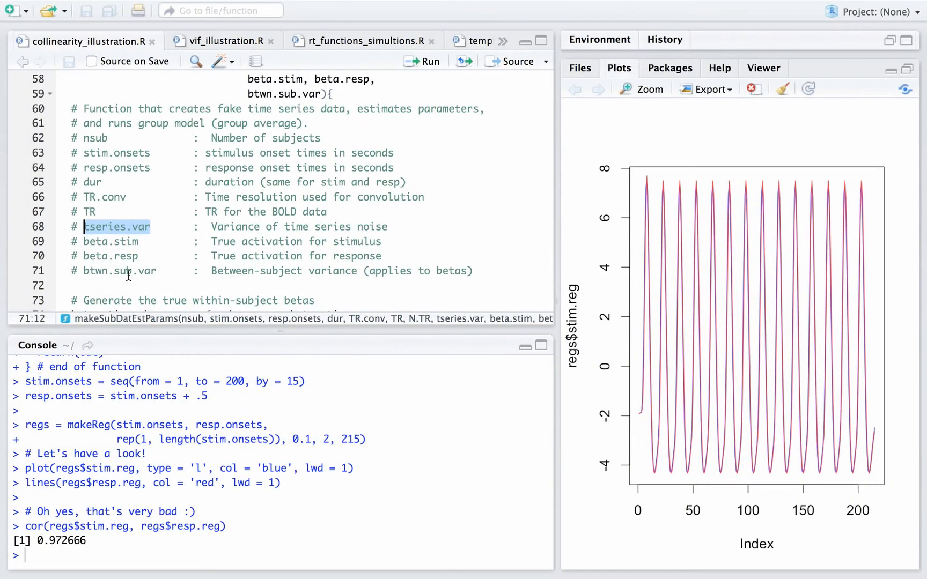
pyautogui.doubleClick(119, 271)
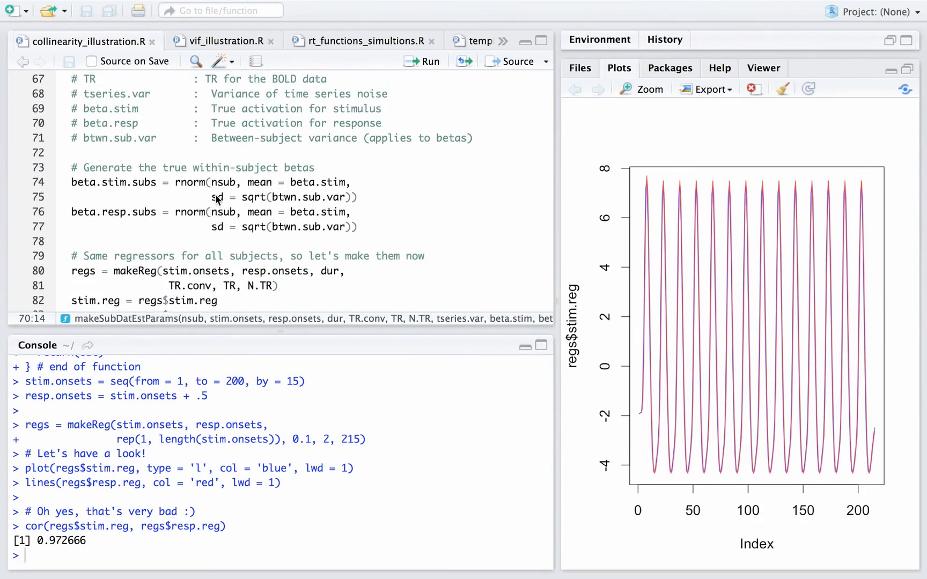
pyautogui.moveTo(317, 207)
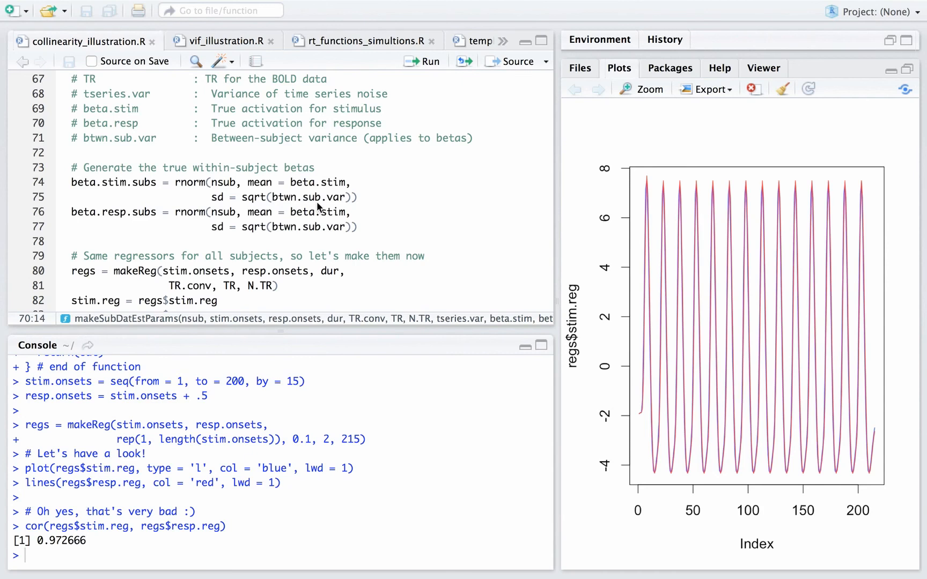
pyautogui.moveTo(111, 189)
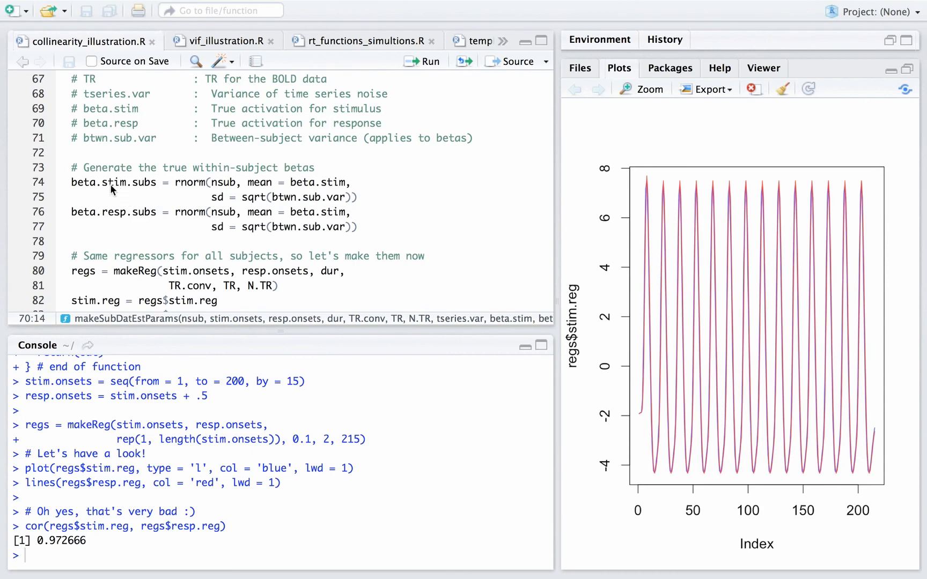
pyautogui.moveTo(215, 191)
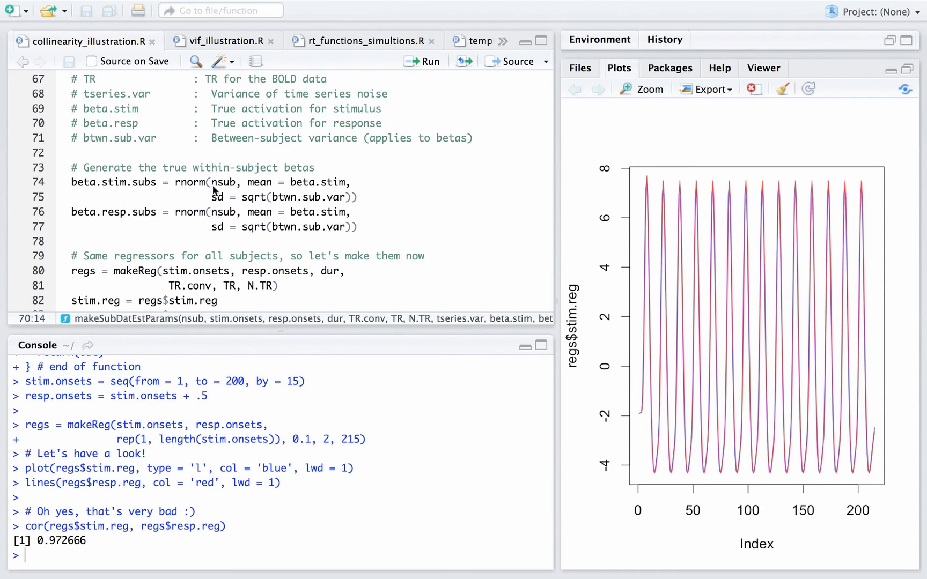
pyautogui.moveTo(278, 204)
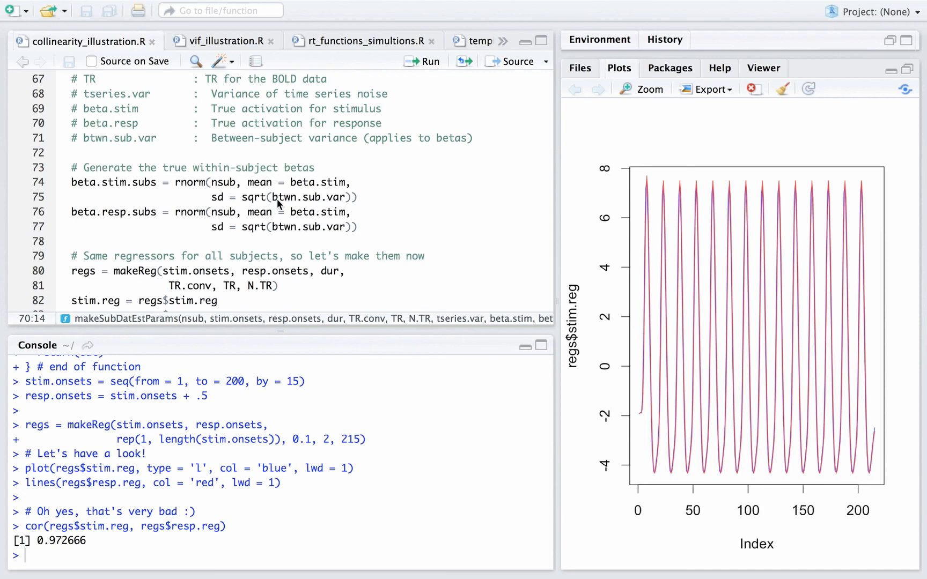
pyautogui.moveTo(298, 209)
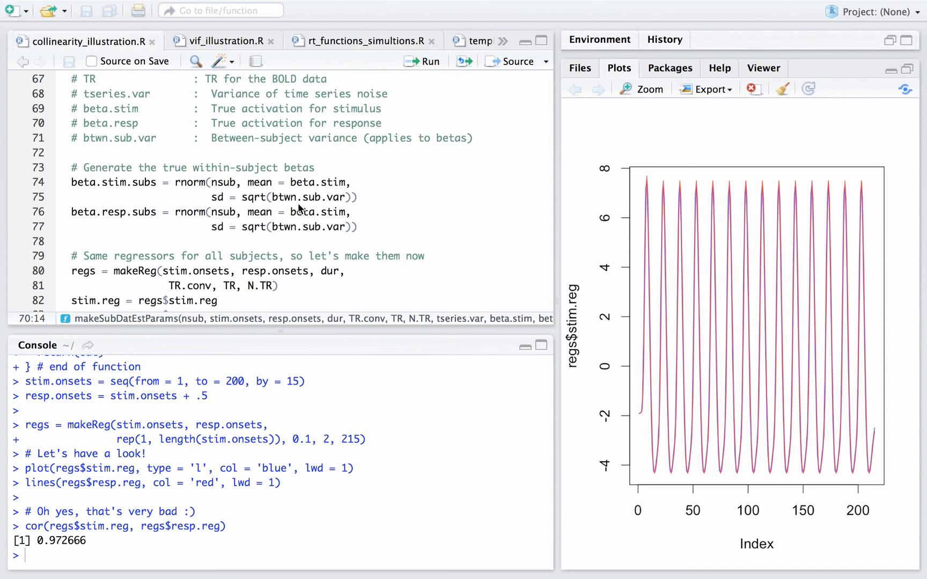
pyautogui.moveTo(256, 232)
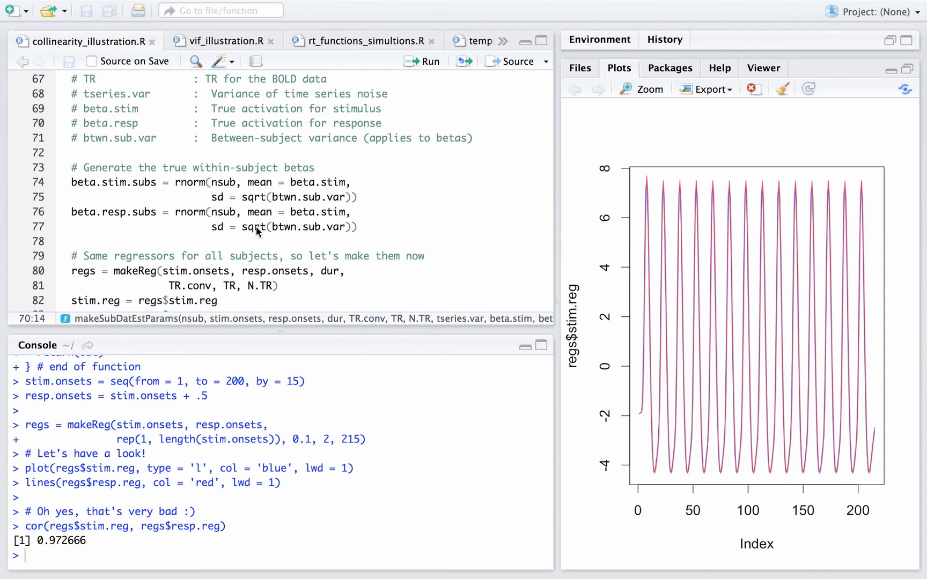
# - Scroll through makeSubDatEstParams to its per-subject simulation loop
pyautogui.scroll(-3)
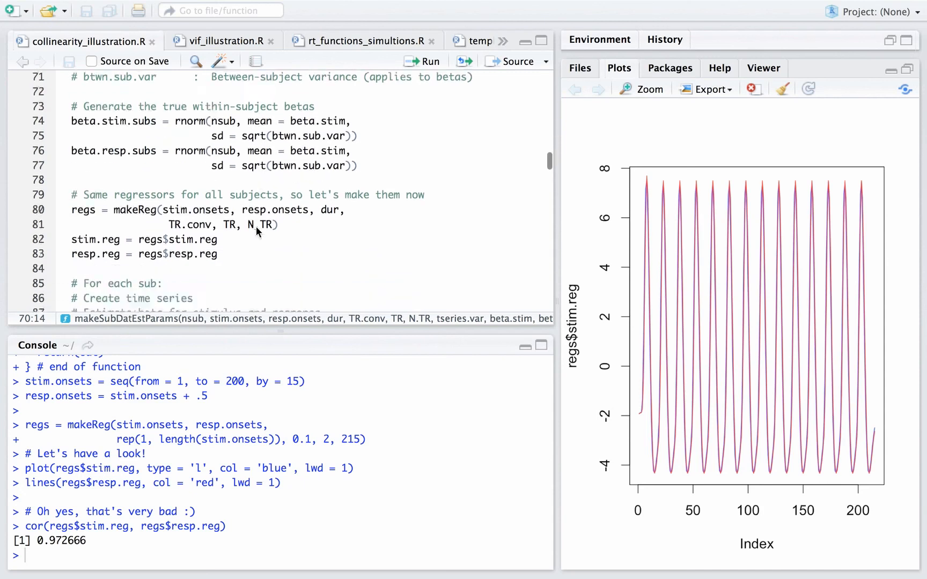
pyautogui.scroll(-3)
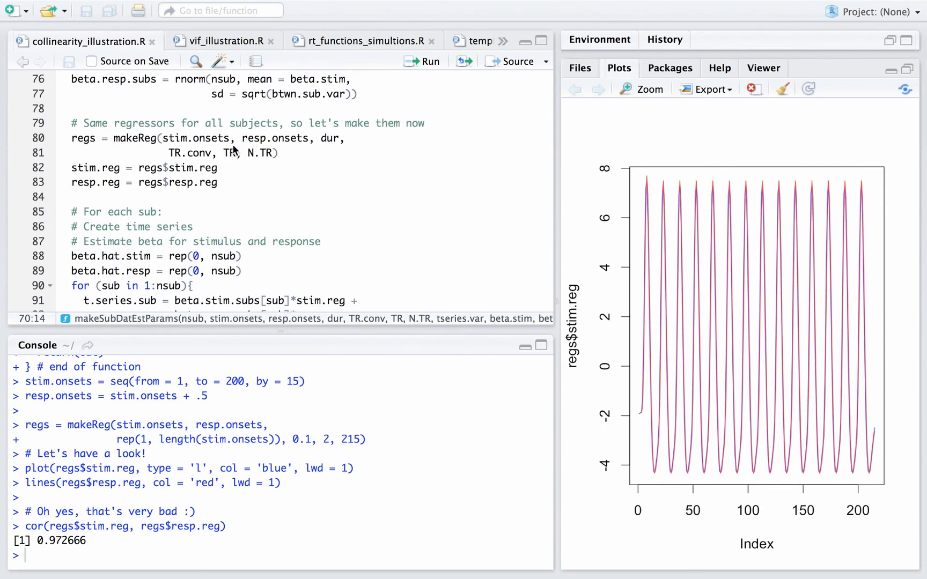
pyautogui.moveTo(241, 161)
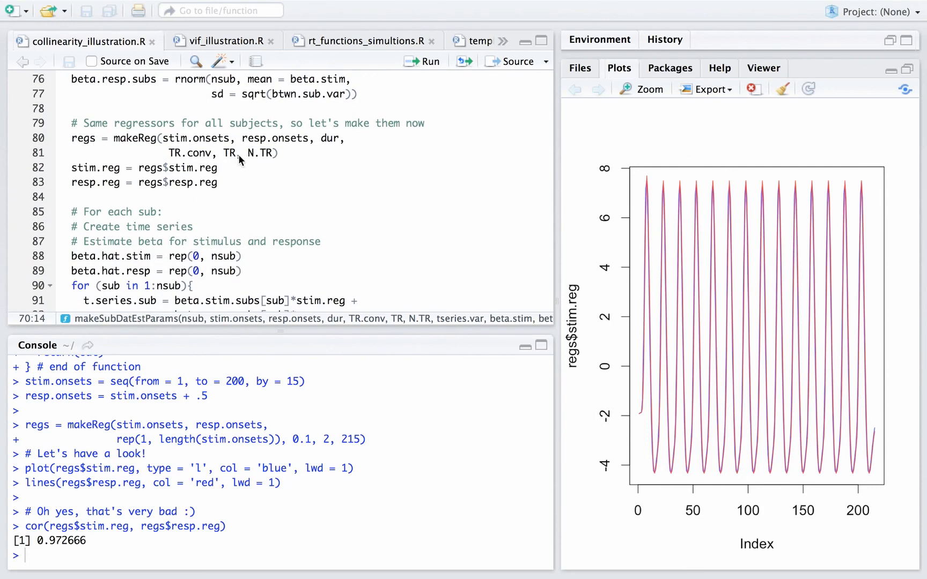
pyautogui.moveTo(95, 204)
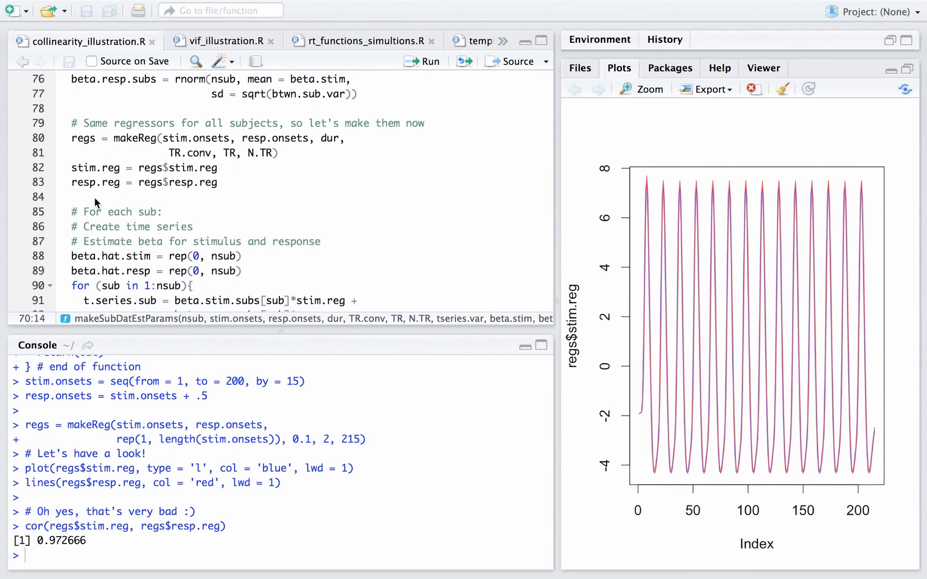
pyautogui.moveTo(198, 193)
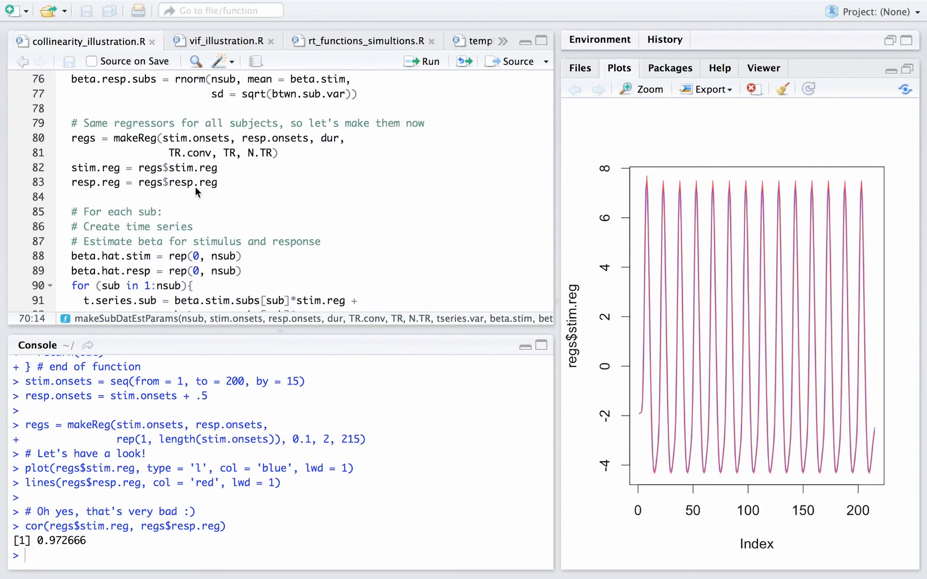
pyautogui.scroll(-3)
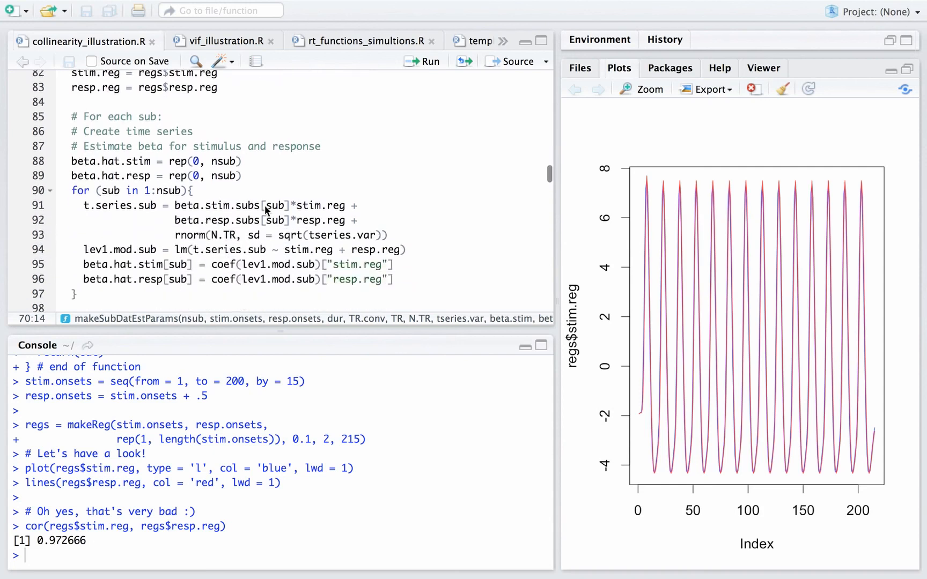
pyautogui.scroll(-3)
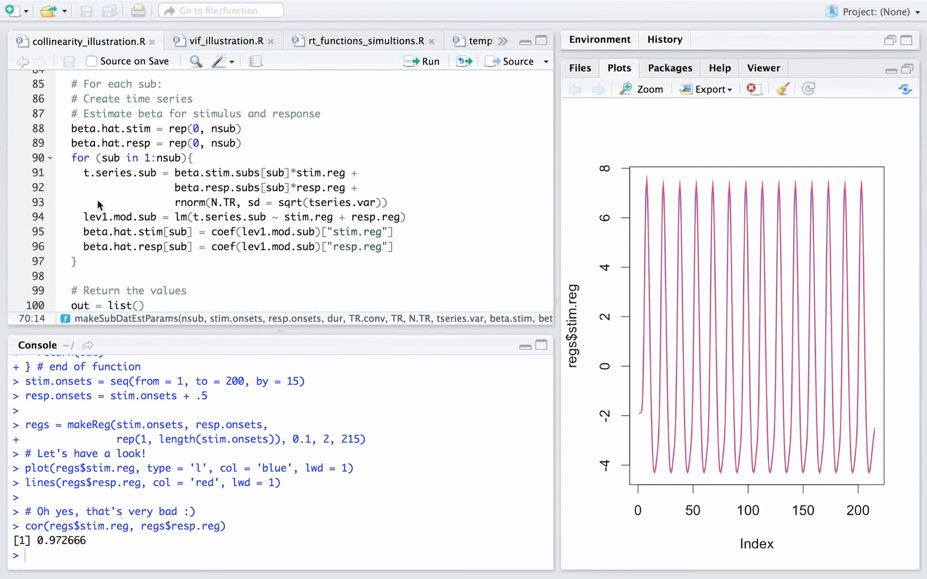
pyautogui.moveTo(149, 212)
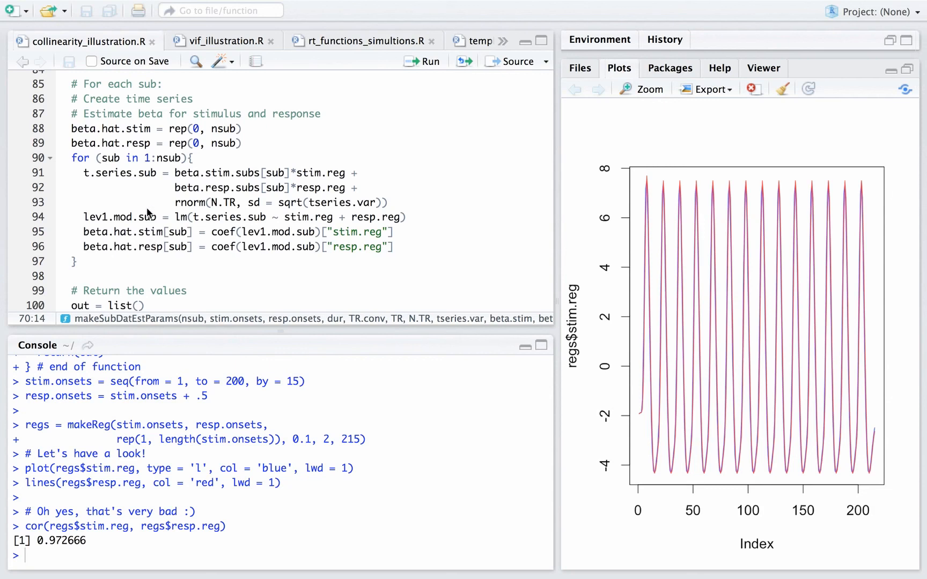
# - Highlight t.series.sub, beta and the noise term sqrt(tseries.var) in the time series formula
pyautogui.doubleClick(118, 173)
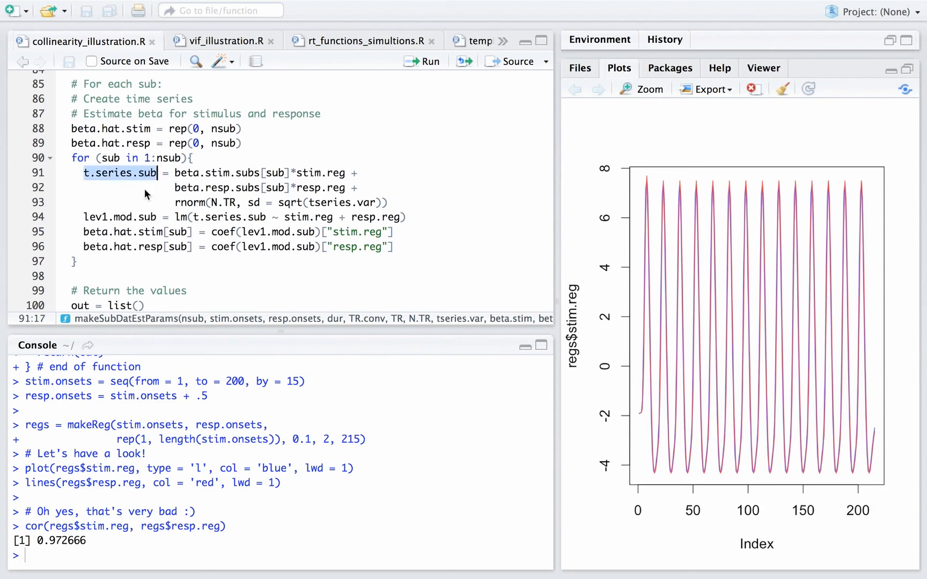
pyautogui.click(178, 218)
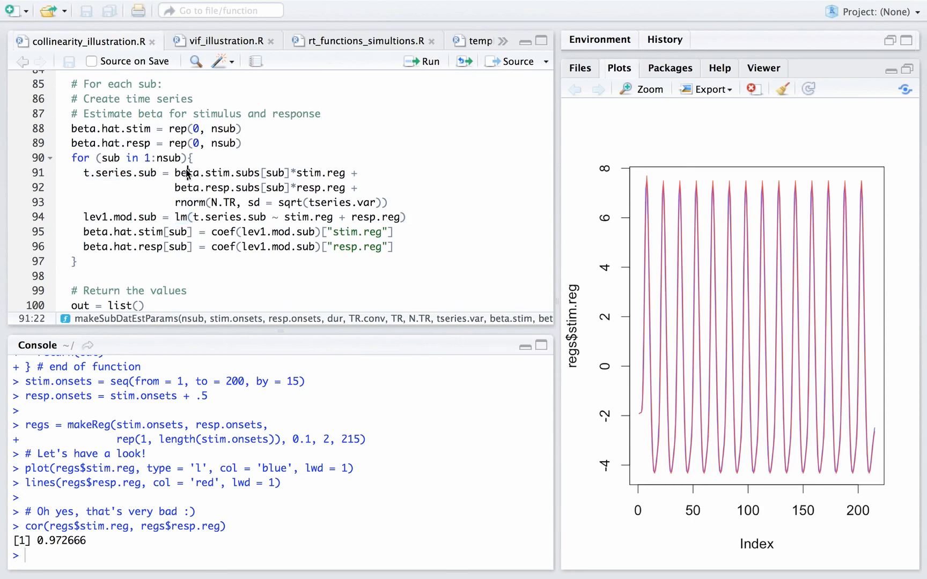
pyautogui.doubleClick(186, 173)
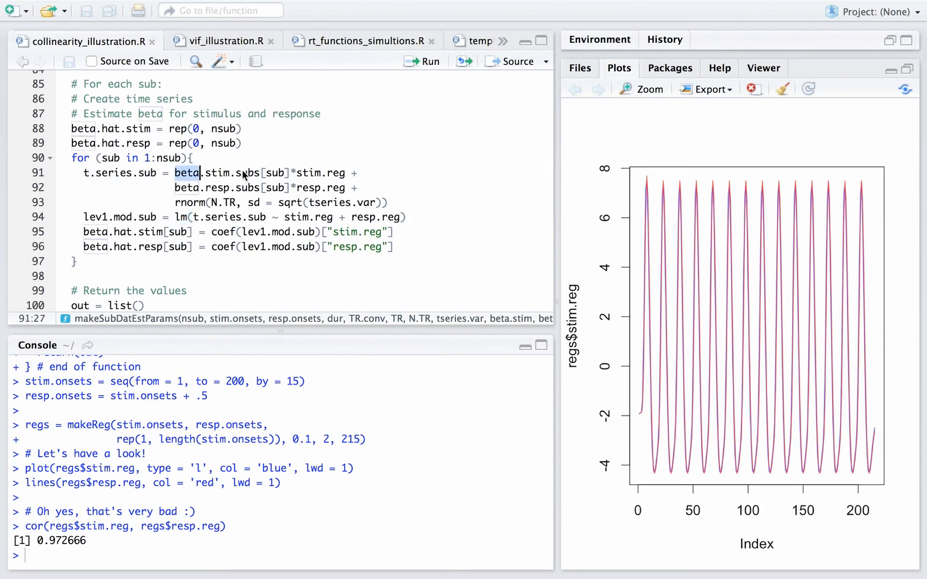
pyautogui.moveTo(175, 172); pyautogui.dragTo(290, 172)
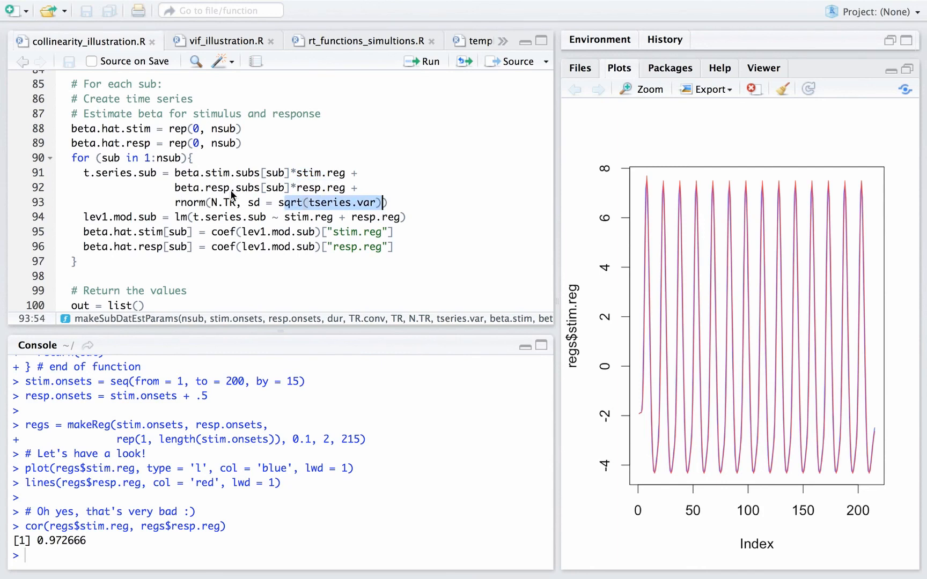
pyautogui.moveTo(263, 212)
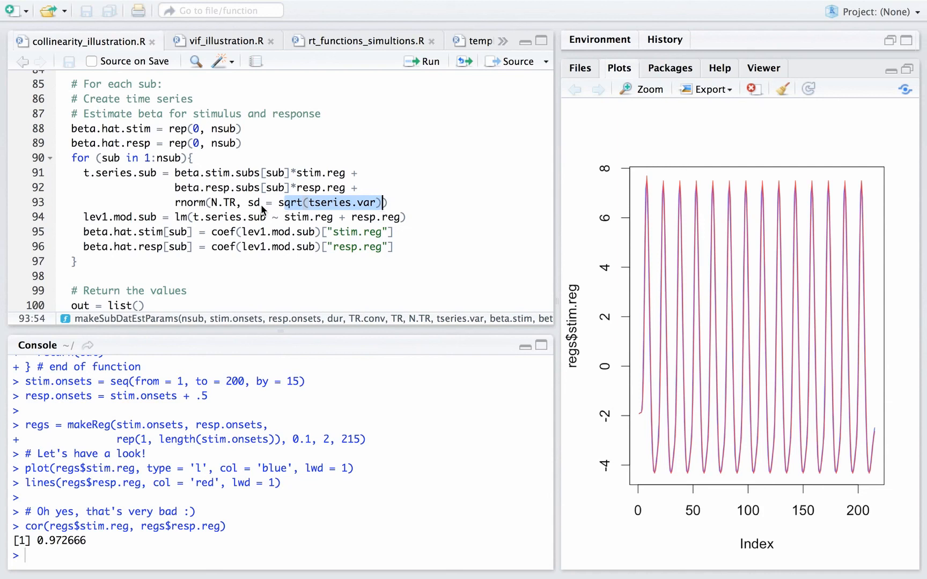
pyautogui.moveTo(253, 219)
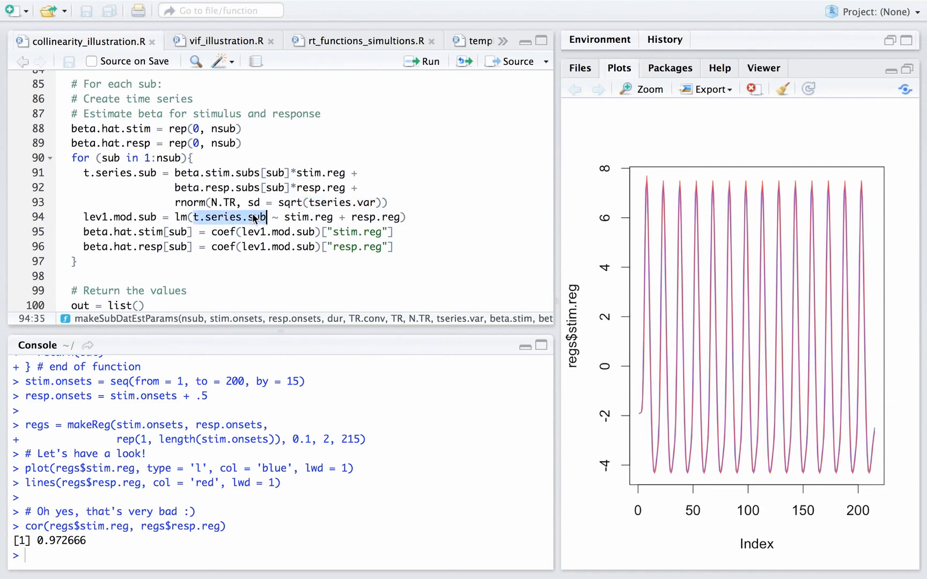
pyautogui.moveTo(141, 232)
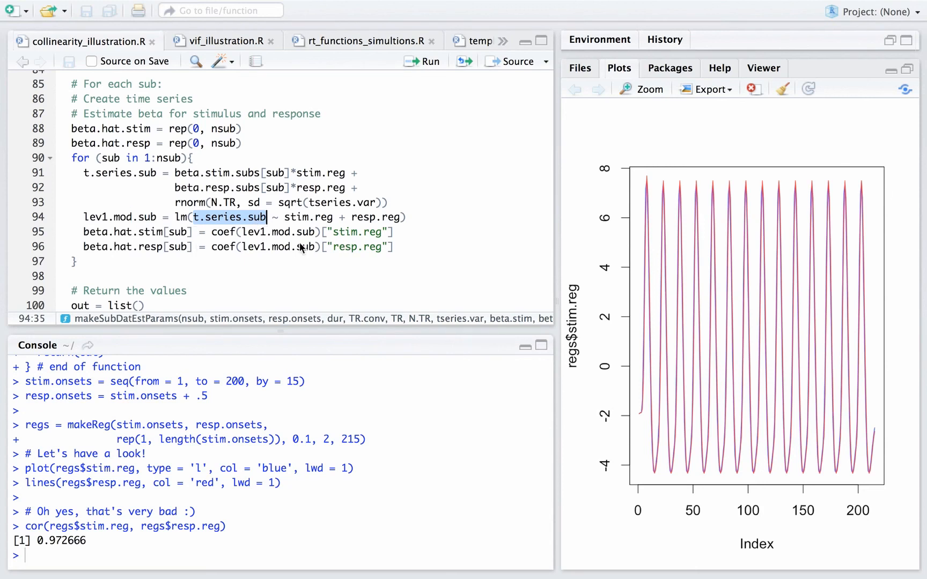
pyautogui.moveTo(349, 239)
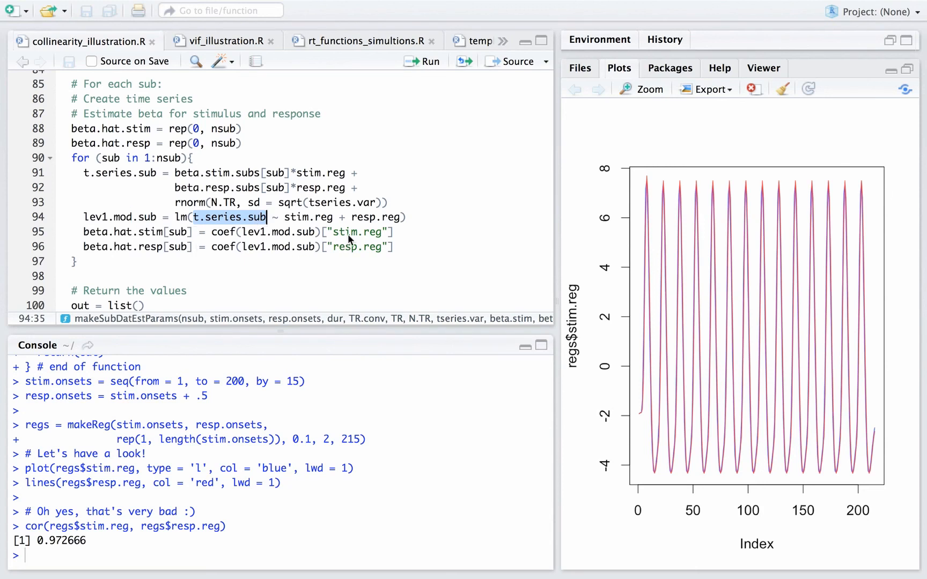
pyautogui.moveTo(350, 257)
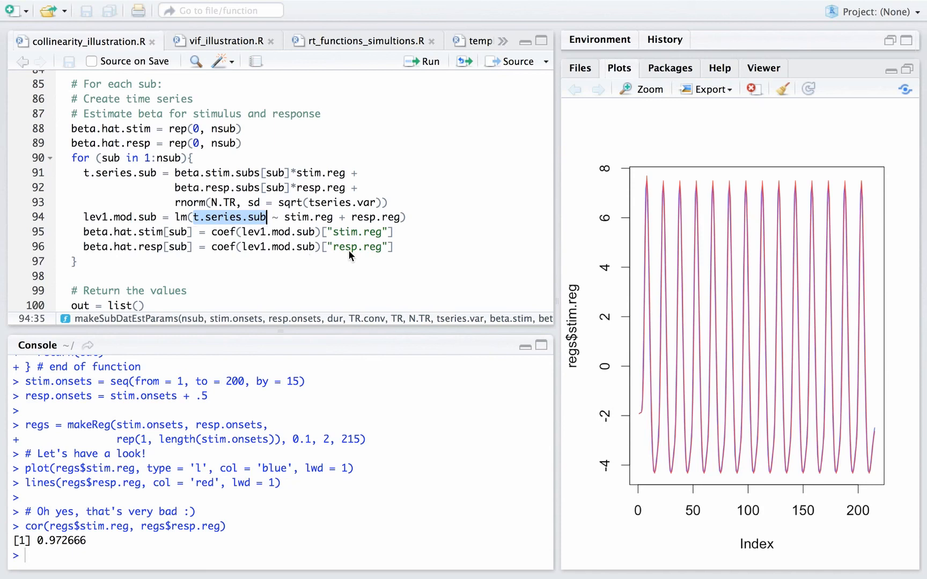
pyautogui.scroll(-3)
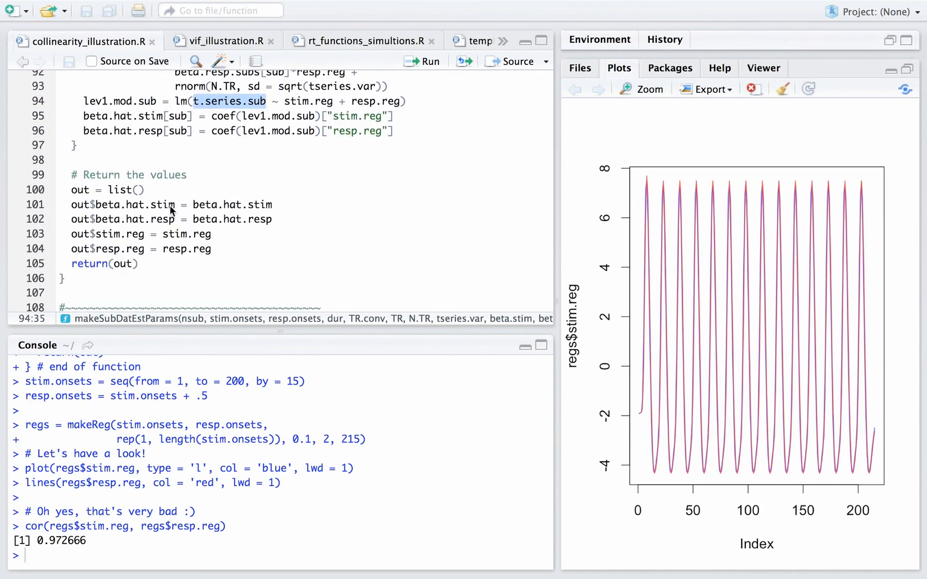
pyautogui.moveTo(261, 223)
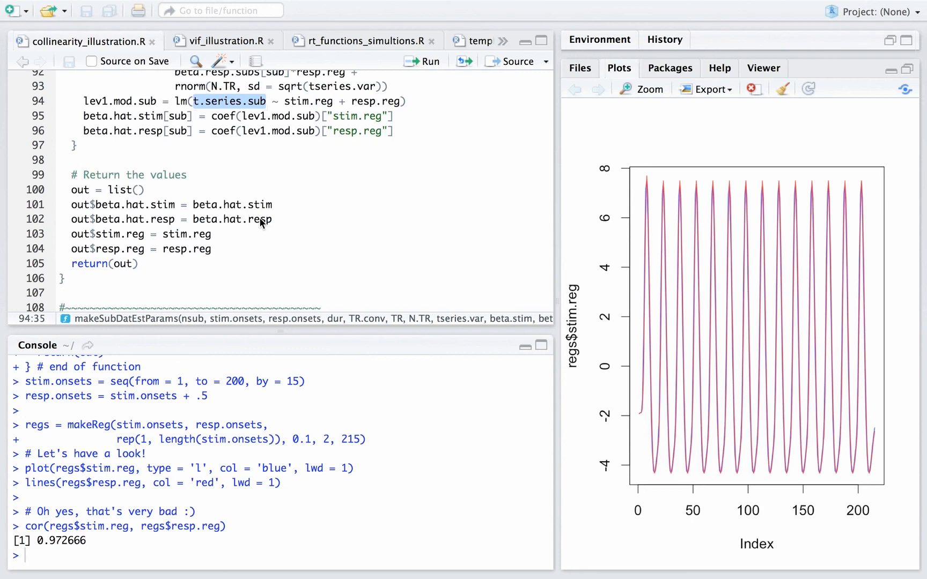
pyautogui.moveTo(234, 261)
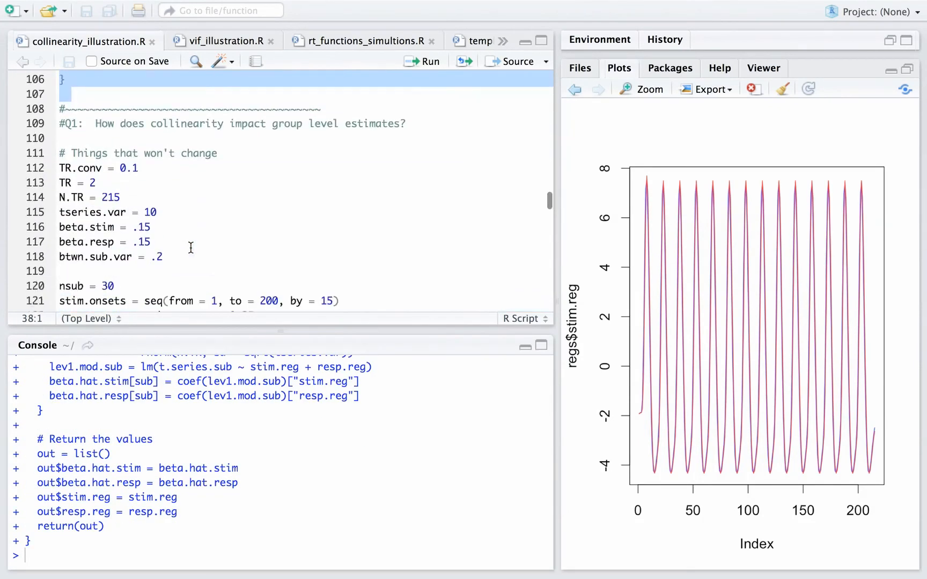
# - Review TR = 2 and retype btwn.sub.var = .2 in the fixed simulation settings
pyautogui.scroll(-3)
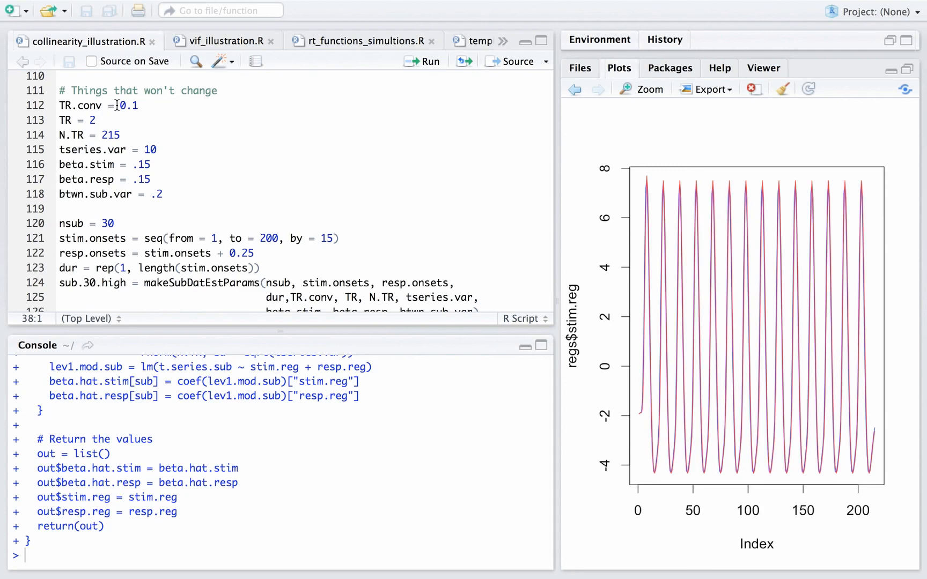
pyautogui.click(96, 121)
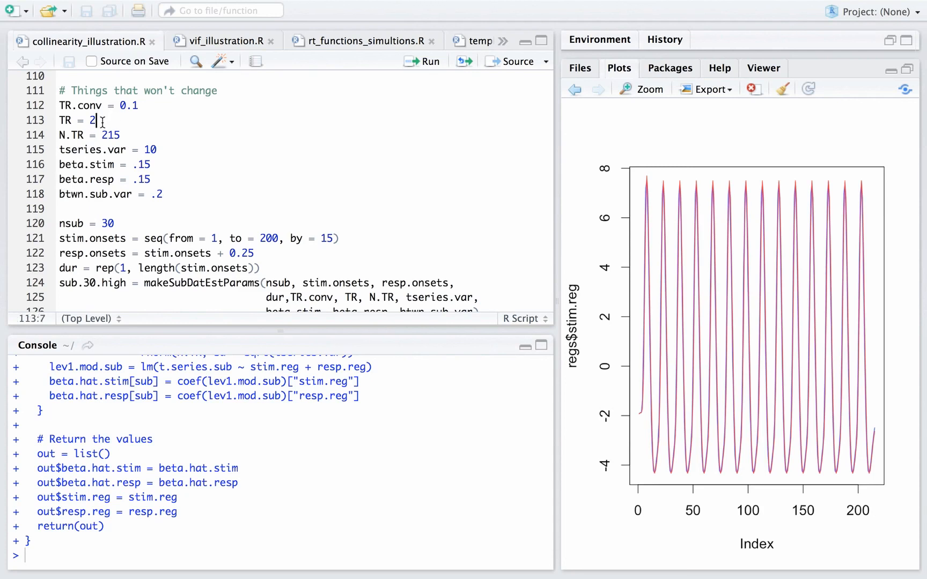
pyautogui.doubleClick(92, 120)
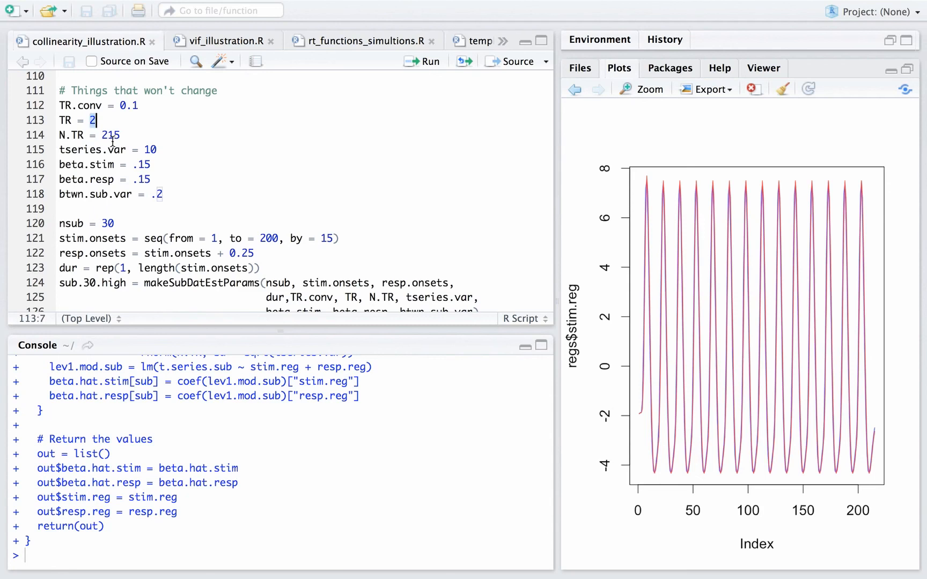
pyautogui.doubleClick(110, 135)
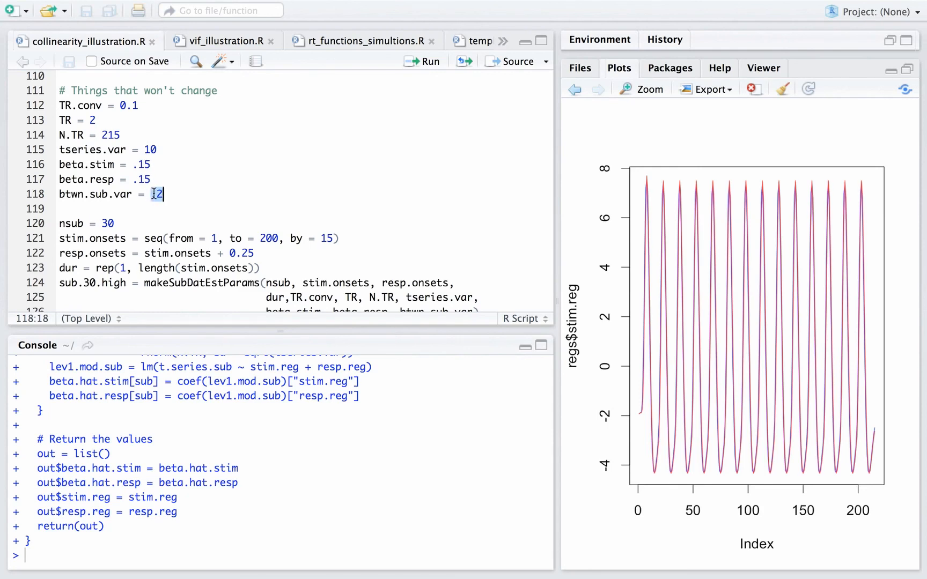
pyautogui.write('.2')
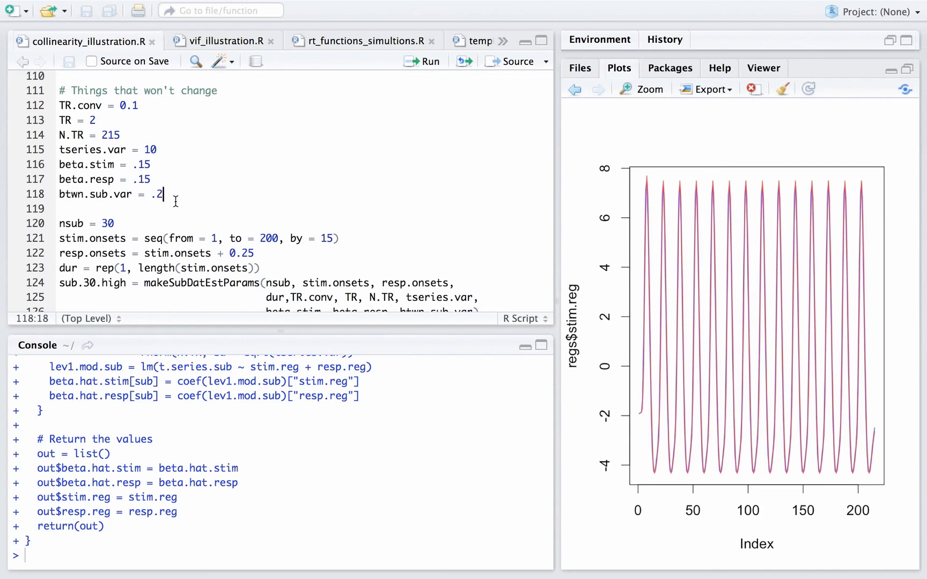
pyautogui.moveTo(204, 174)
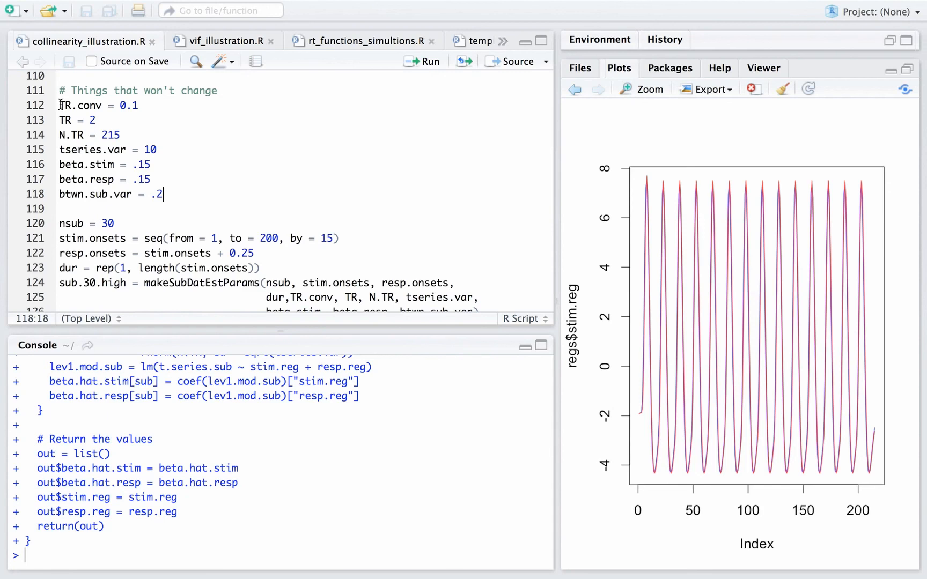
# - Select the settings from TR.conv through resp.onsets for running
pyautogui.moveTo(59, 105); pyautogui.dragTo(163, 194)
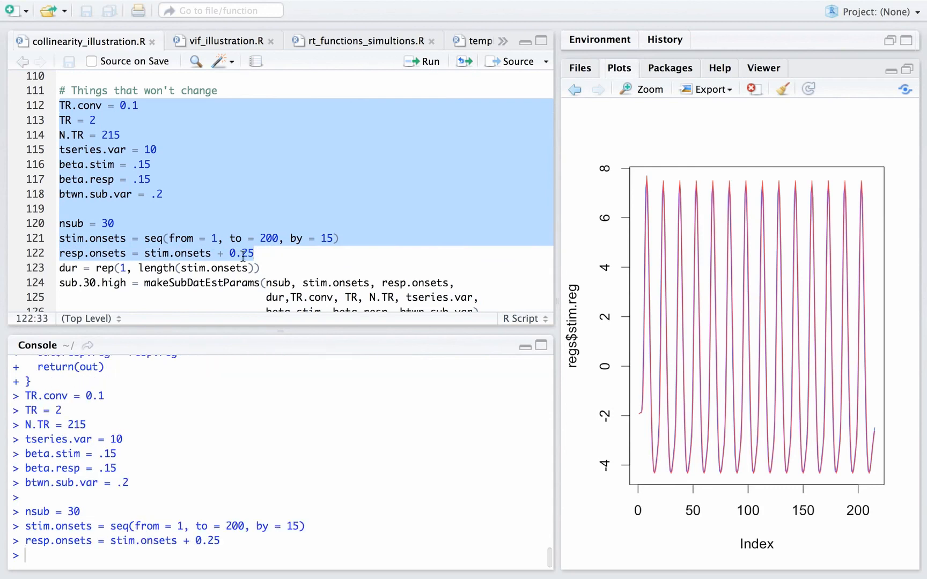
# - Scroll to the 30-subject simulation and beta-plotting block and begin selecting it
pyautogui.click(256, 253)
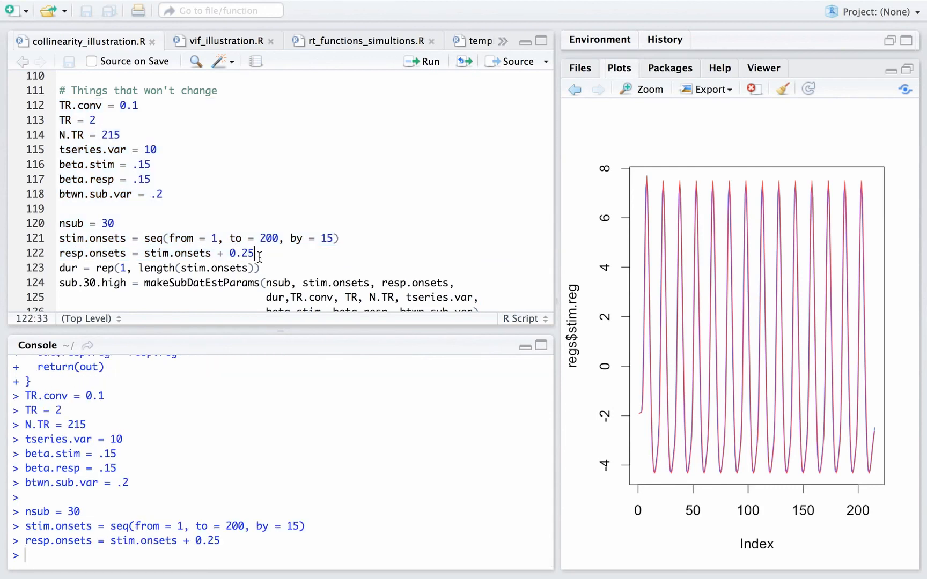
pyautogui.scroll(-3)
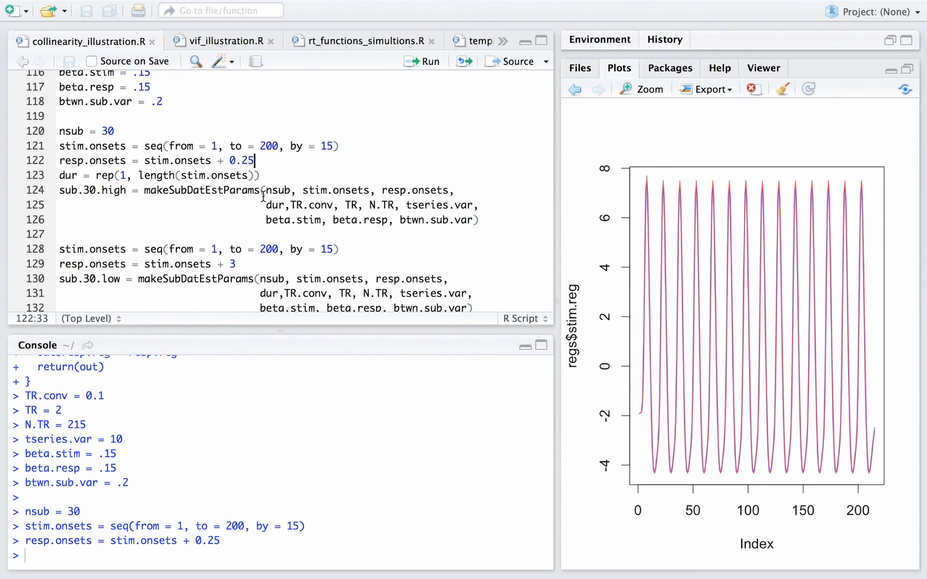
pyautogui.scroll(-3)
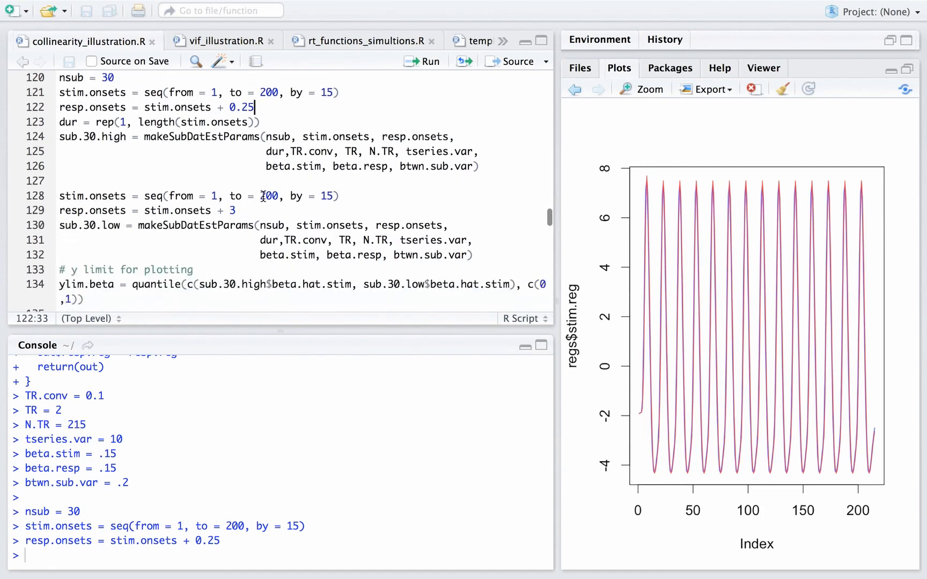
pyautogui.scroll(-3)
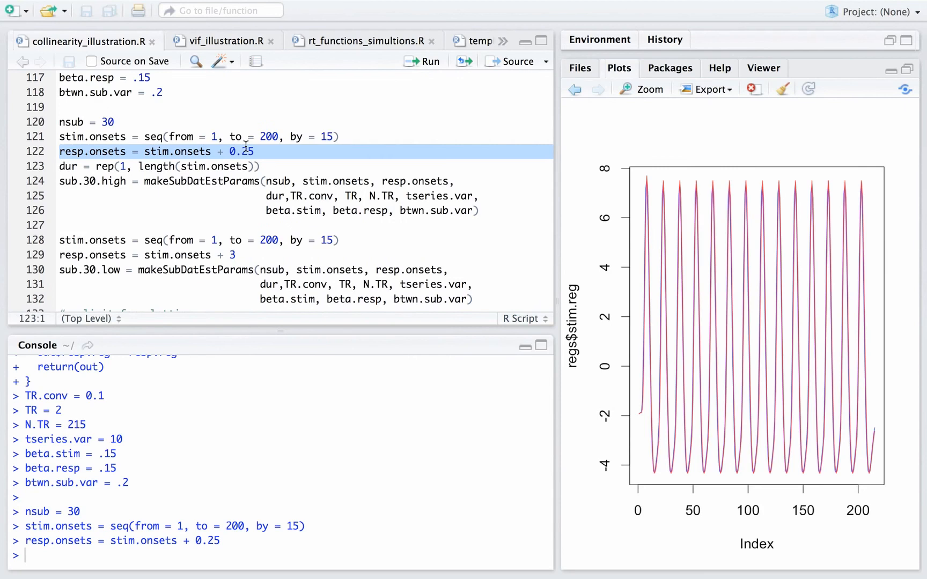
pyautogui.click(234, 255)
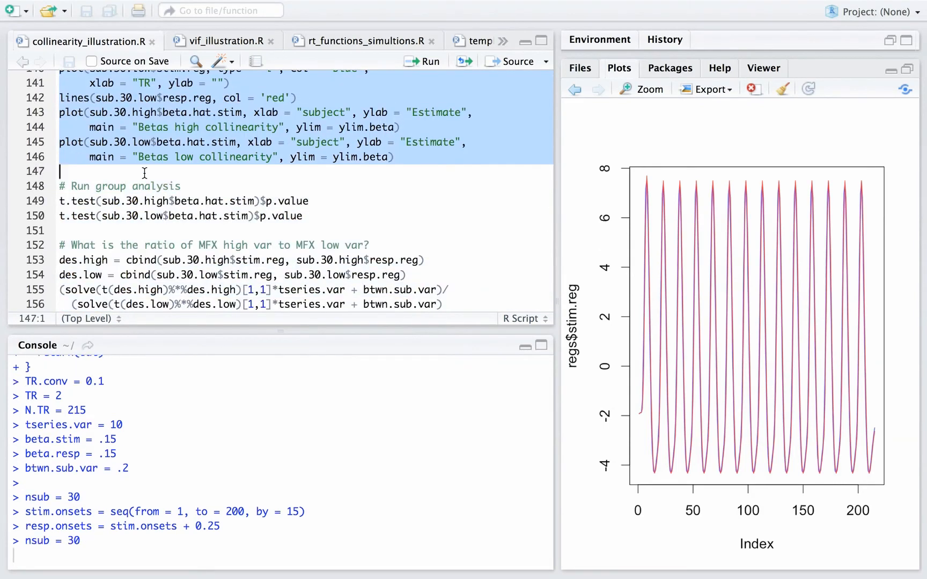
# - Run the block producing regressor time courses and high/low collinearity beta scatterplots
pyautogui.click(423, 61)
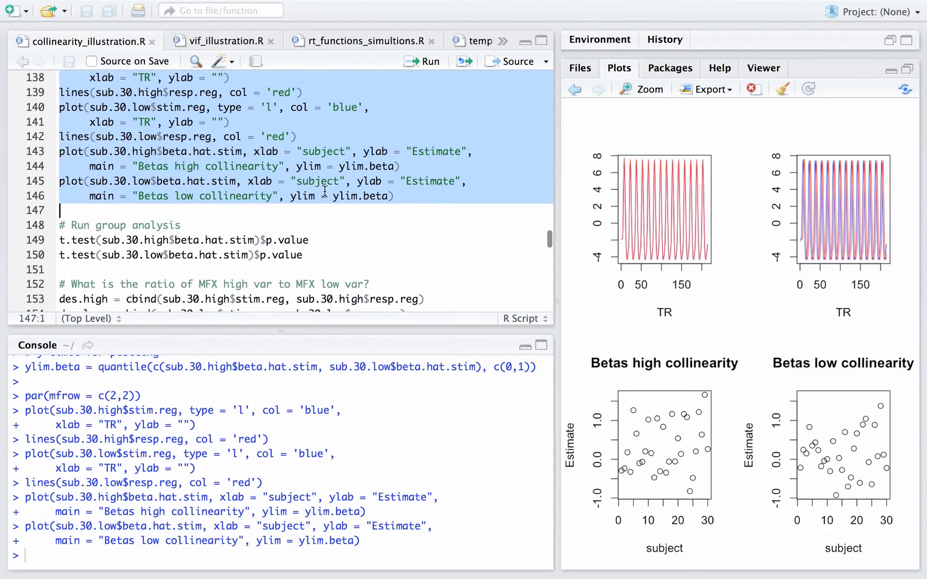
pyautogui.moveTo(468, 266)
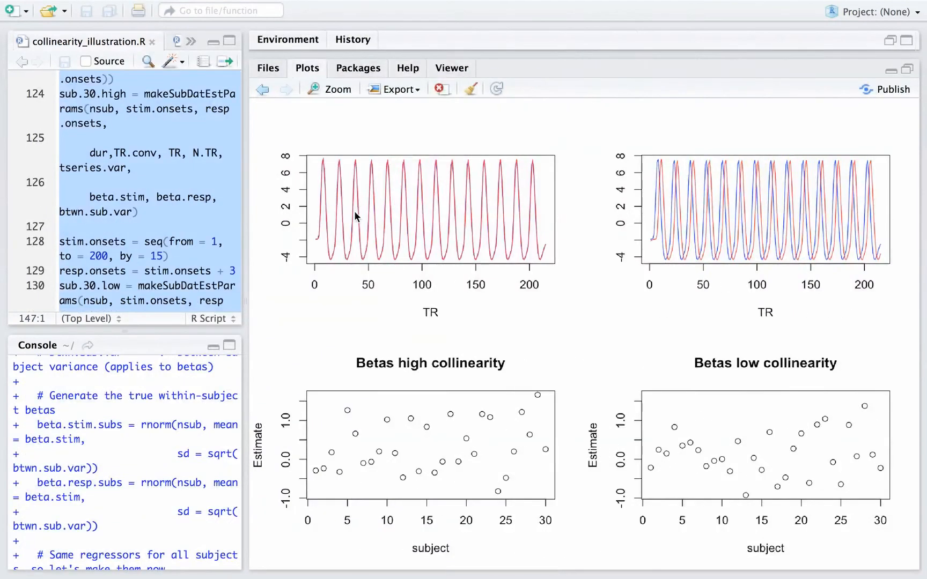
pyautogui.moveTo(659, 185)
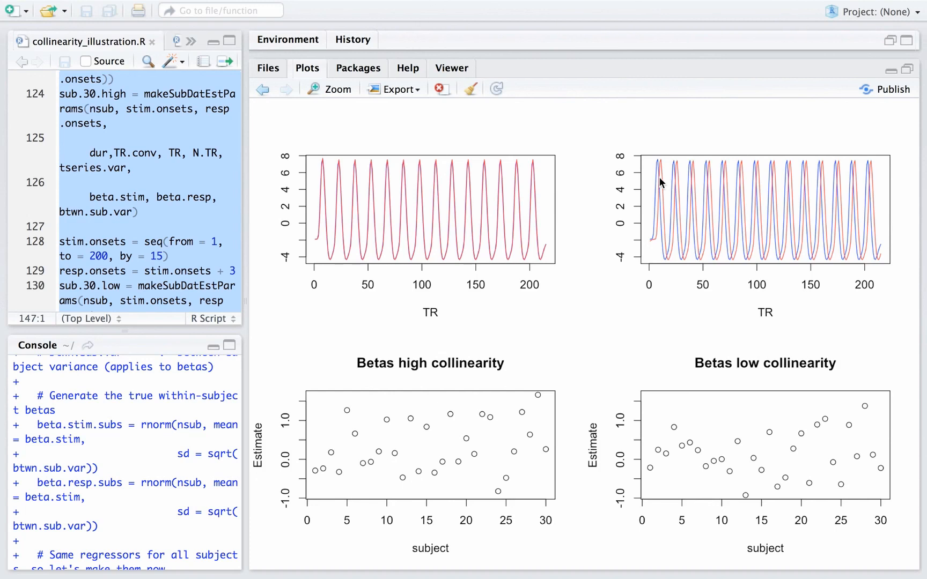
pyautogui.moveTo(327, 450)
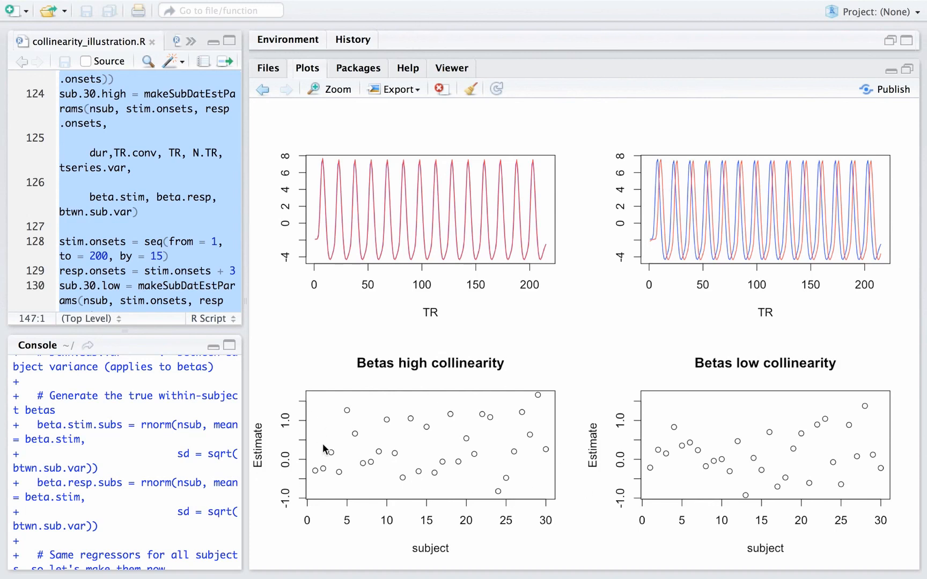
pyautogui.moveTo(632, 466)
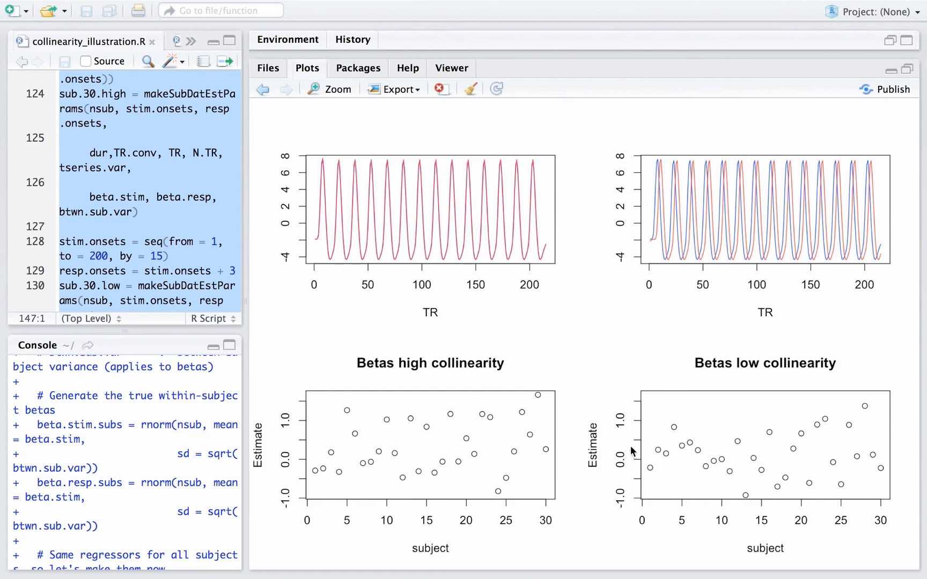
pyautogui.moveTo(675, 498)
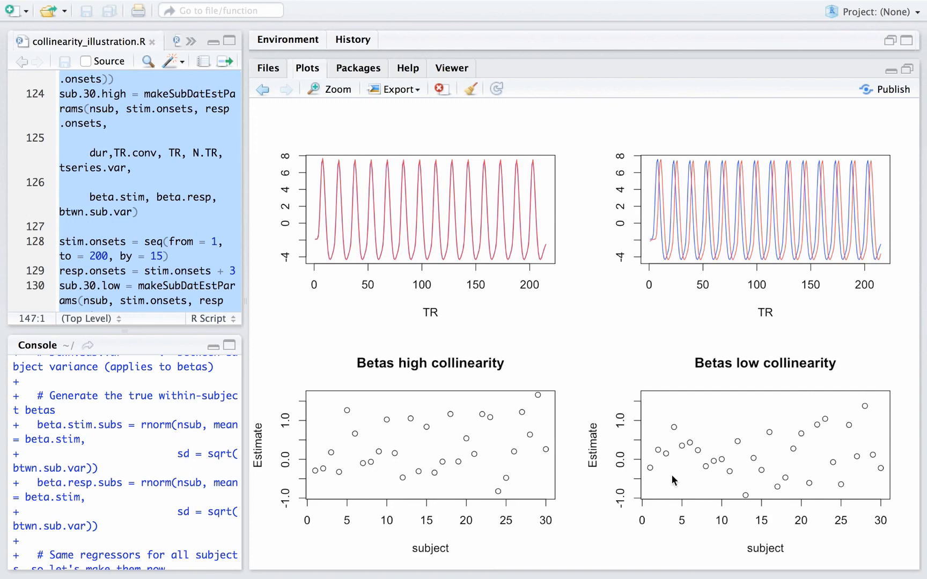
pyautogui.moveTo(519, 385)
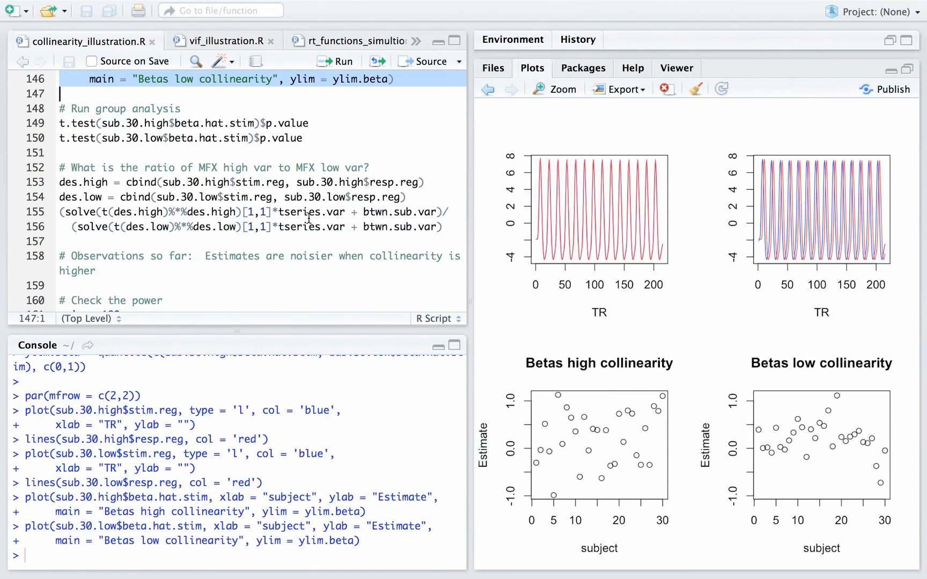
pyautogui.moveTo(858, 459)
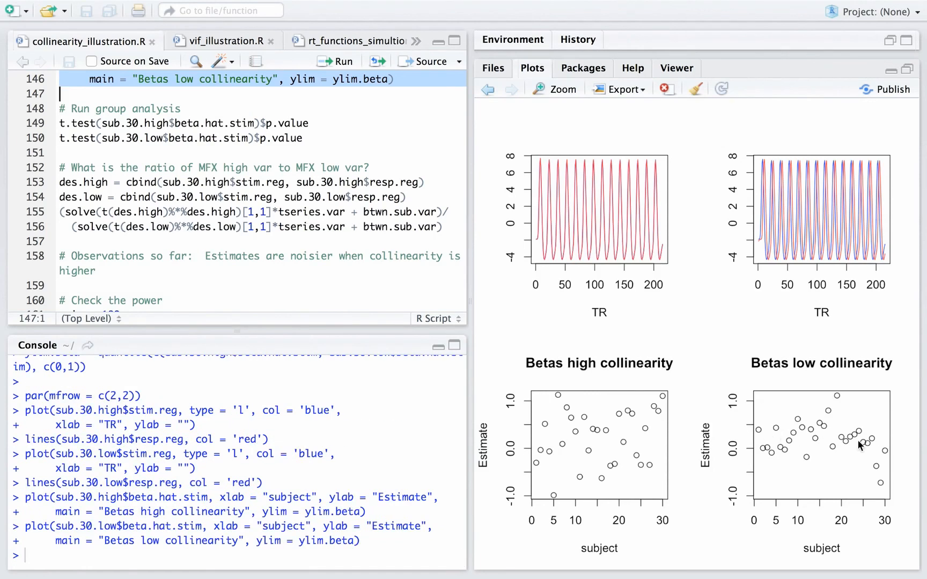
pyautogui.moveTo(769, 461)
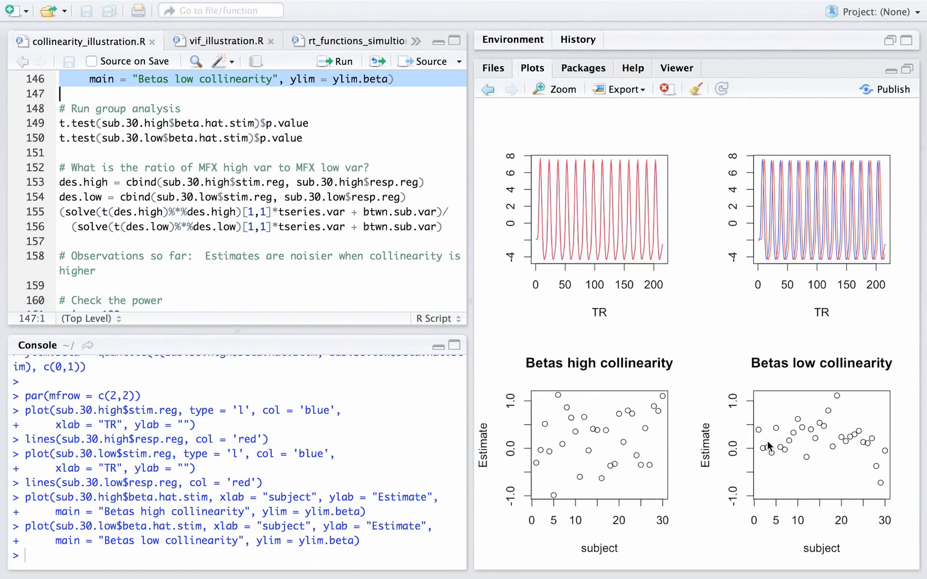
pyautogui.moveTo(871, 436)
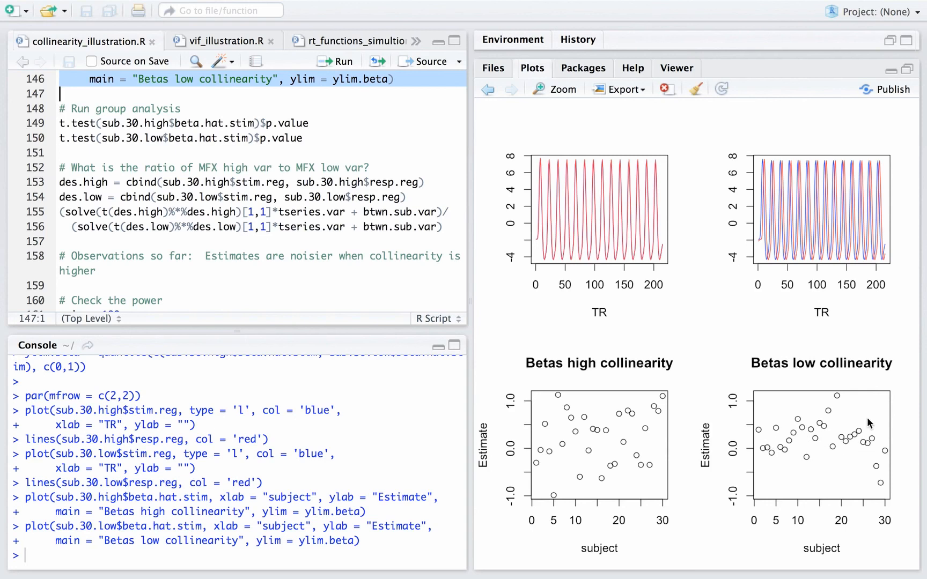
pyautogui.moveTo(760, 465)
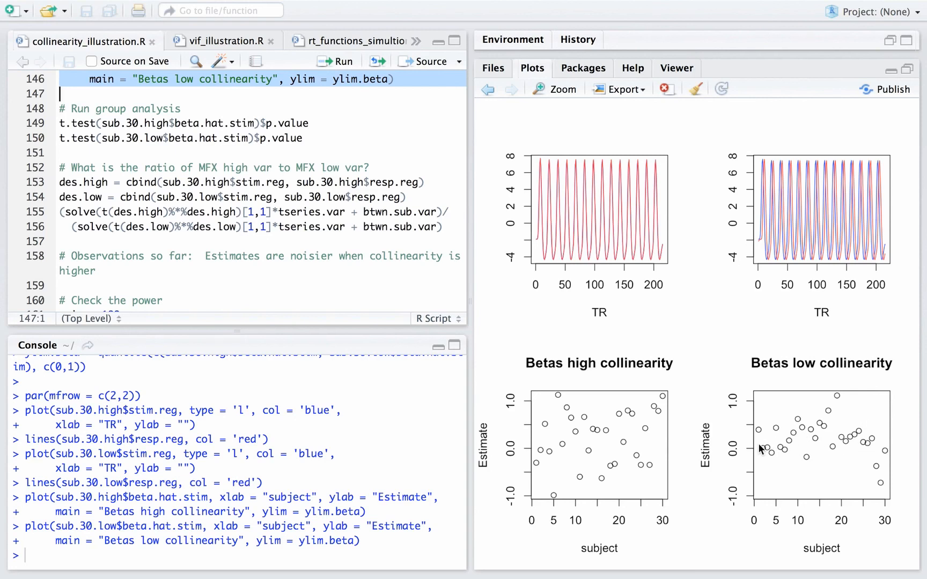
pyautogui.moveTo(772, 471)
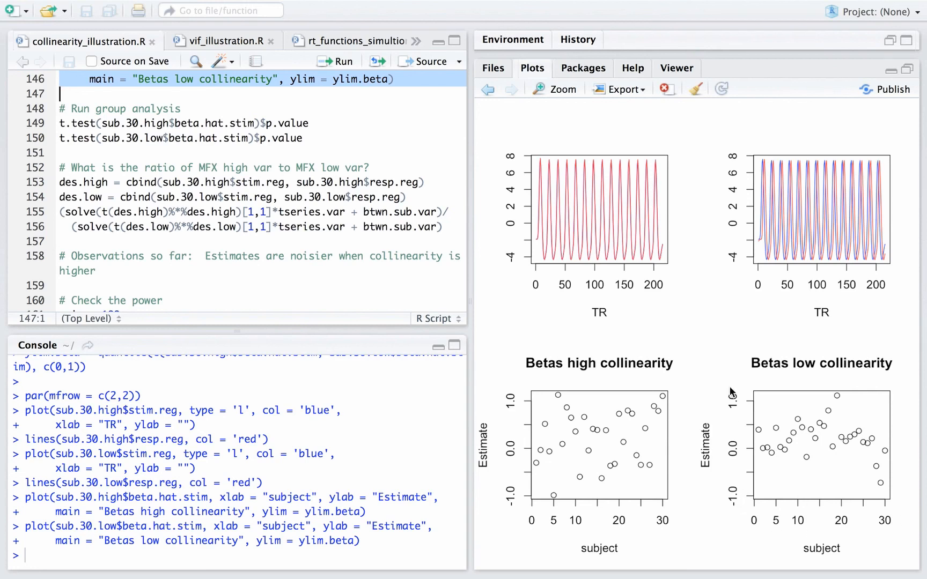
pyautogui.moveTo(766, 175)
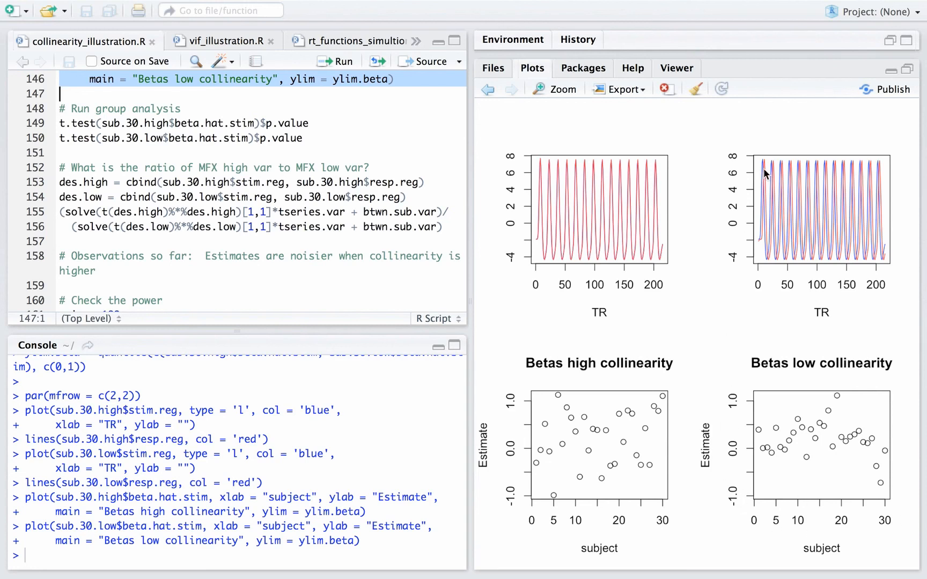
pyautogui.moveTo(792, 452)
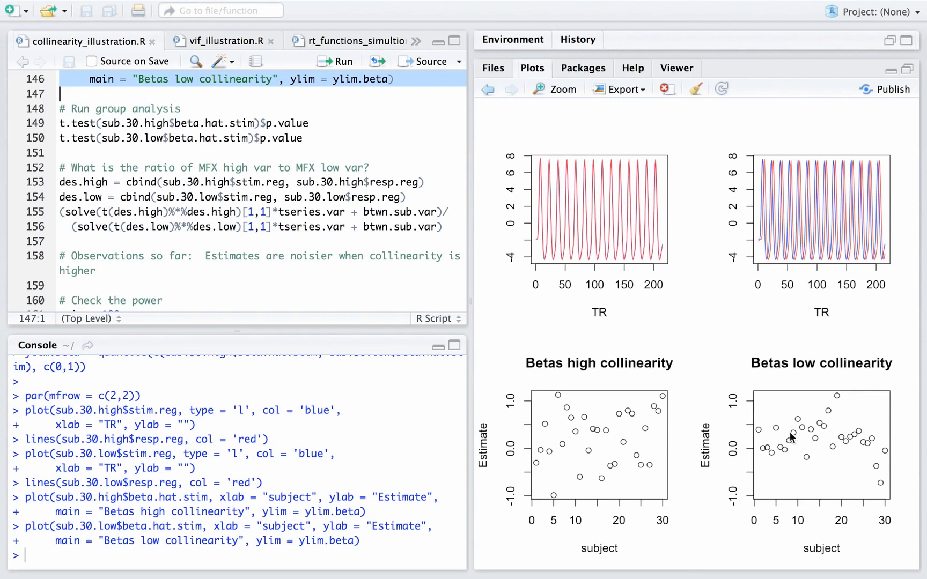
pyautogui.moveTo(864, 467)
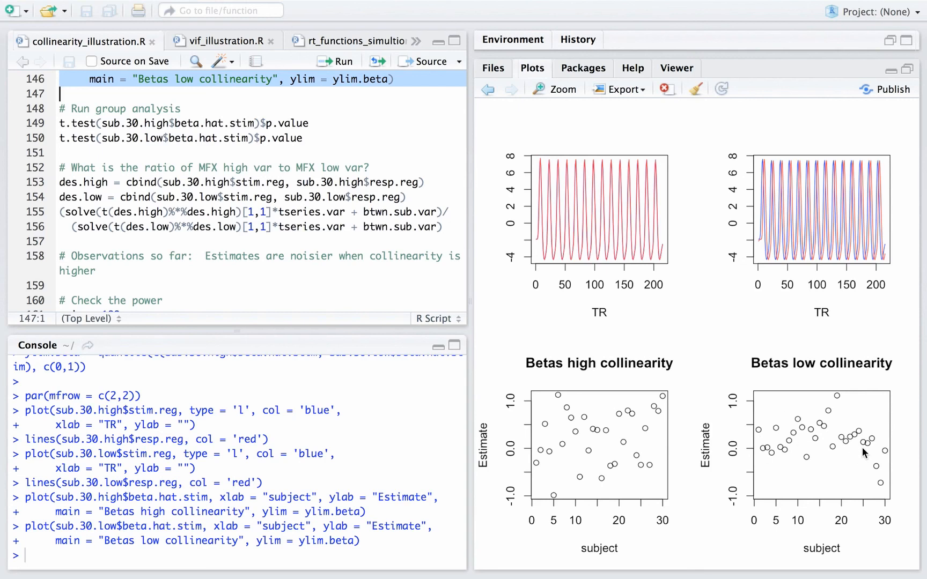
pyautogui.moveTo(818, 474)
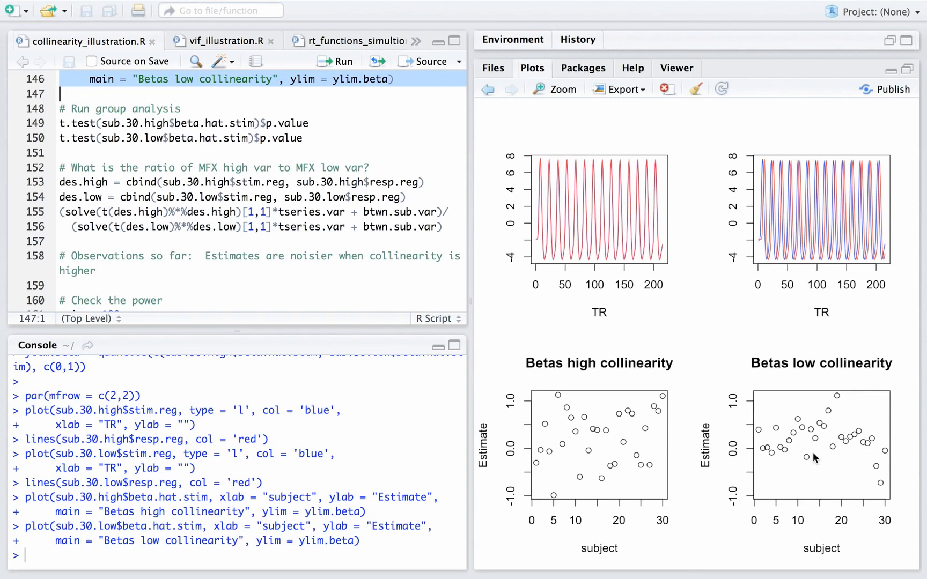
pyautogui.moveTo(598, 487)
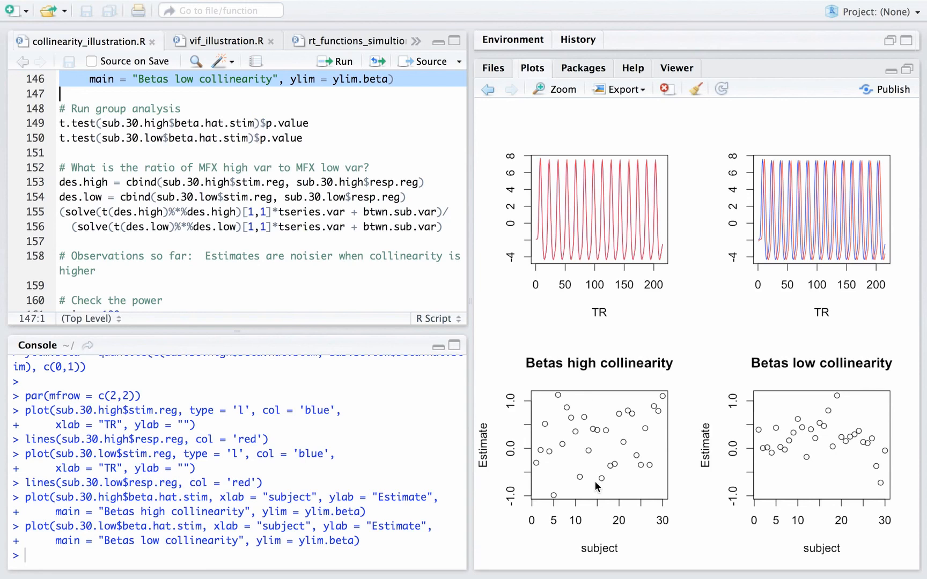
pyautogui.moveTo(528, 450)
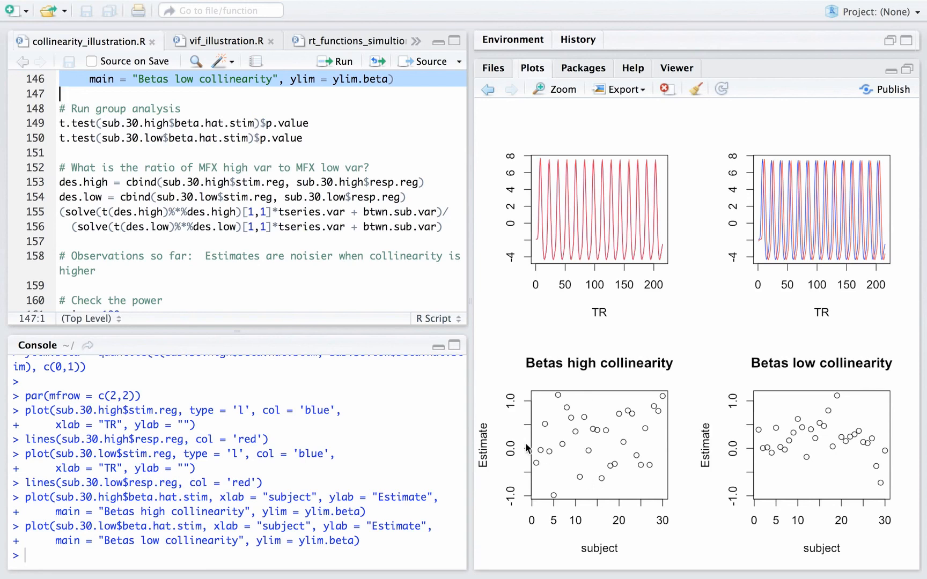
pyautogui.moveTo(656, 453)
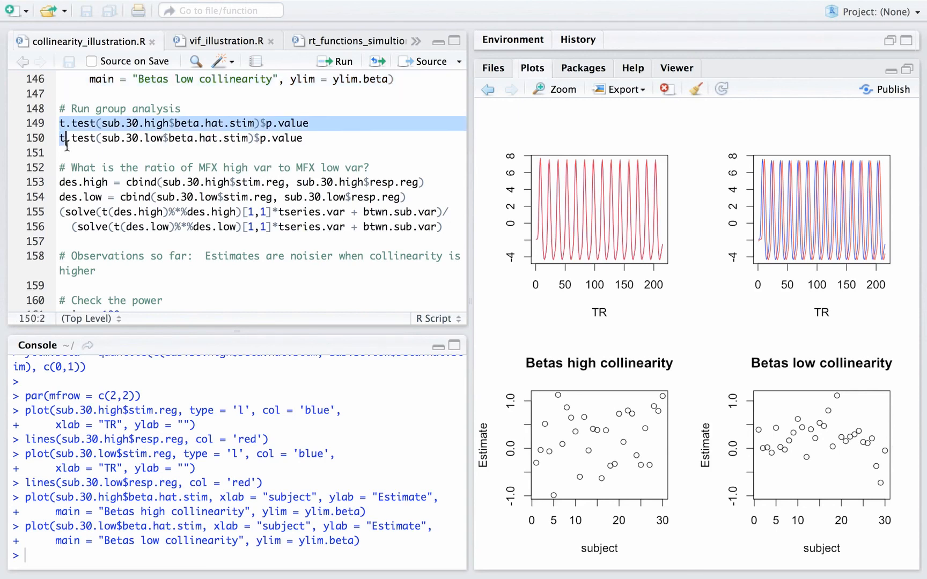
# - Run the two group t-test lines, giving p-values 0.0327524 (high) and 0.002246835 (low)
pyautogui.click(335, 61)
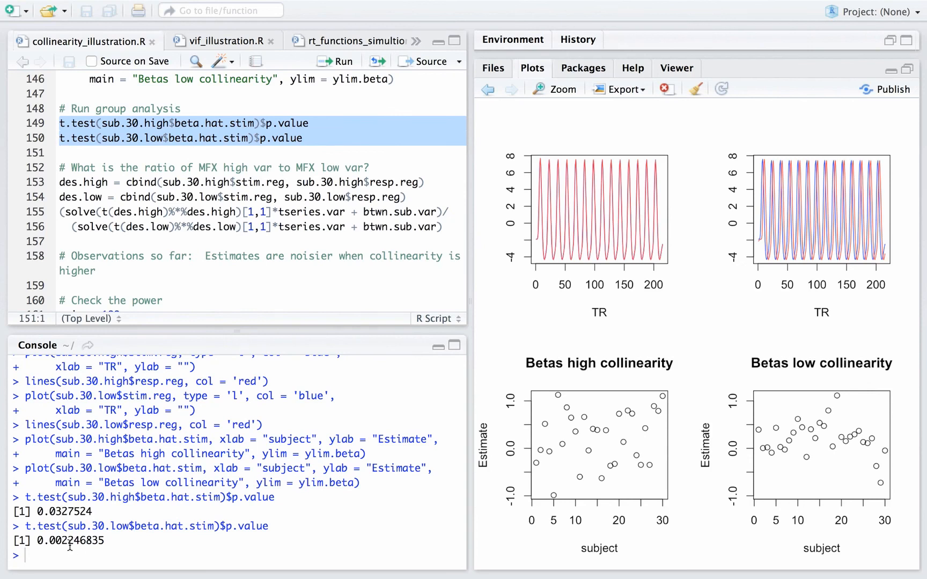
pyautogui.moveTo(777, 483)
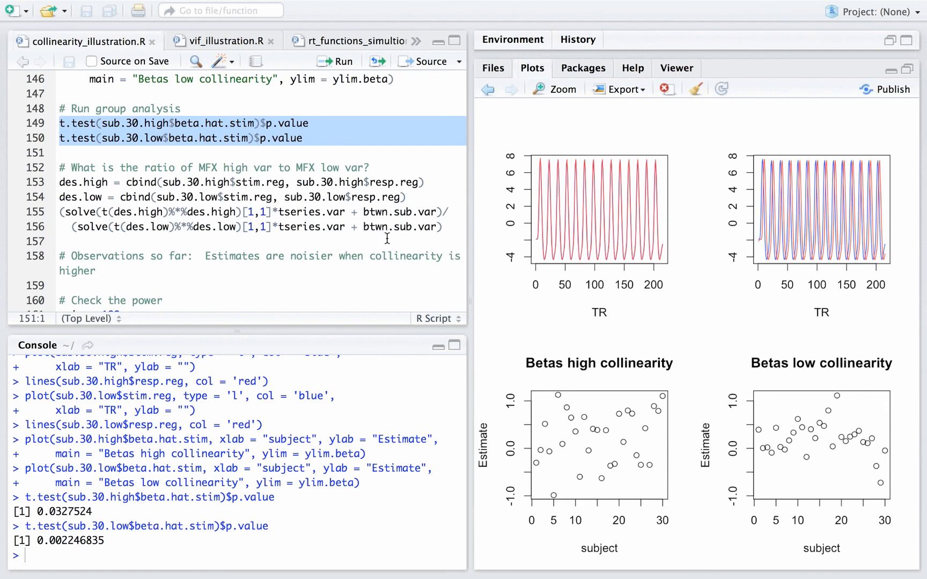
pyautogui.moveTo(248, 172)
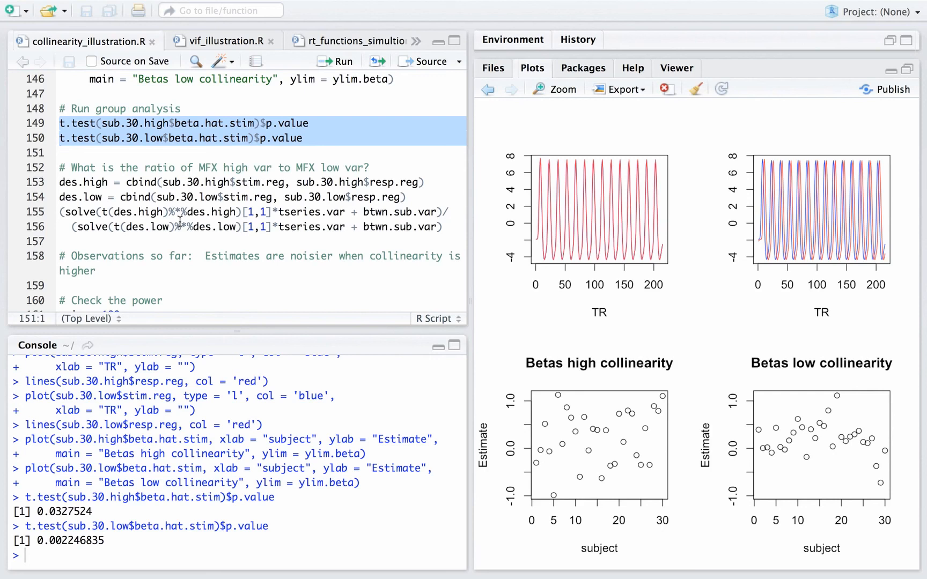
pyautogui.moveTo(186, 228)
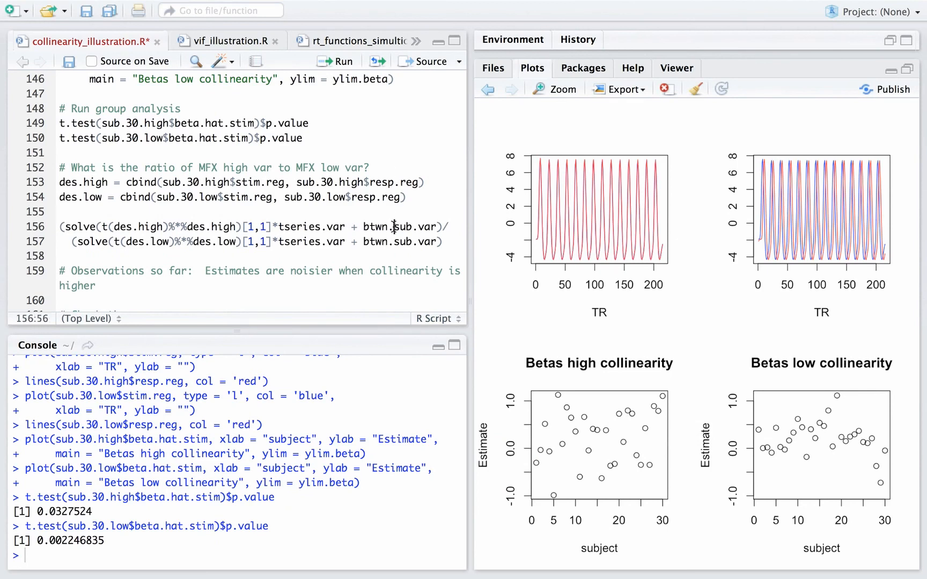
# - Append '/' after btwn.sub.var in the high-collinearity variance term, yielding ratio 1.958638
pyautogui.doubleClick(399, 227)
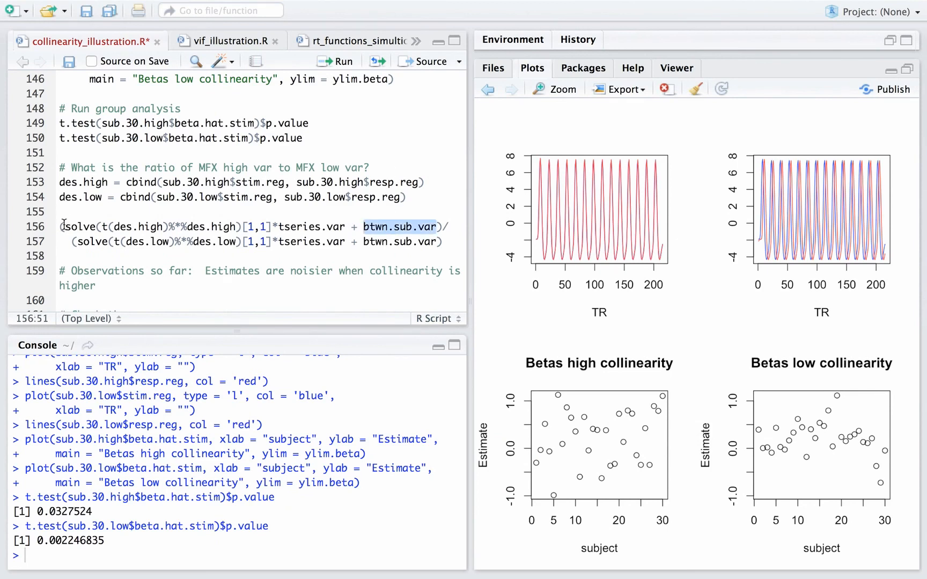
pyautogui.click(443, 227)
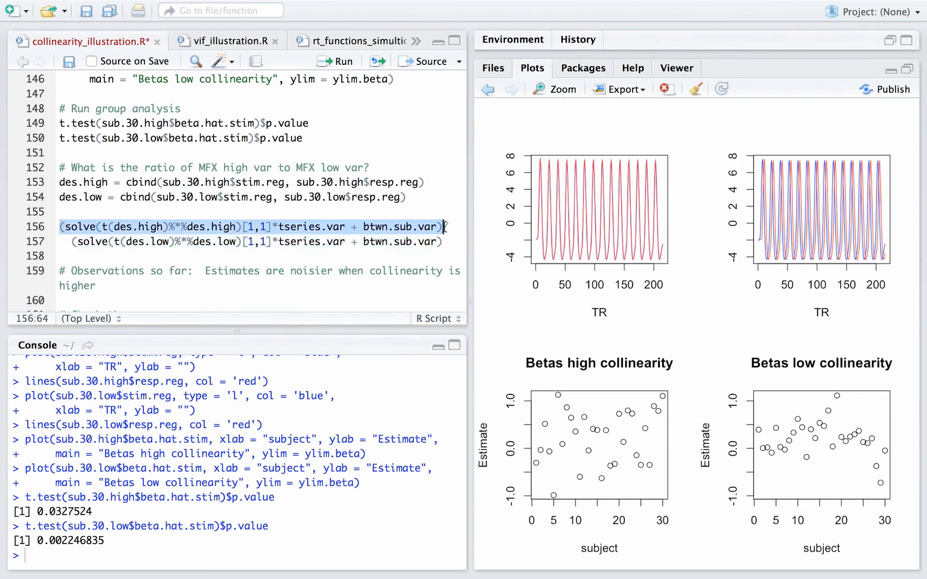
pyautogui.write('/')
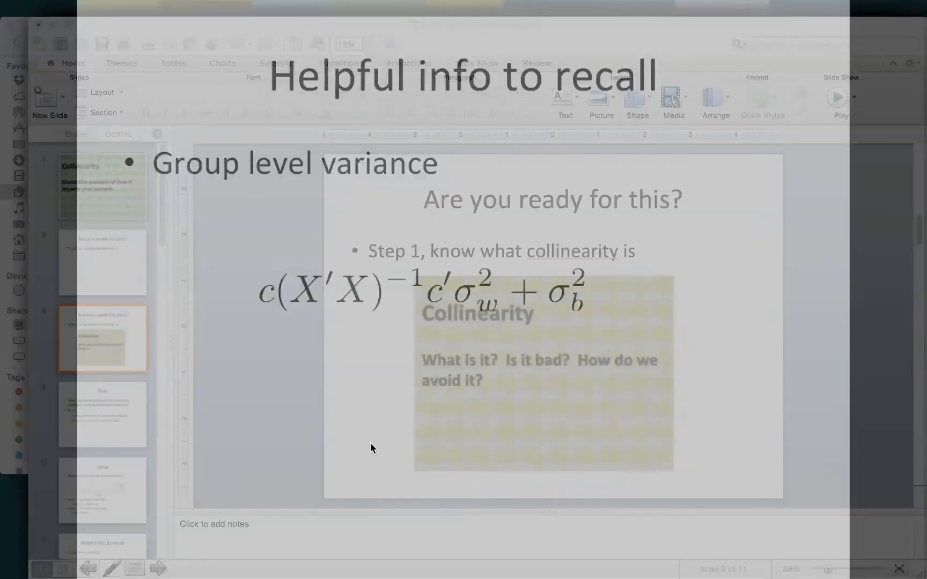
pyautogui.click(836, 94)
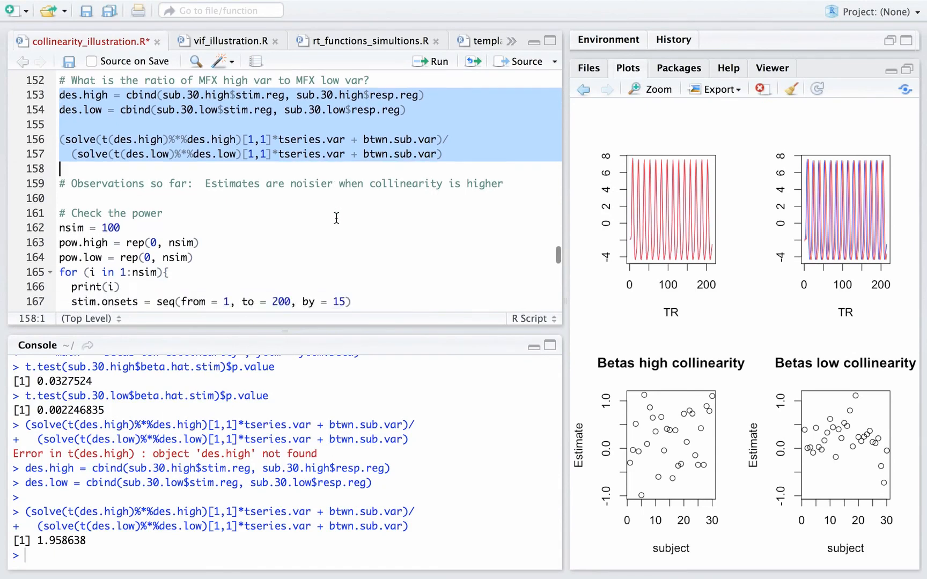
# - Scroll the script down to reveal the power-check section with nsim = 100
pyautogui.scroll(-3)
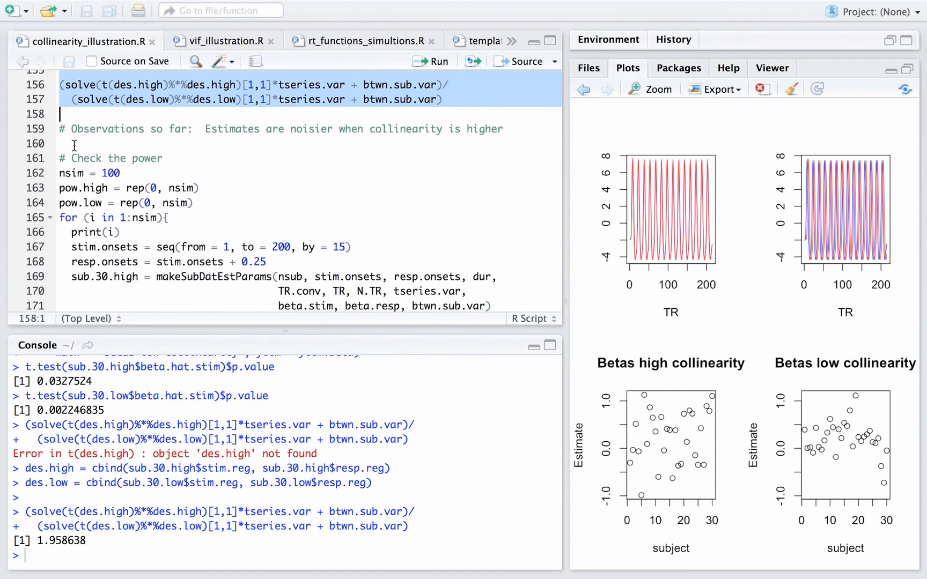
pyautogui.moveTo(61, 143)
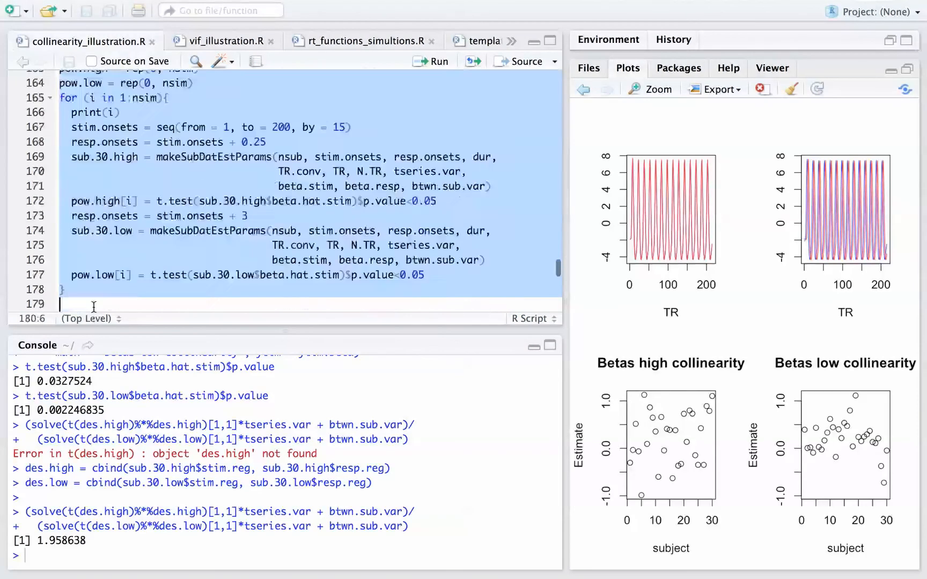
# - Add mean(pow.high) below the loop and run the 100-iteration power simulation
pyautogui.write('mean(pow.high)')
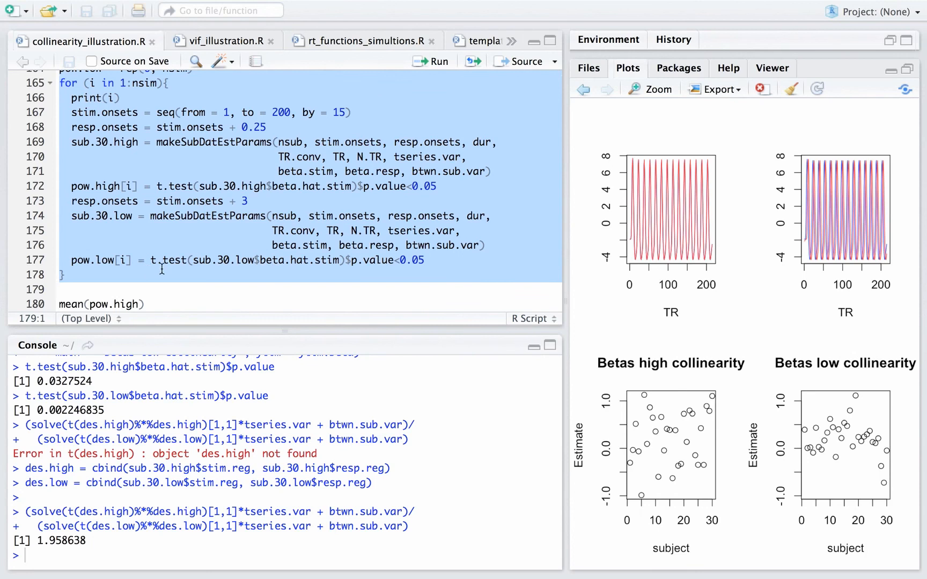
pyautogui.moveTo(328, 267)
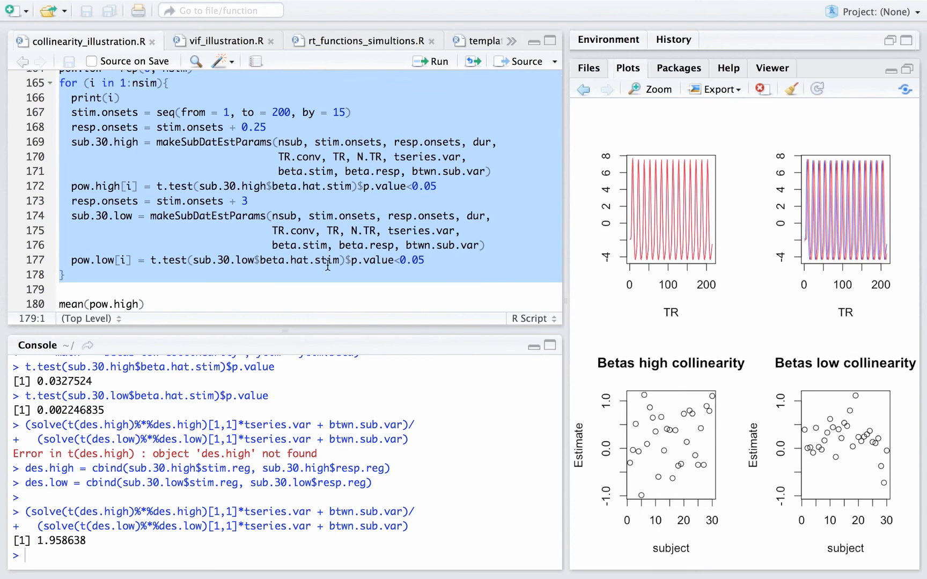
pyautogui.click(429, 61)
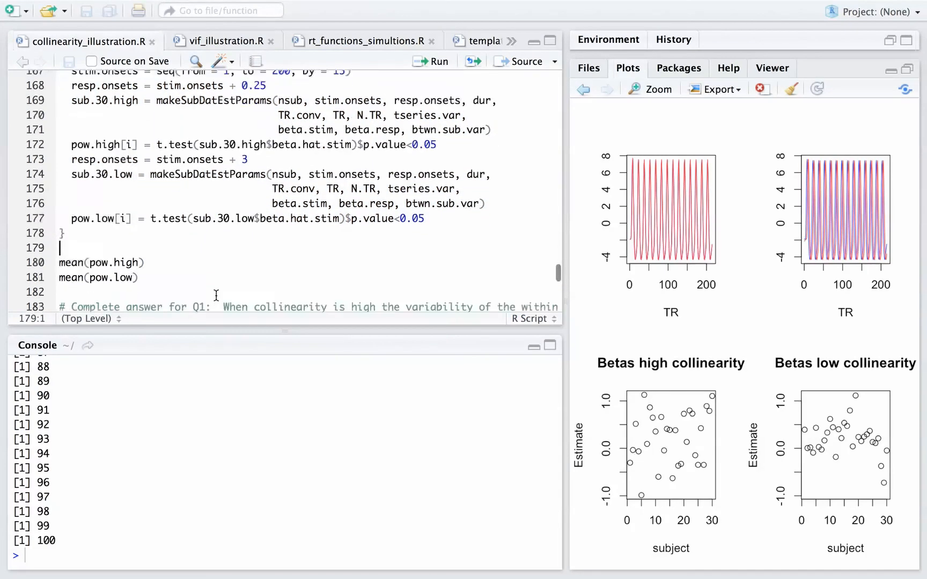
# - Select the two mean() power lines and start printing pow. in the console
pyautogui.moveTo(59, 263); pyautogui.dragTo(137, 277)
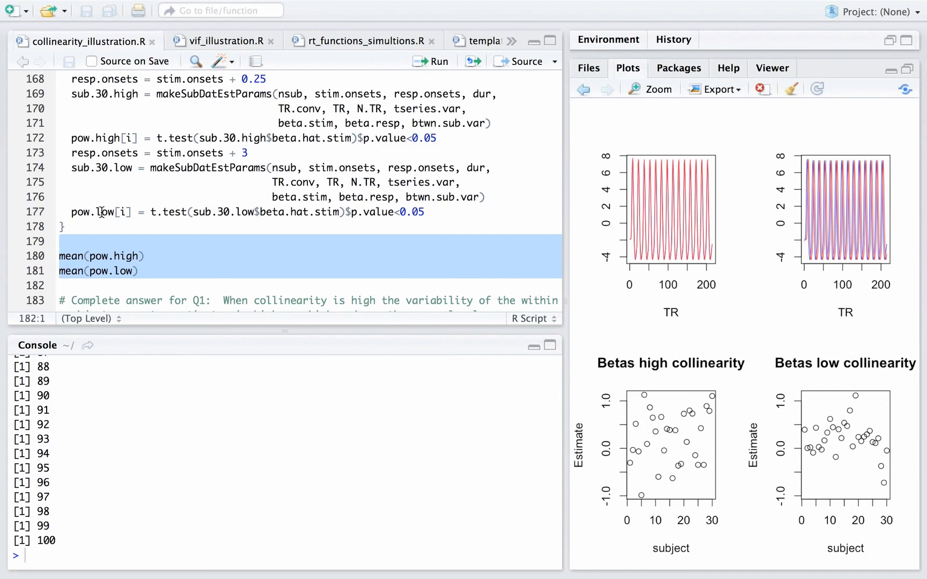
pyautogui.write('pow.high')
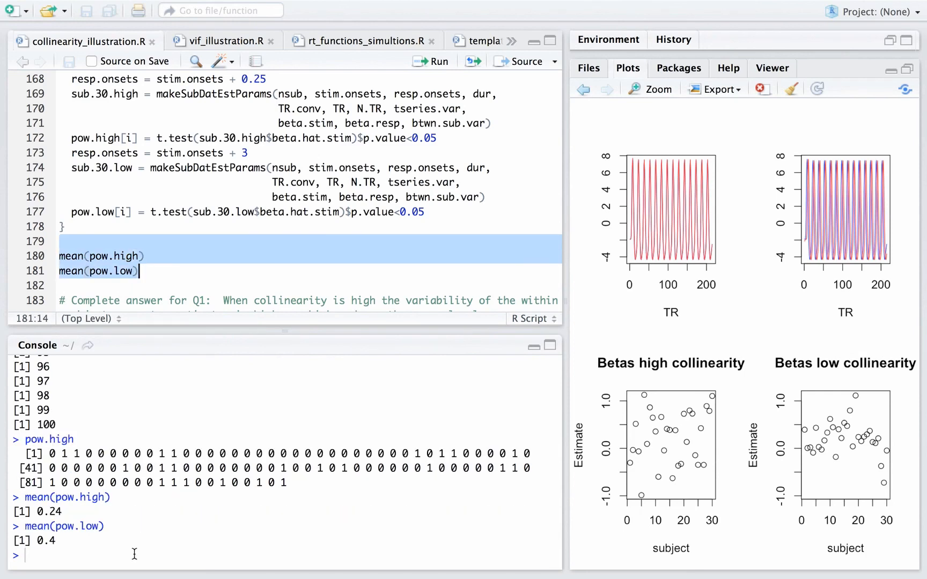
pyautogui.moveTo(48, 556)
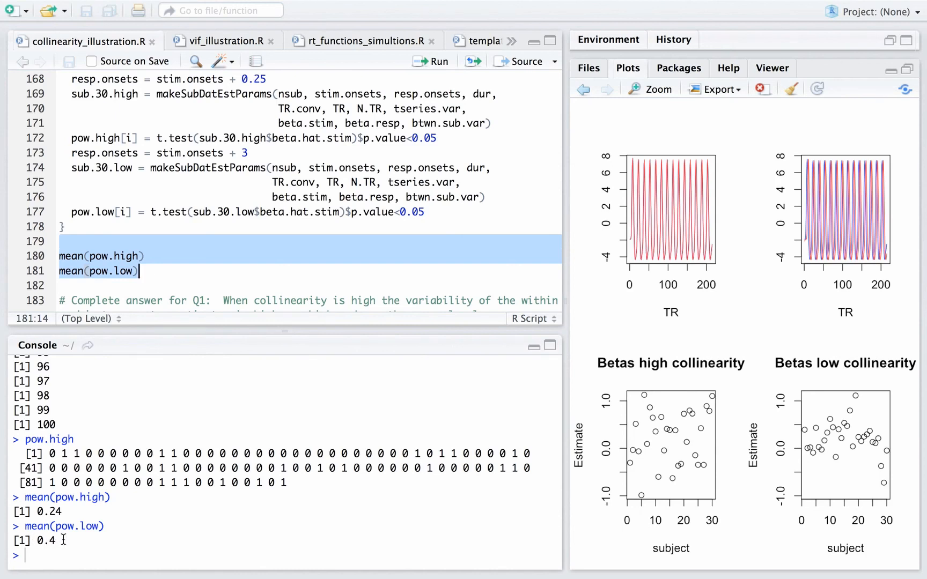
pyautogui.moveTo(256, 275)
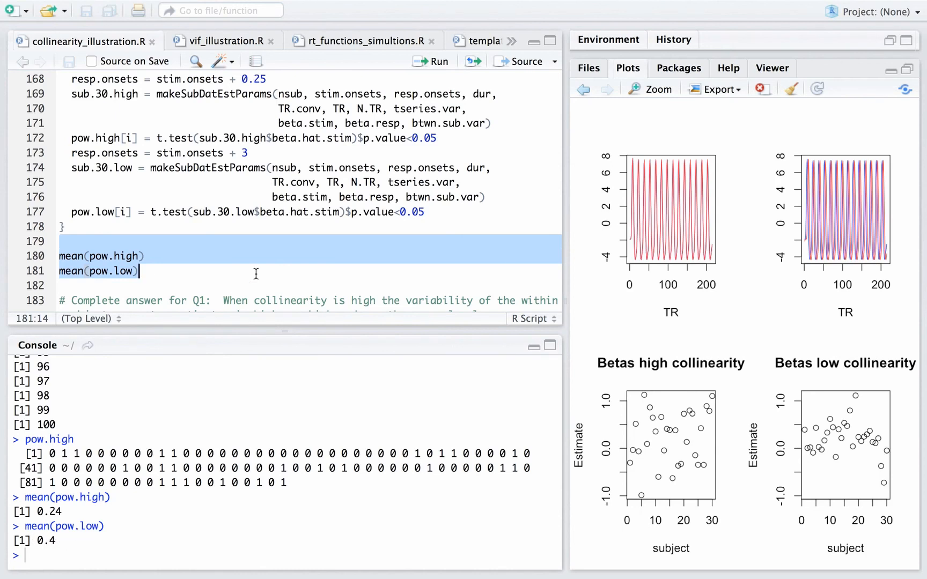
pyautogui.scroll(-3)
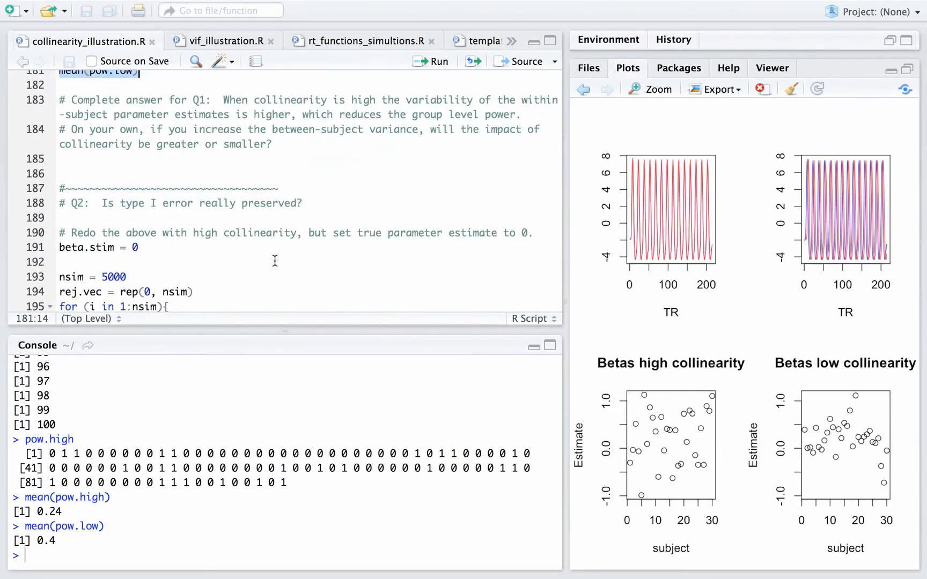
pyautogui.moveTo(250, 105)
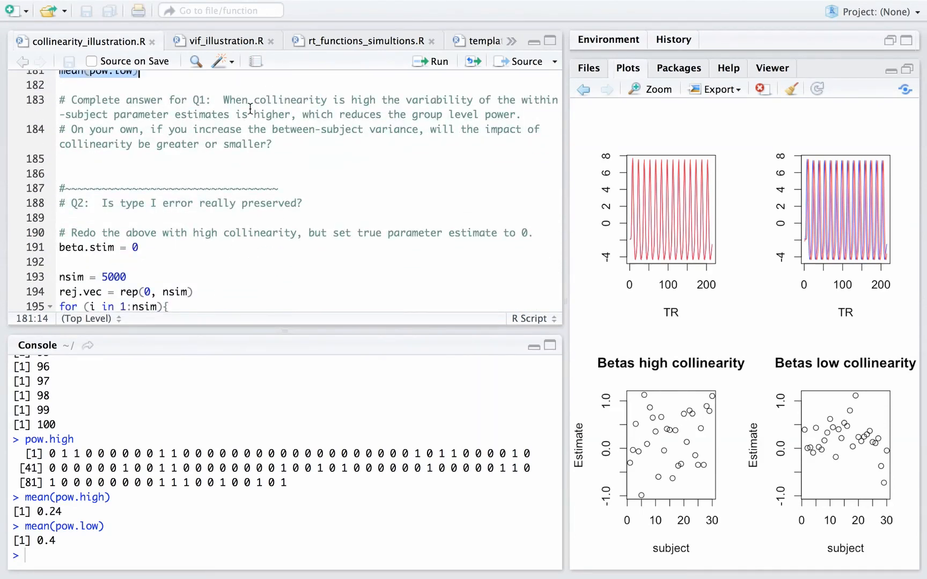
pyautogui.moveTo(352, 171)
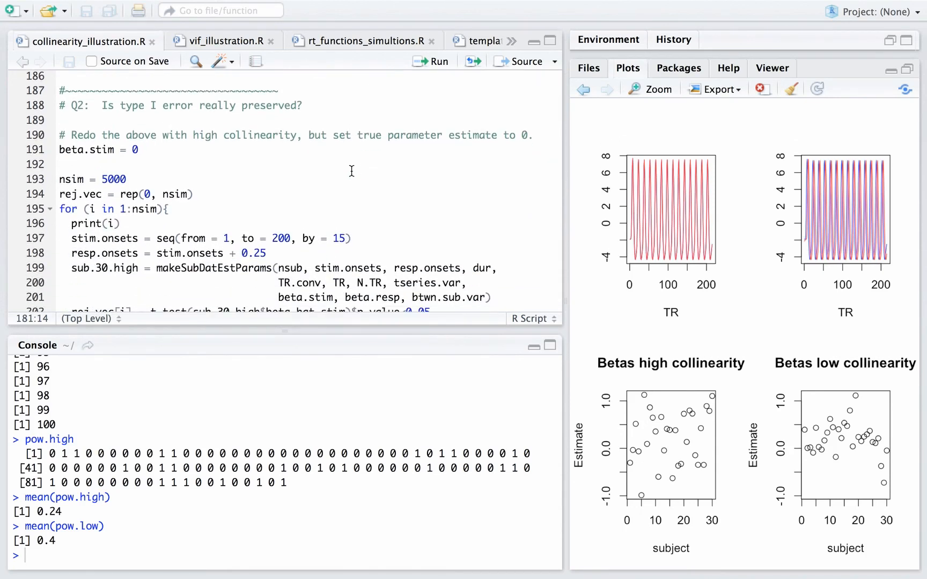
# - Scroll to the Q2 type I error loop and place the cursor in the script at beta.stim = 0
pyautogui.scroll(-3)
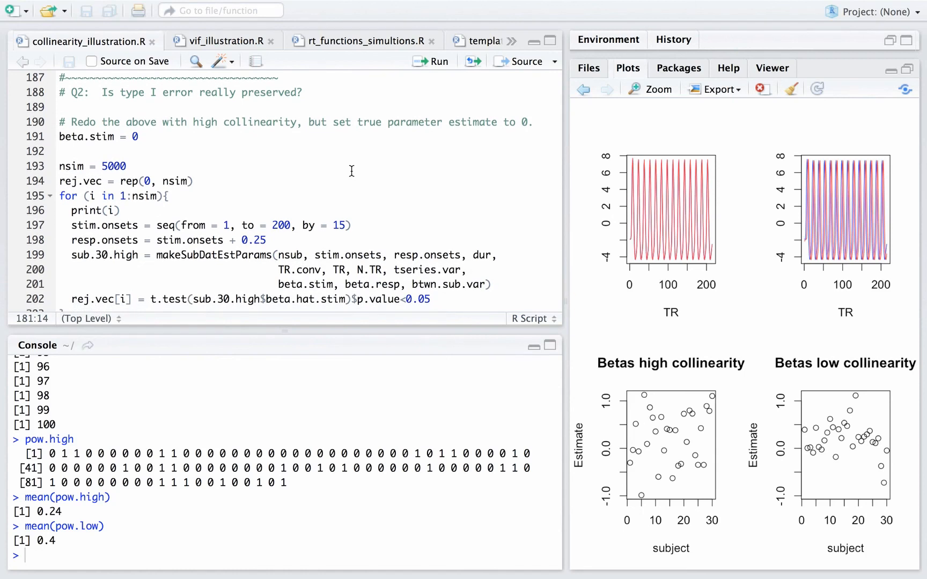
pyautogui.moveTo(228, 174)
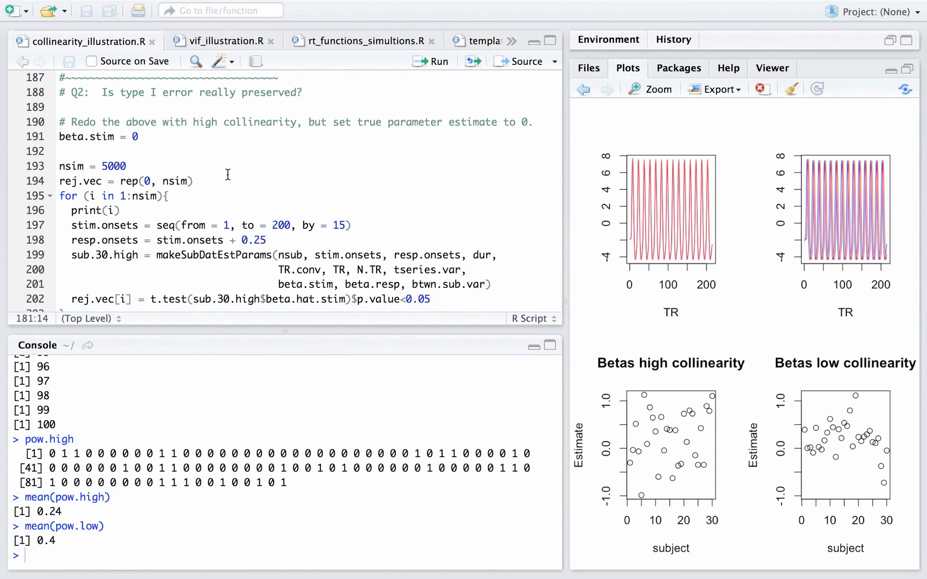
pyautogui.moveTo(148, 168)
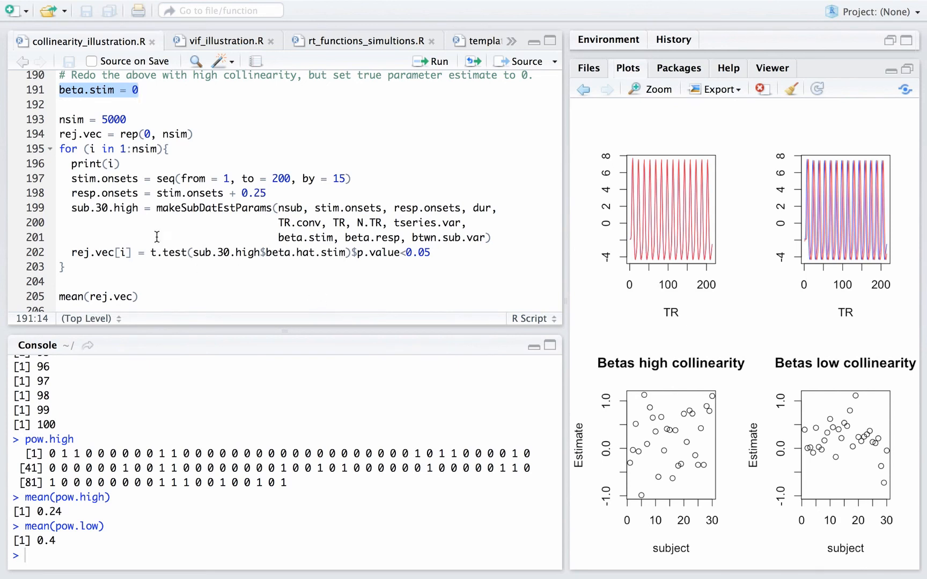
pyautogui.click(170, 193)
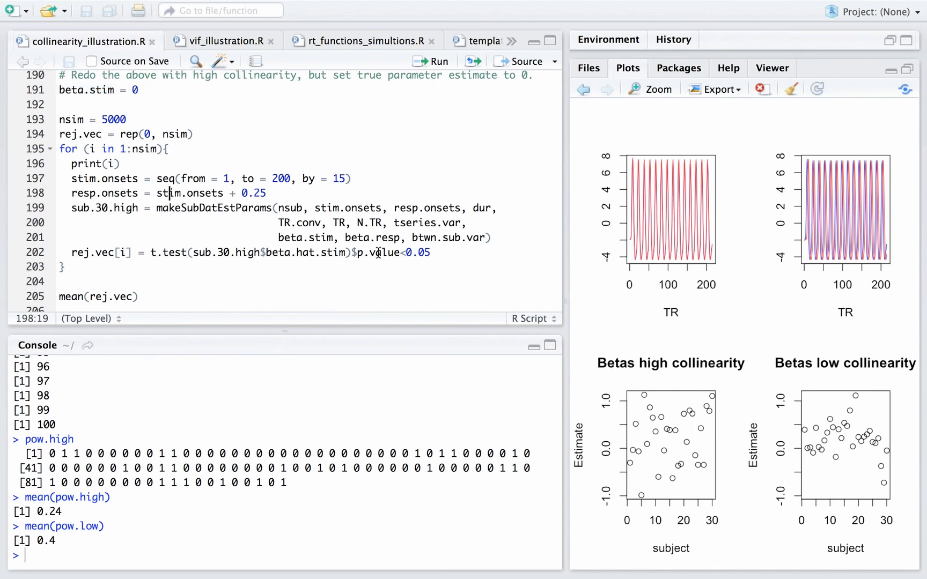
pyautogui.moveTo(118, 261)
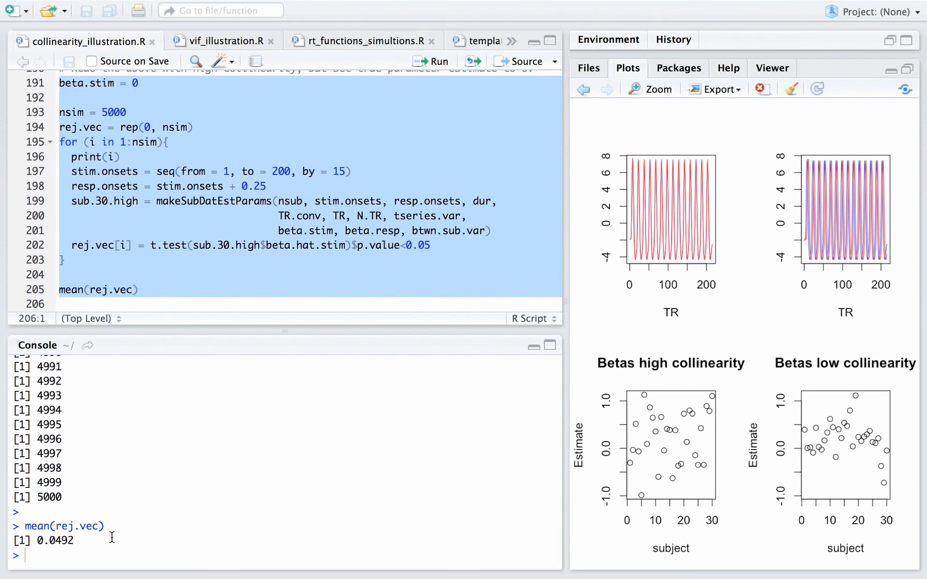
pyautogui.moveTo(69, 541)
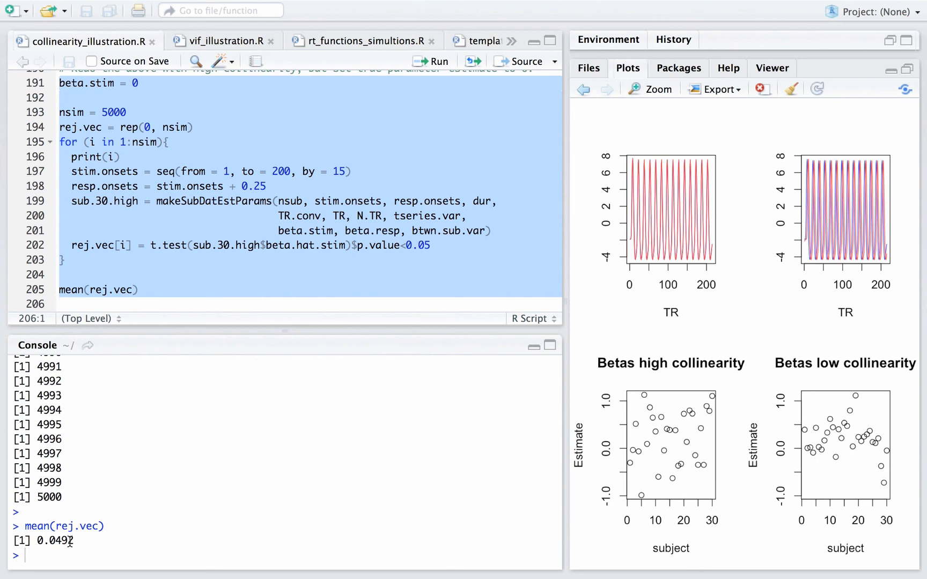
pyautogui.moveTo(77, 543)
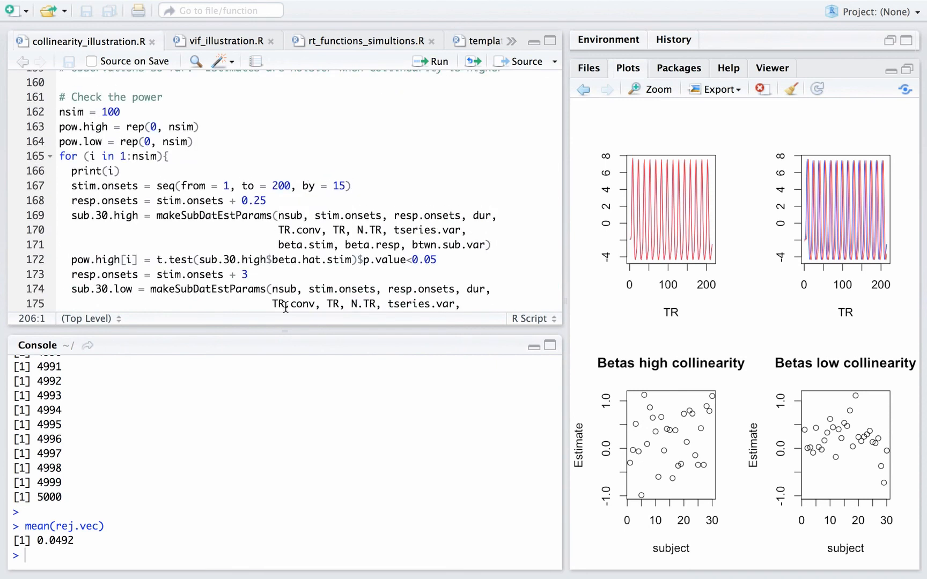
# - Scroll past the script and present the 'Helpful info to recall' variance slide full screen
pyautogui.scroll(-3)
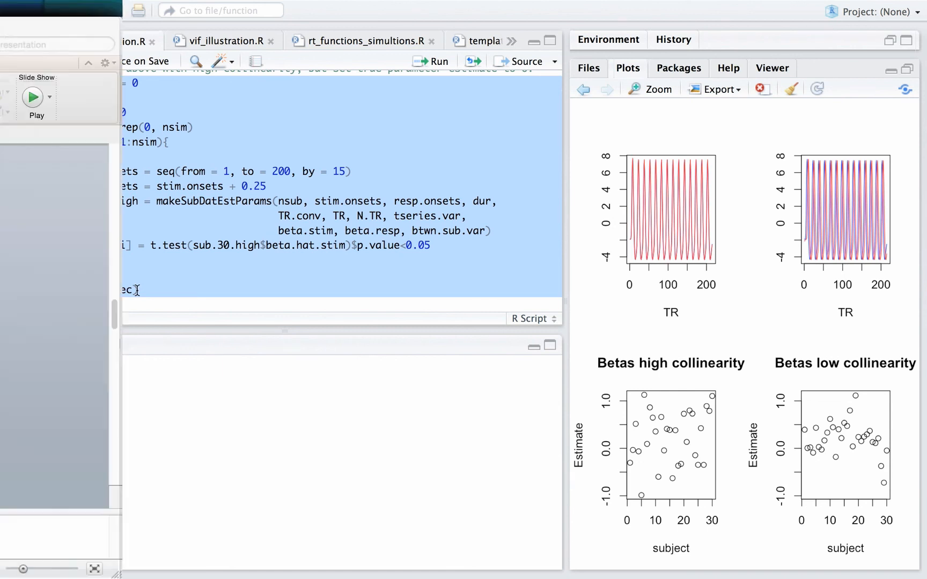
pyautogui.click(33, 98)
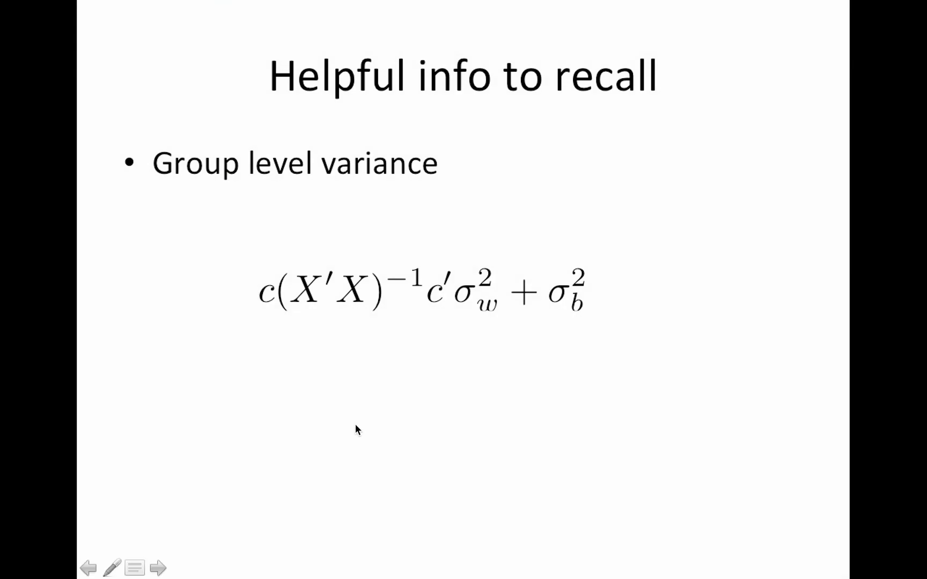